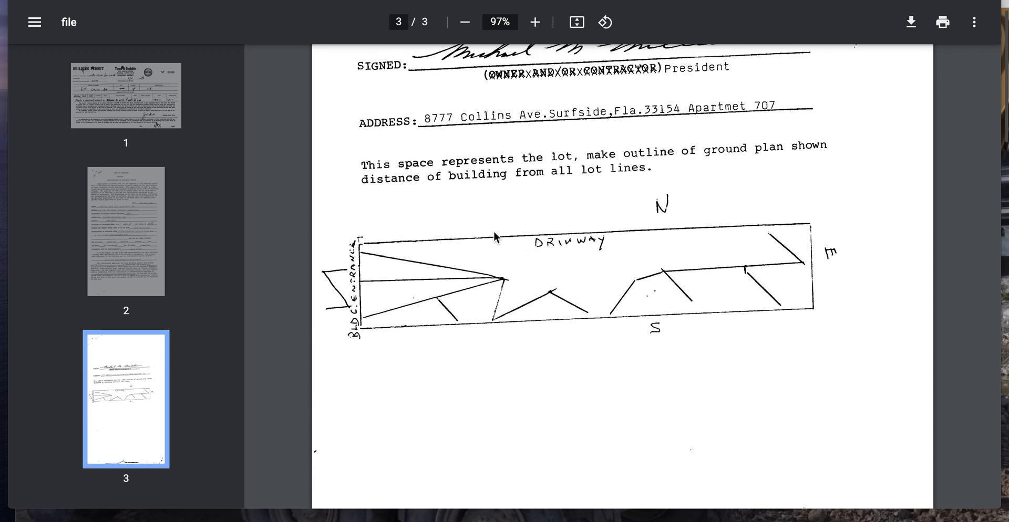
Scroll up from the driveway crack sketch to the top of page 2's permit application
scroll(up, 3)
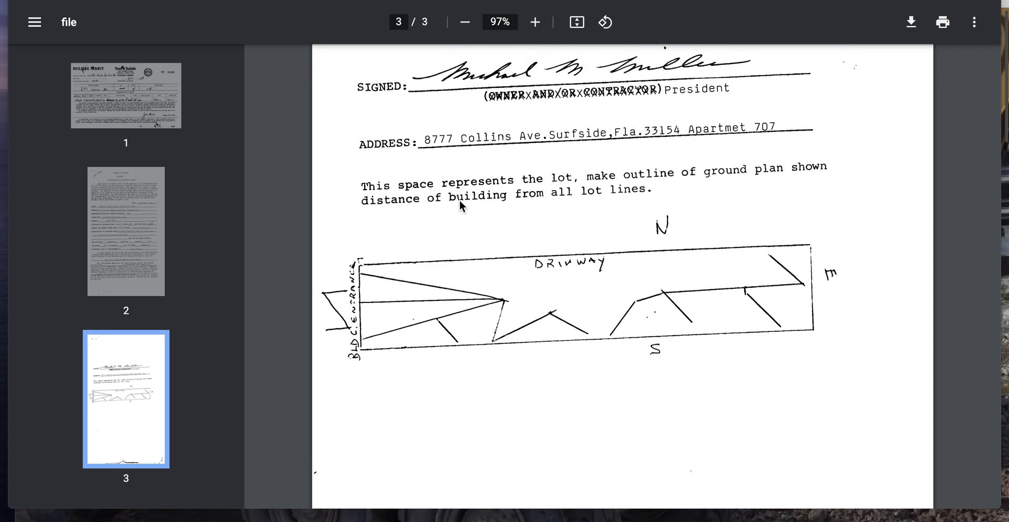
mouse_move(392, 345)
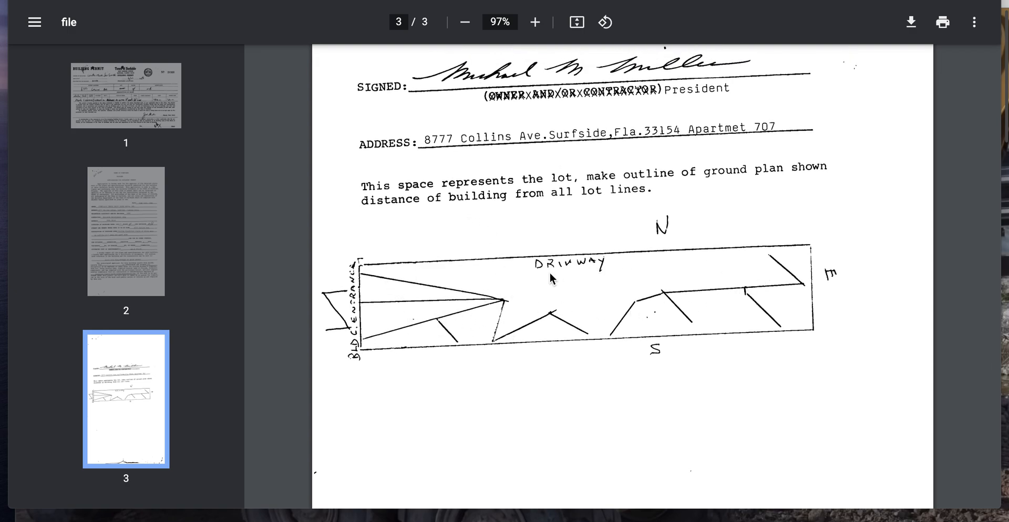
mouse_move(625, 253)
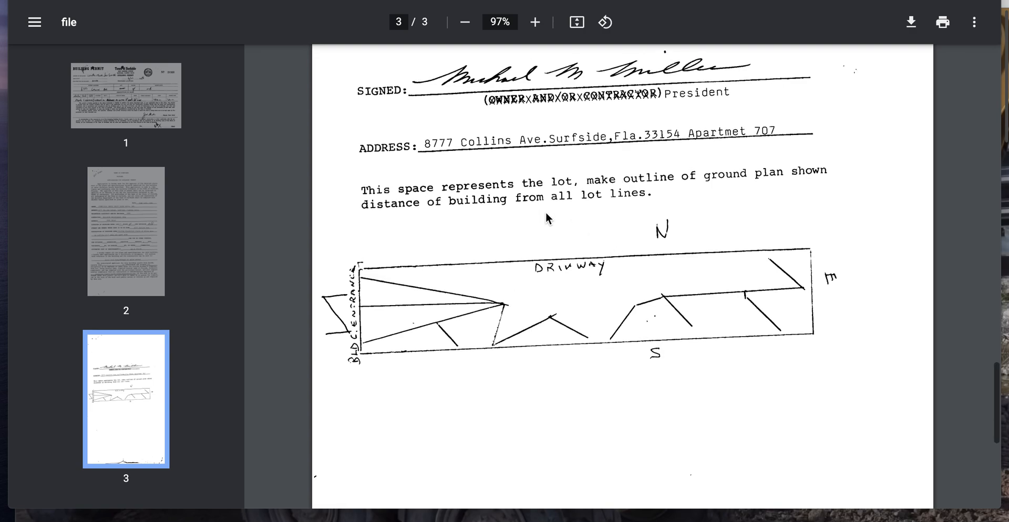
mouse_move(531, 198)
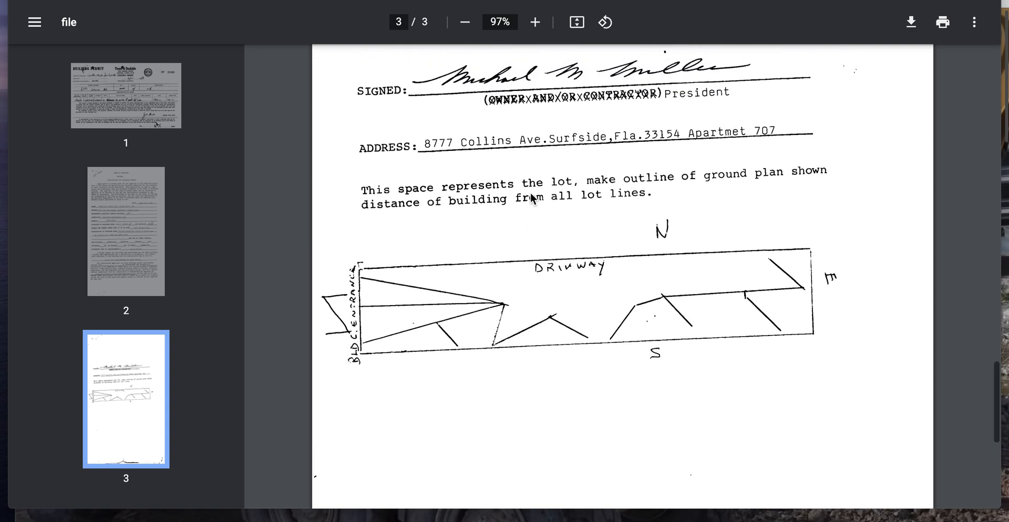
scroll(up, 3)
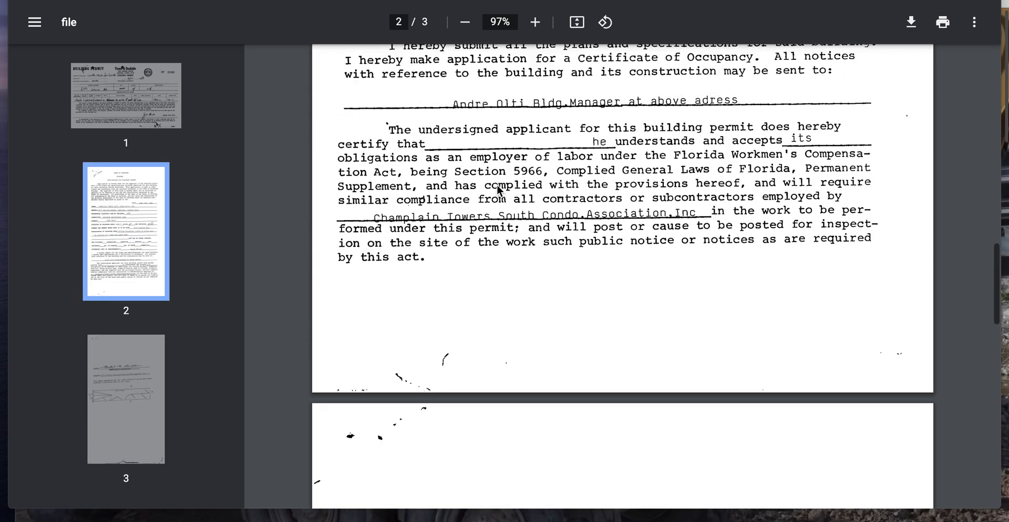
scroll(down, 3)
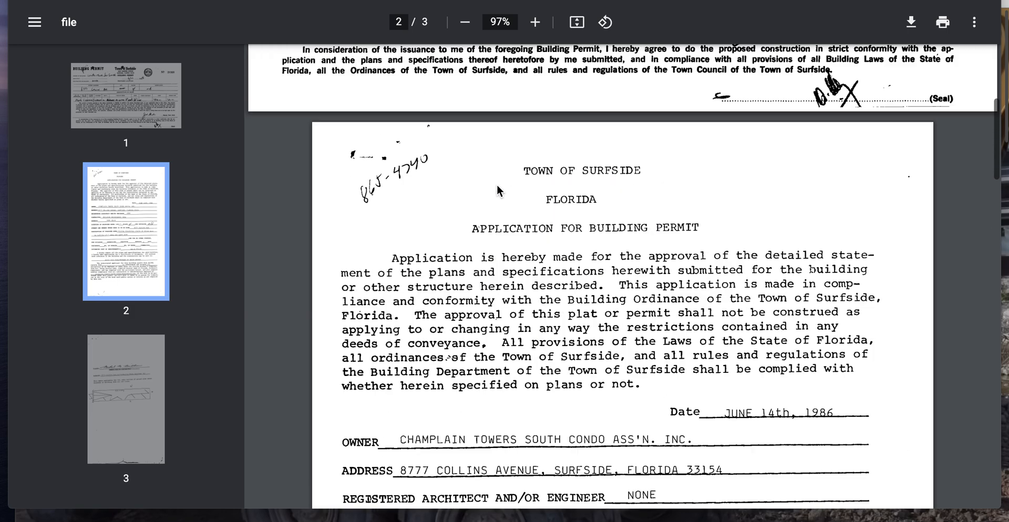
Jump to page 1 showing Building Permit no. 20360 for 8777 Collins Ave
click(125, 96)
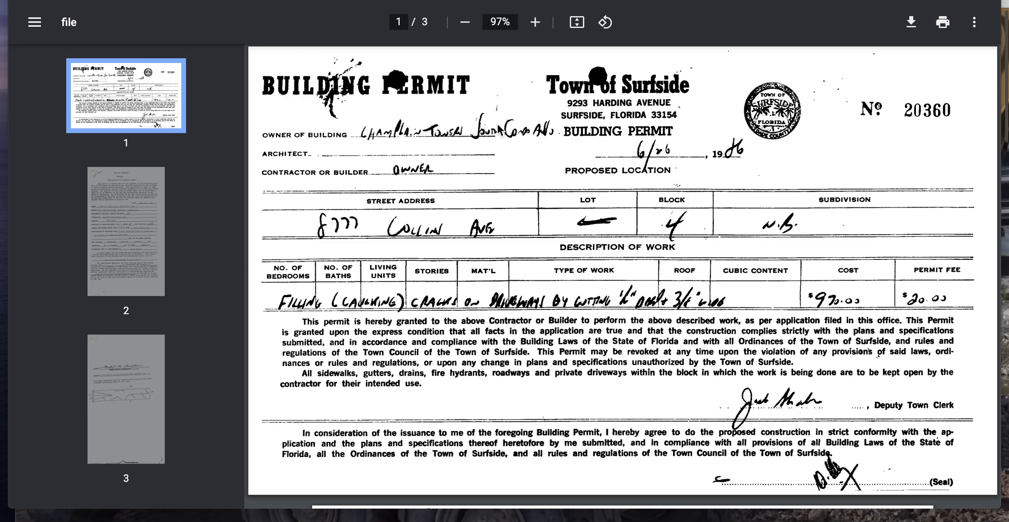
mouse_move(727, 173)
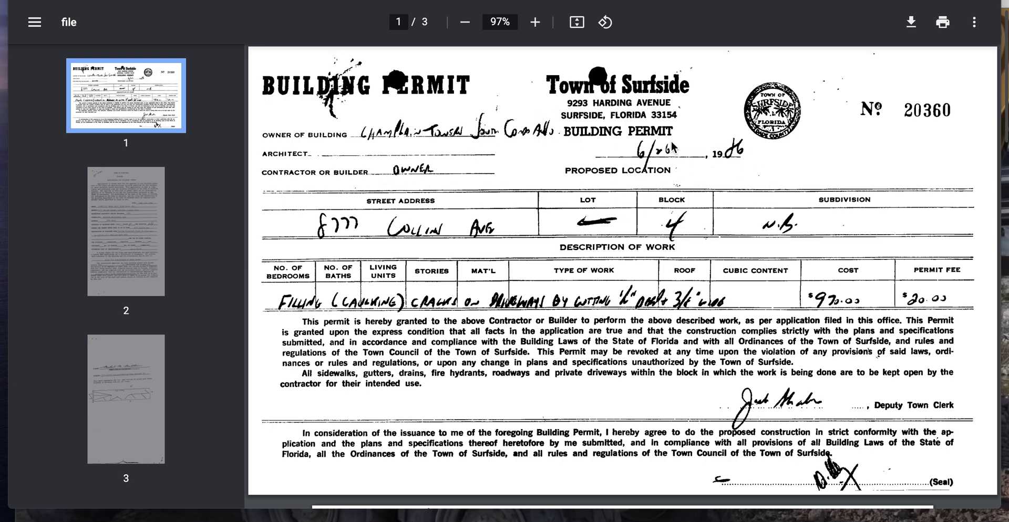
mouse_move(288, 291)
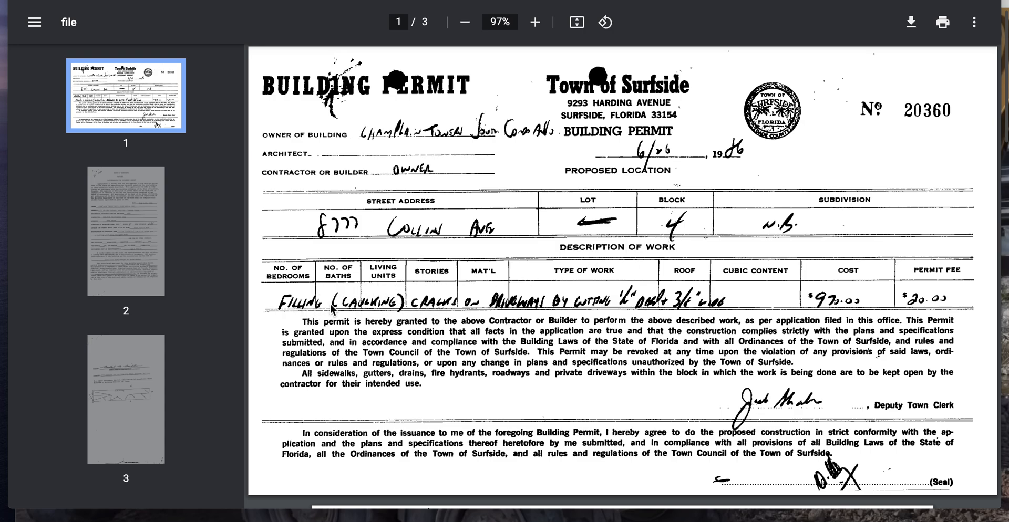
mouse_move(405, 309)
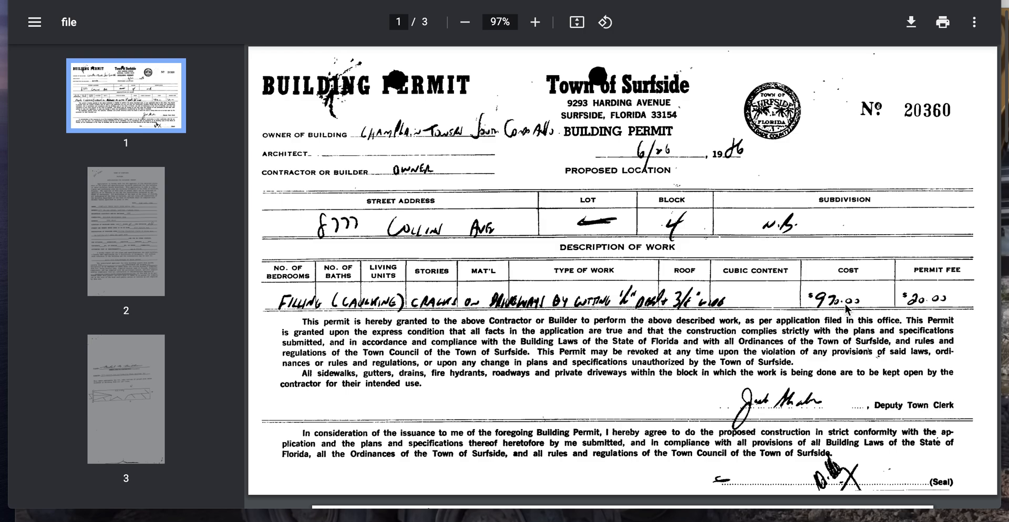
mouse_move(635, 182)
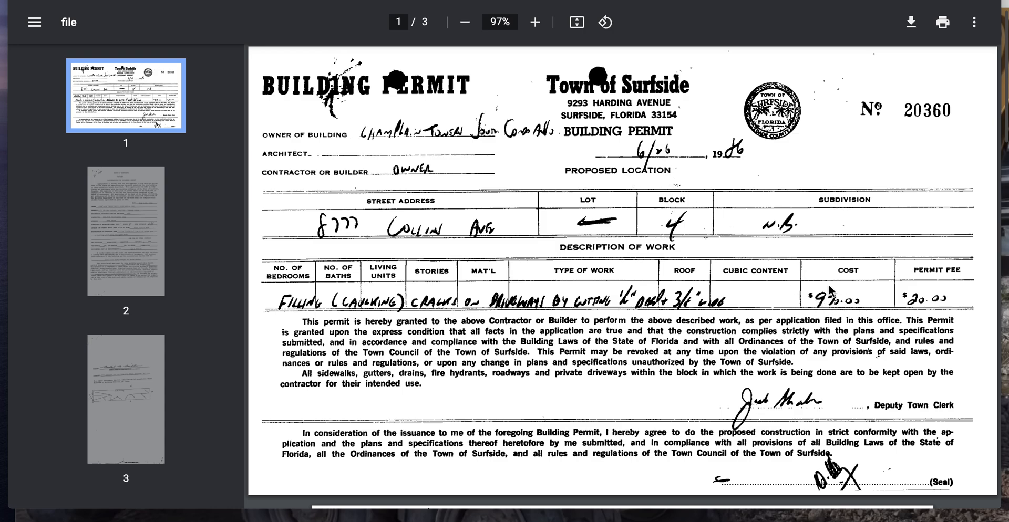
mouse_move(785, 280)
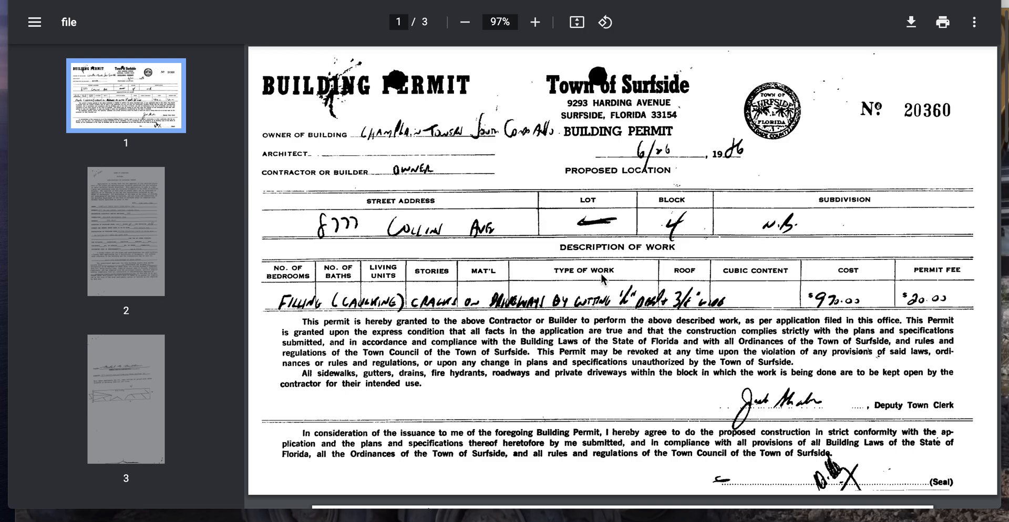
Scroll down to page 3's signed line and hand-drawn driveway sketch
scroll(down, 3)
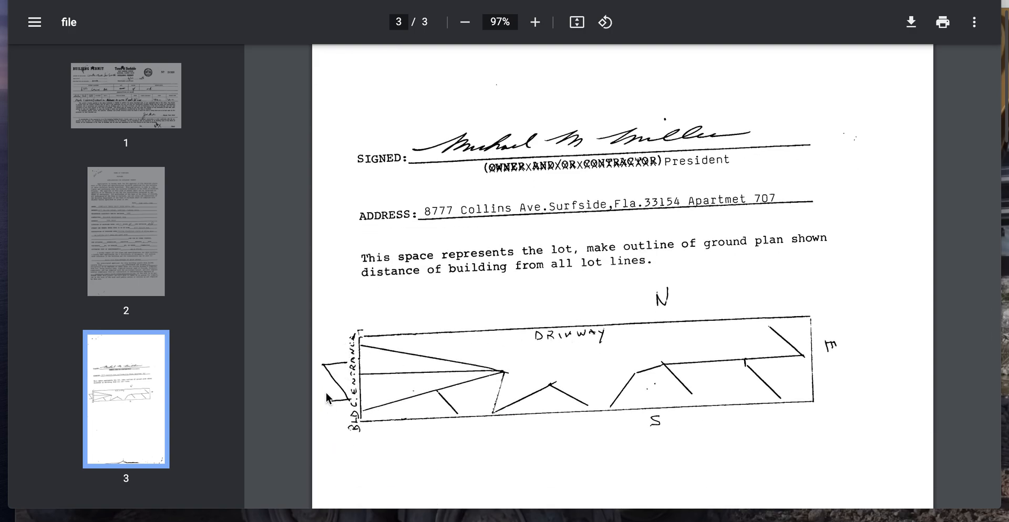
mouse_move(661, 428)
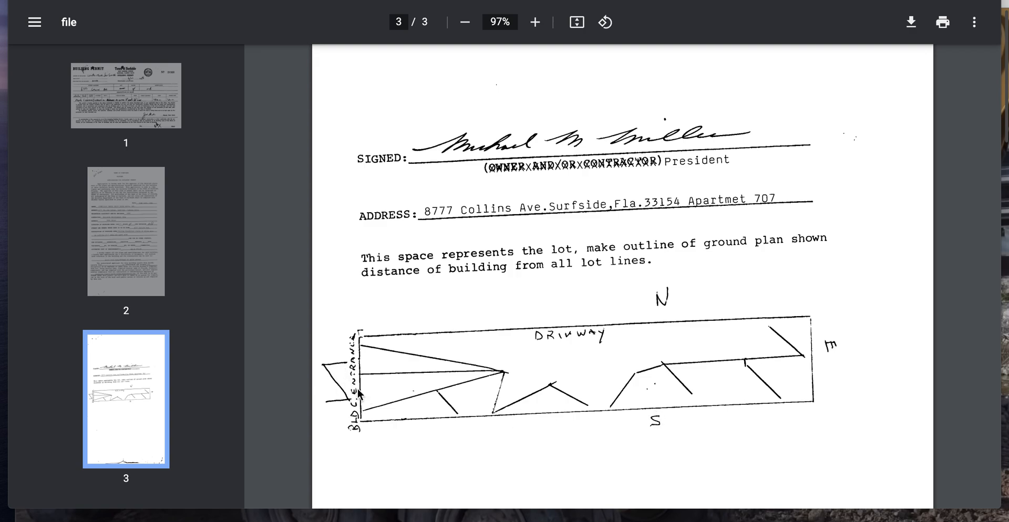
mouse_move(844, 352)
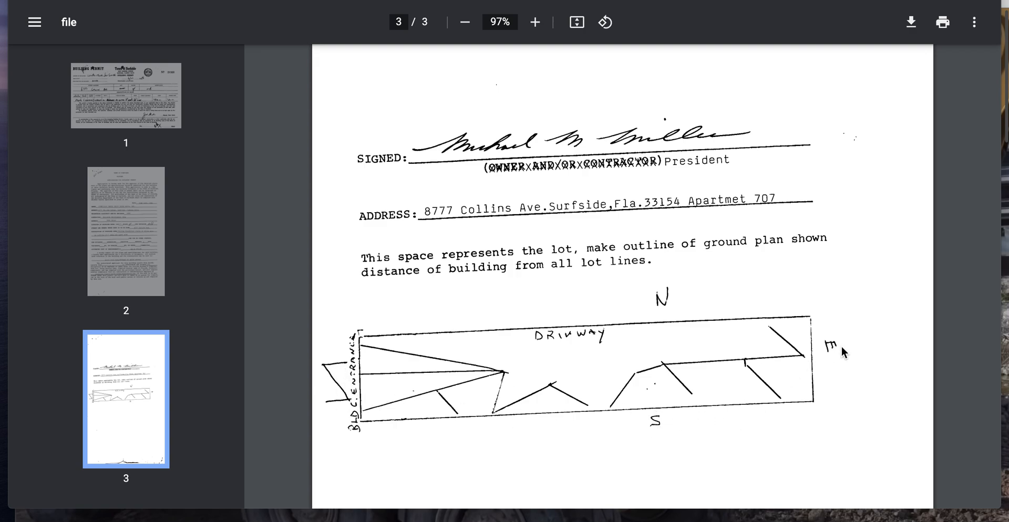
mouse_move(652, 309)
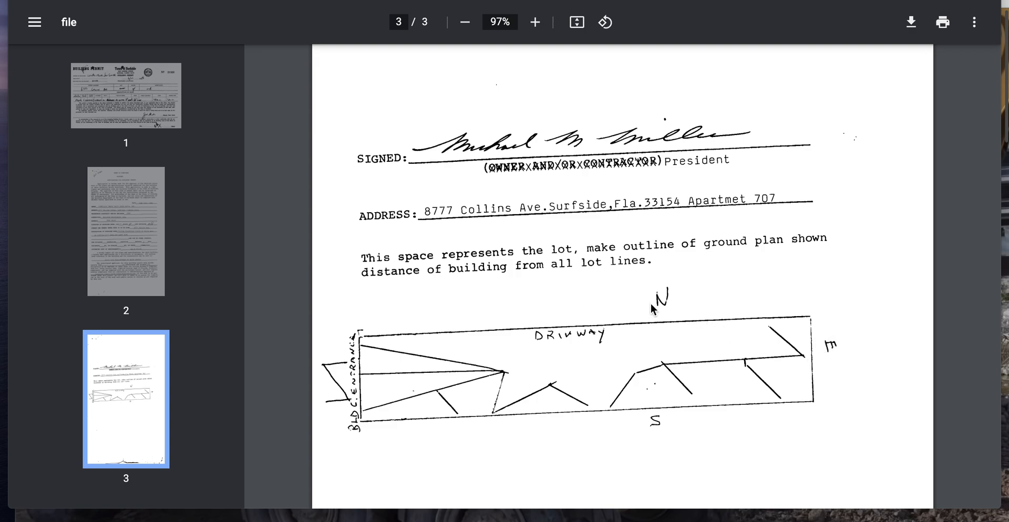
mouse_move(674, 320)
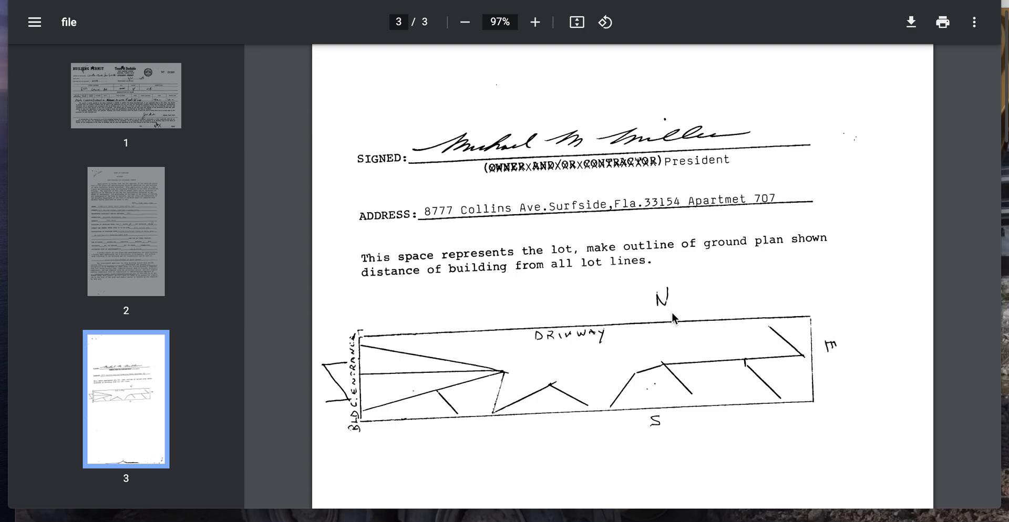
mouse_move(568, 341)
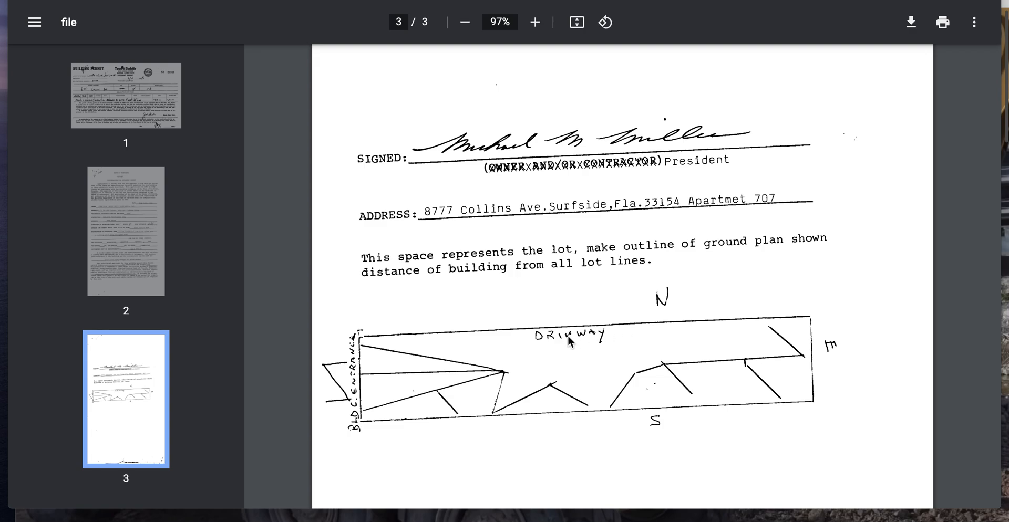
mouse_move(573, 339)
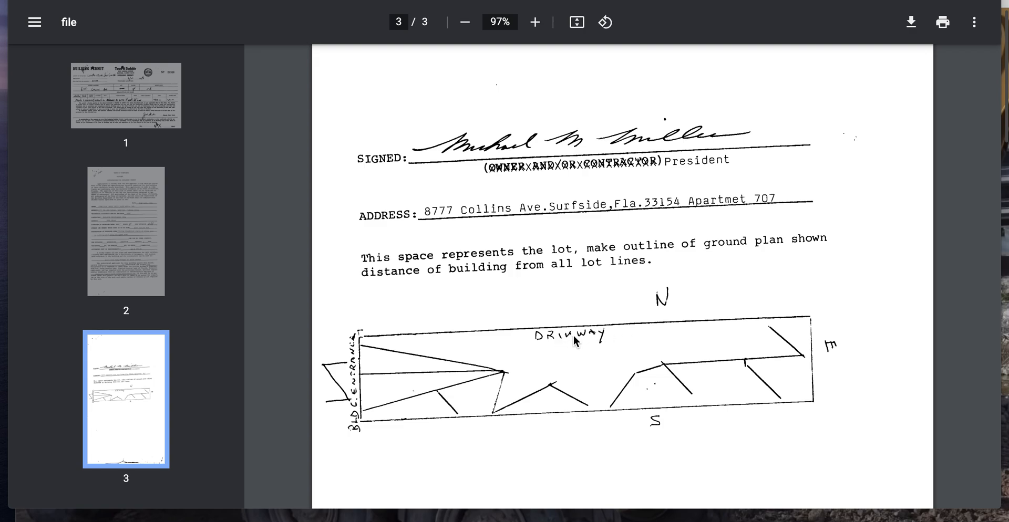
mouse_move(575, 341)
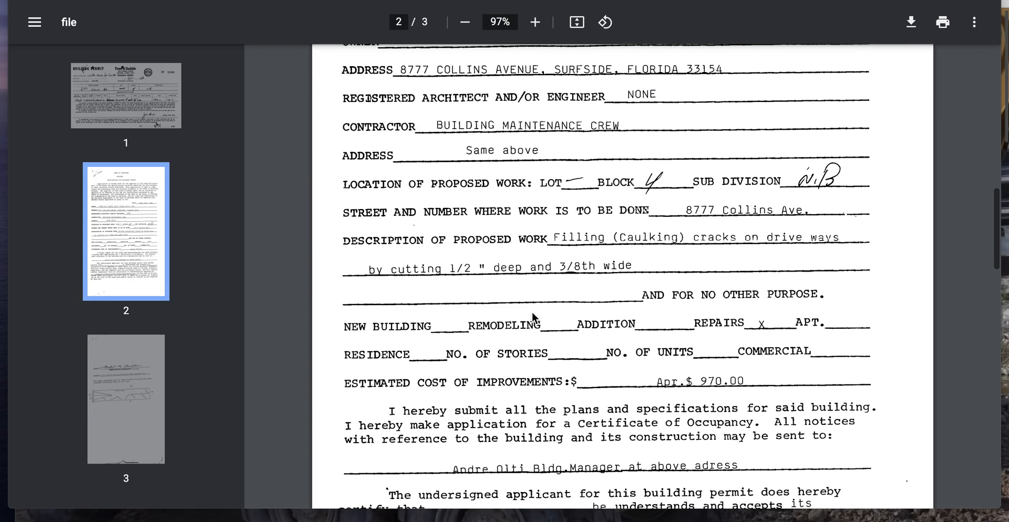
scroll(up, 3)
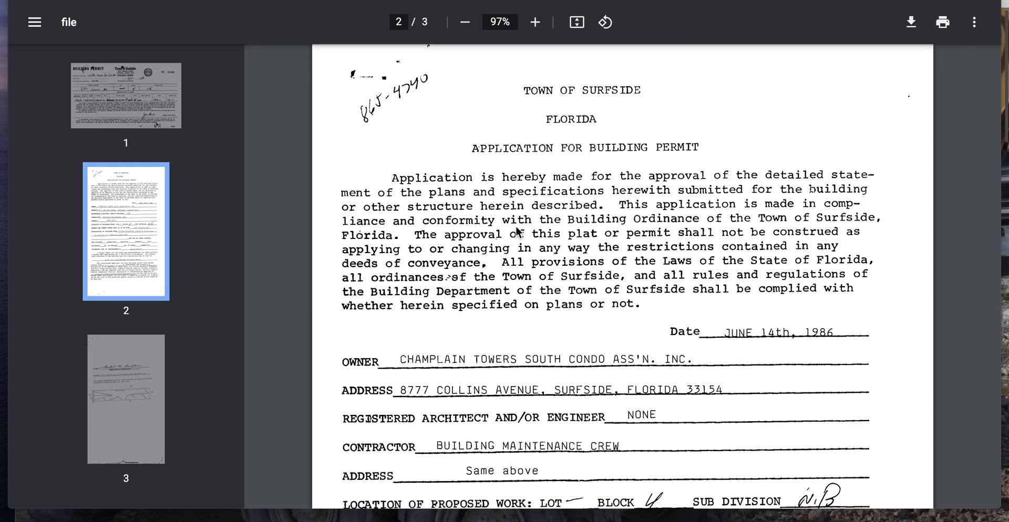
mouse_move(624, 265)
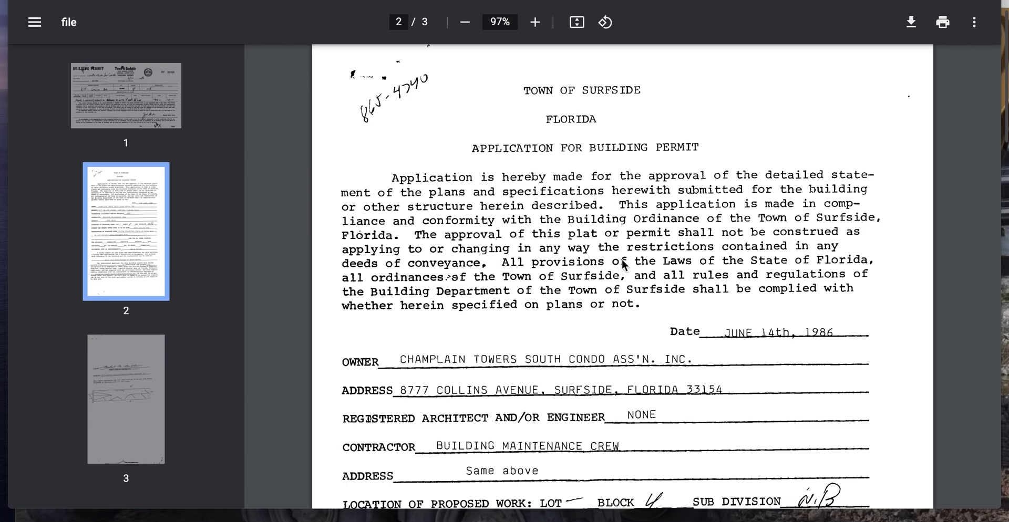
scroll(down, 3)
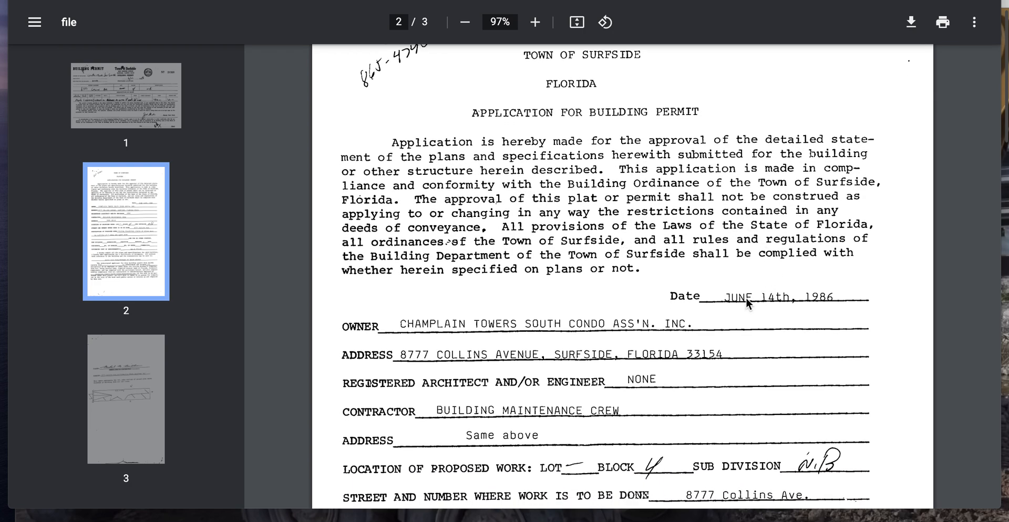
mouse_move(760, 316)
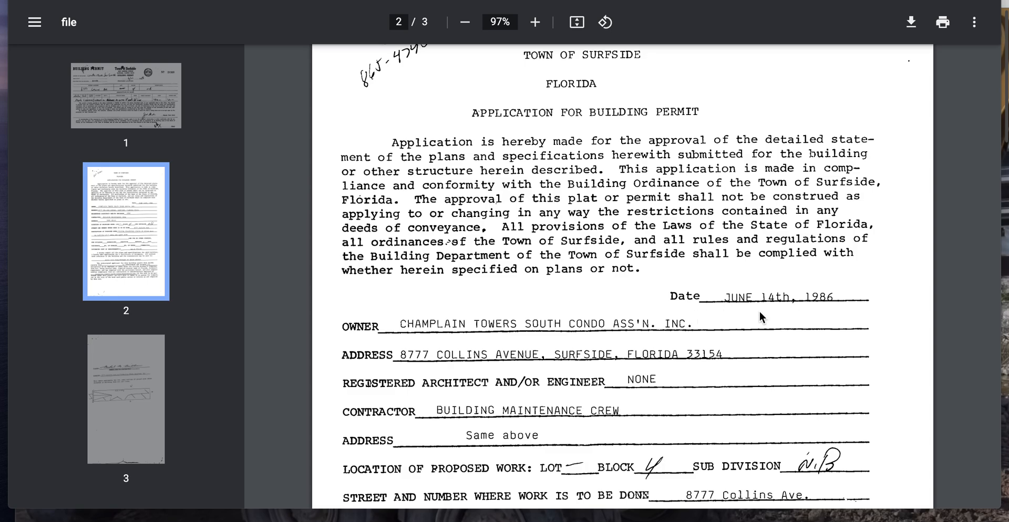
click(125, 96)
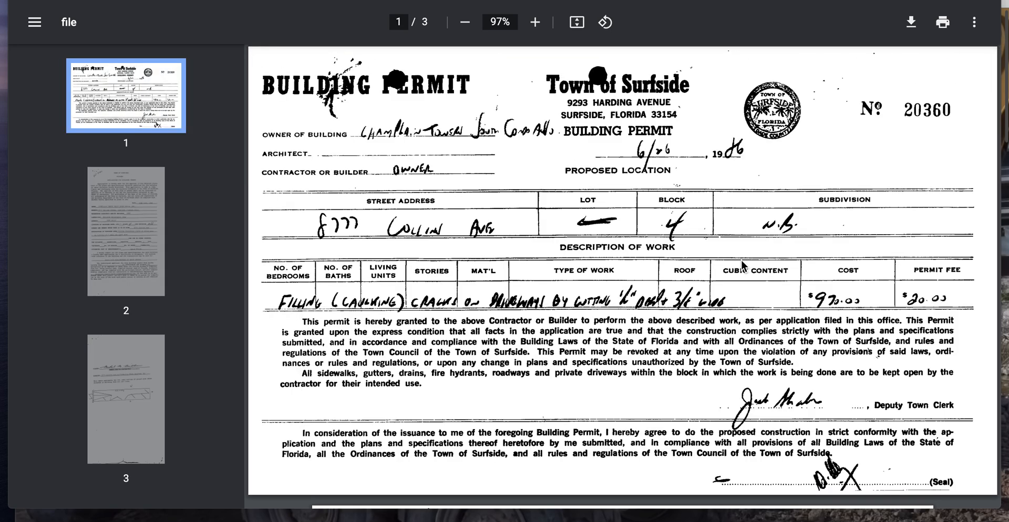
mouse_move(731, 160)
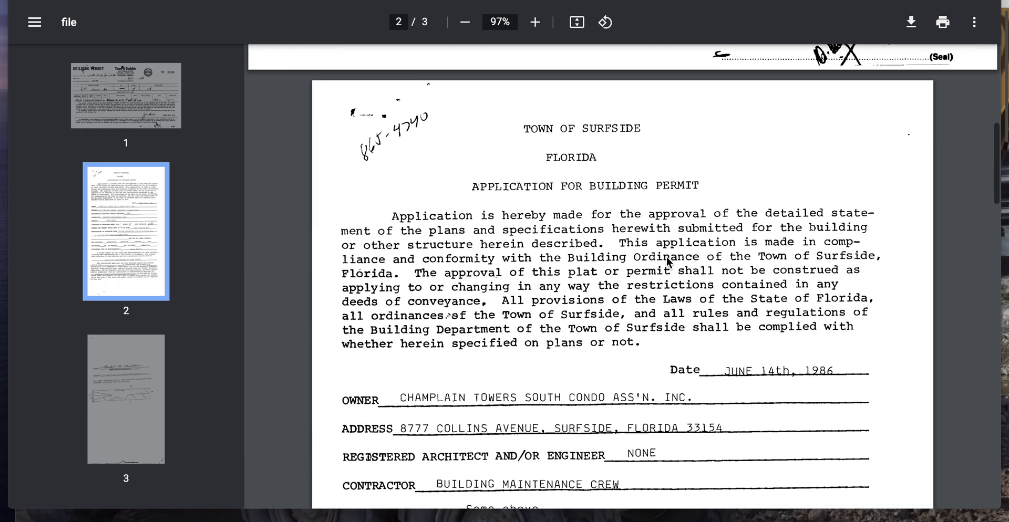
scroll(down, 3)
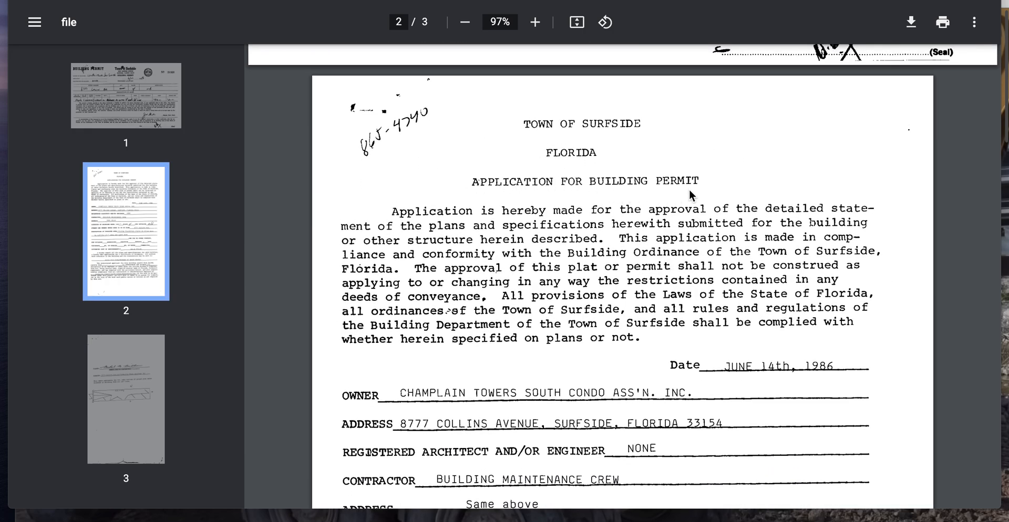
mouse_move(597, 218)
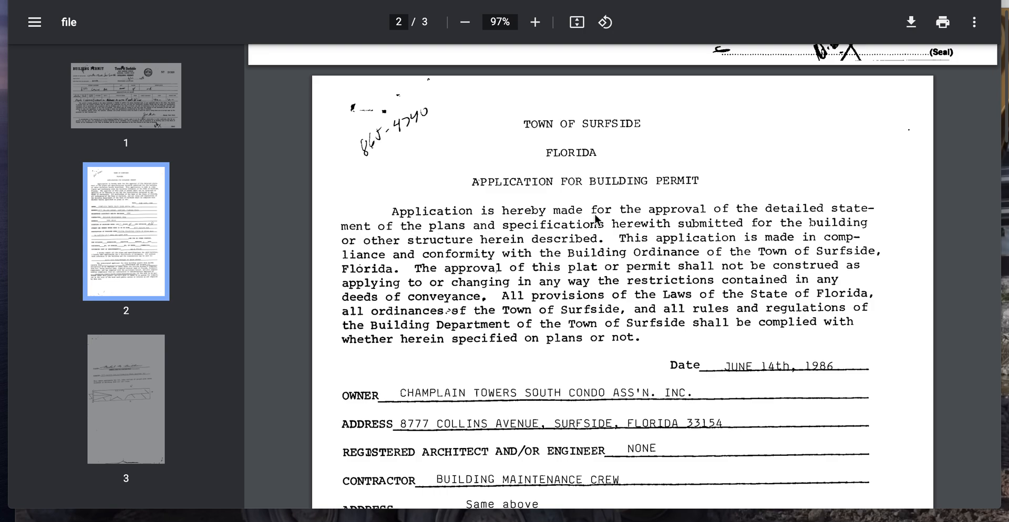
mouse_move(784, 237)
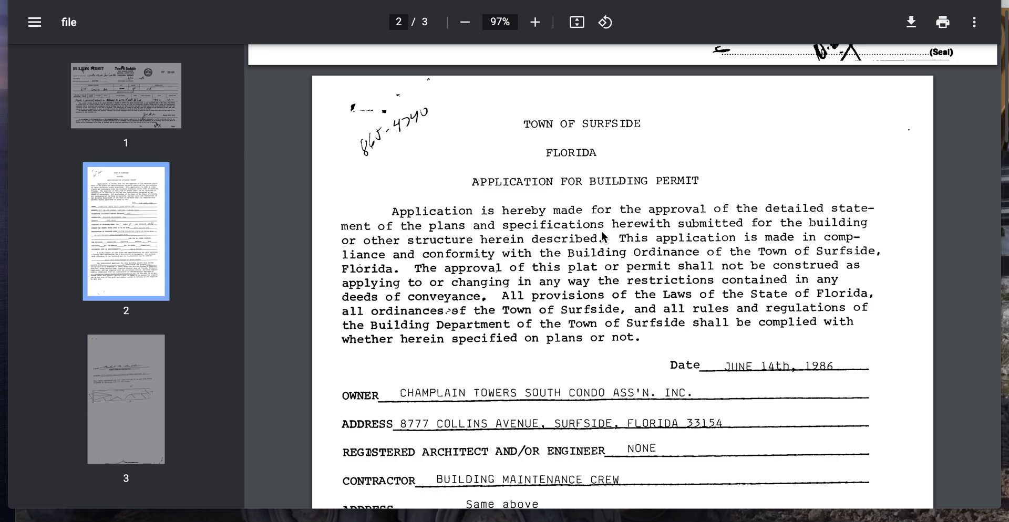
mouse_move(524, 337)
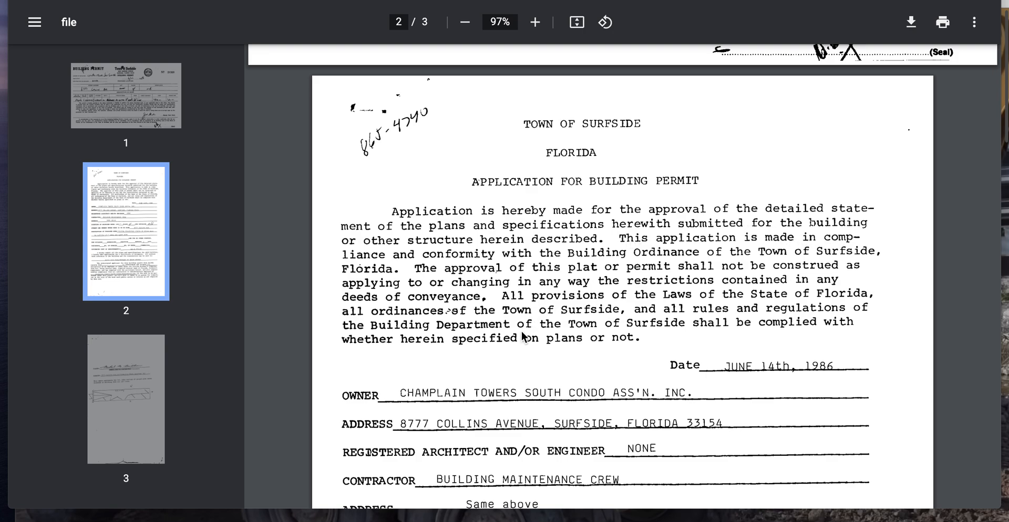
scroll(down, 3)
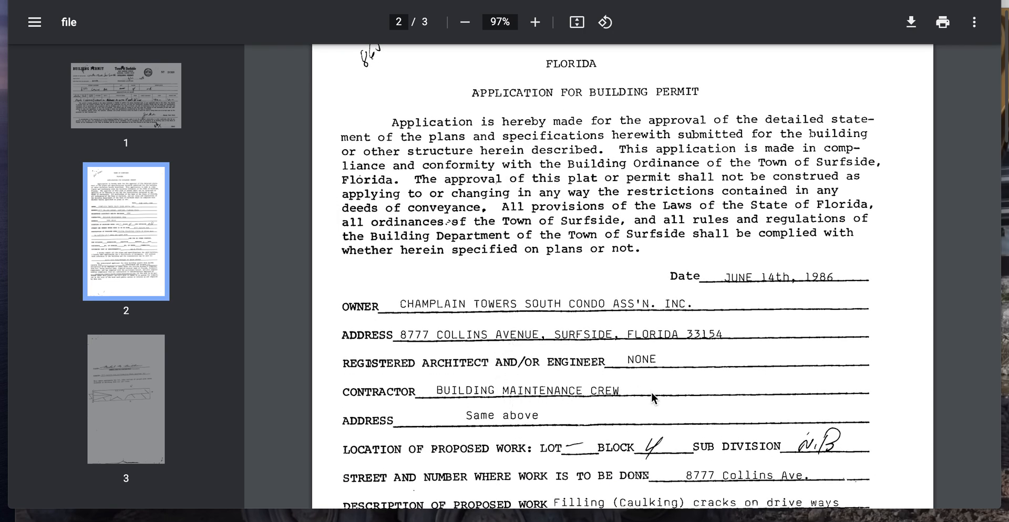
mouse_move(649, 379)
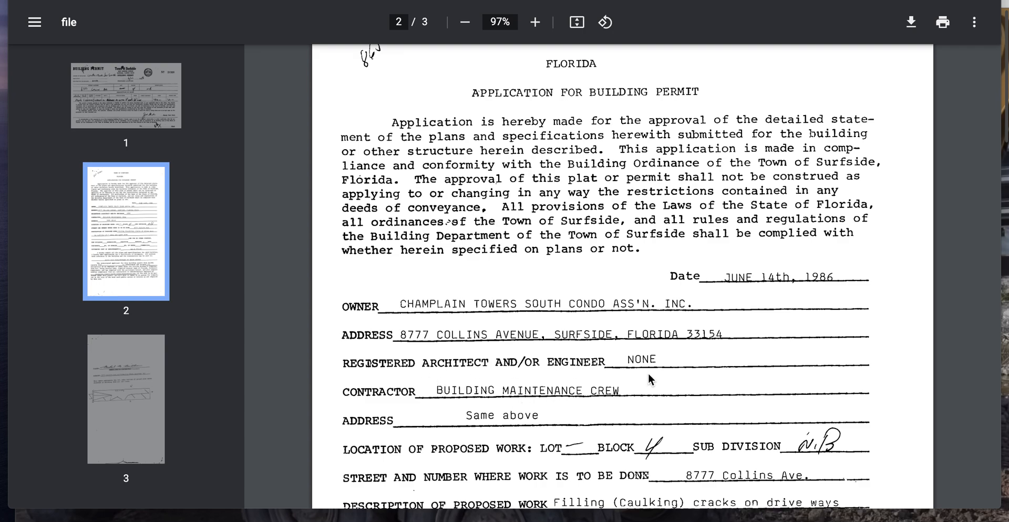
mouse_move(632, 366)
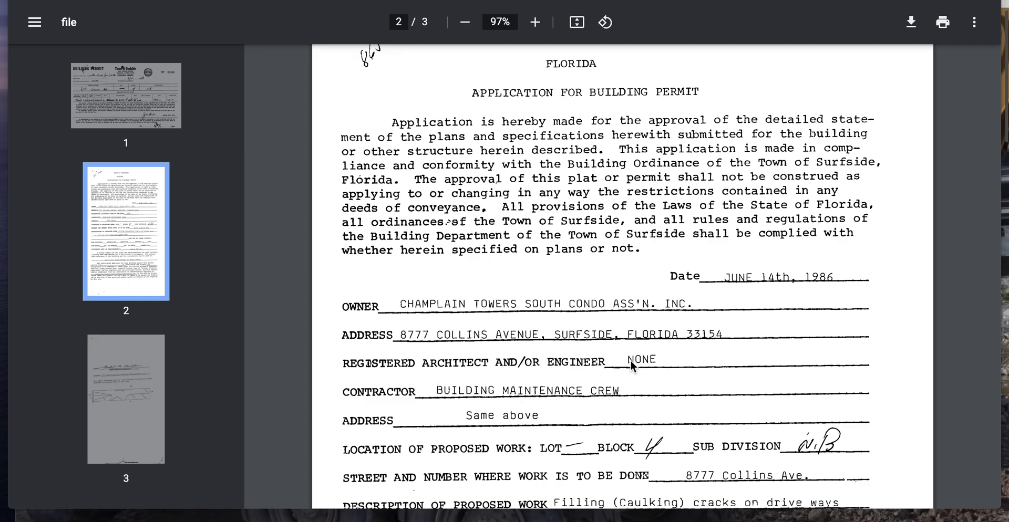
scroll(down, 3)
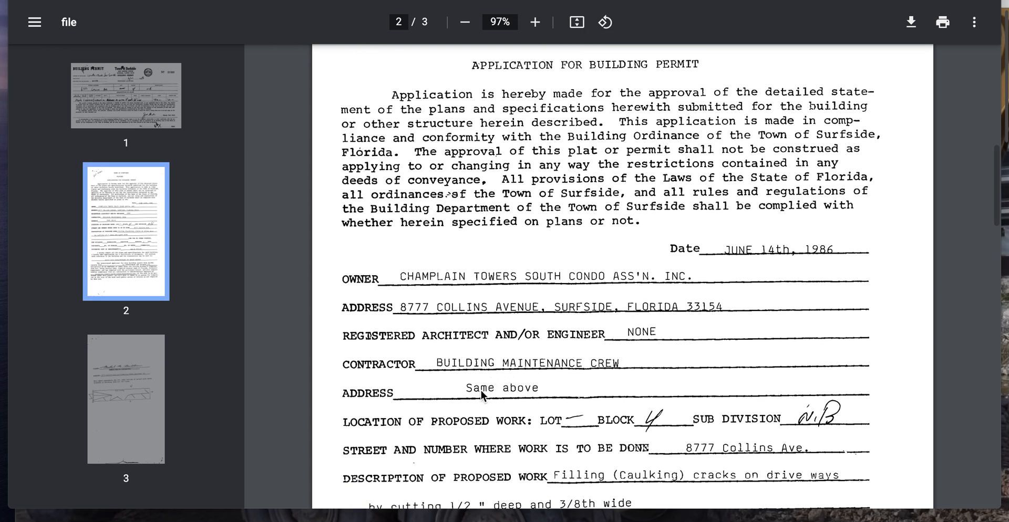
scroll(down, 3)
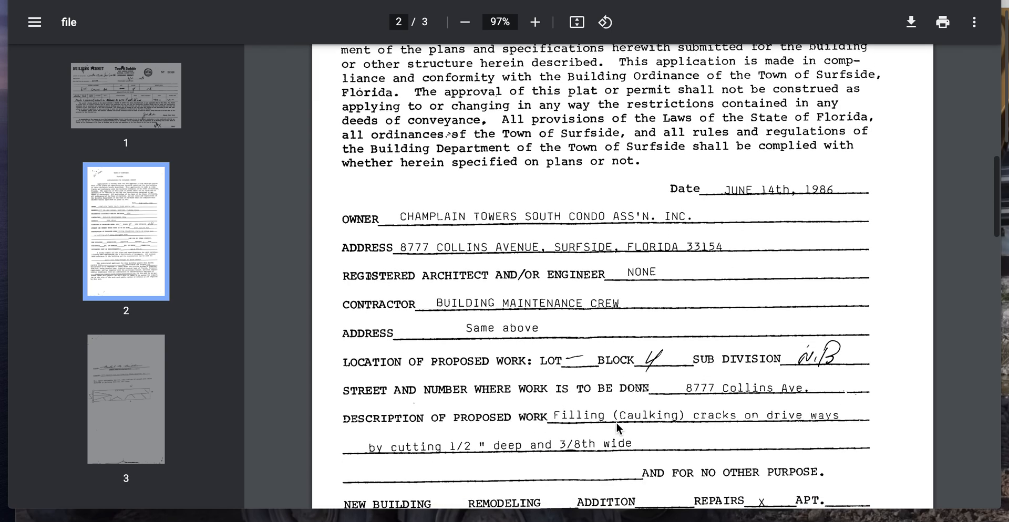
mouse_move(821, 425)
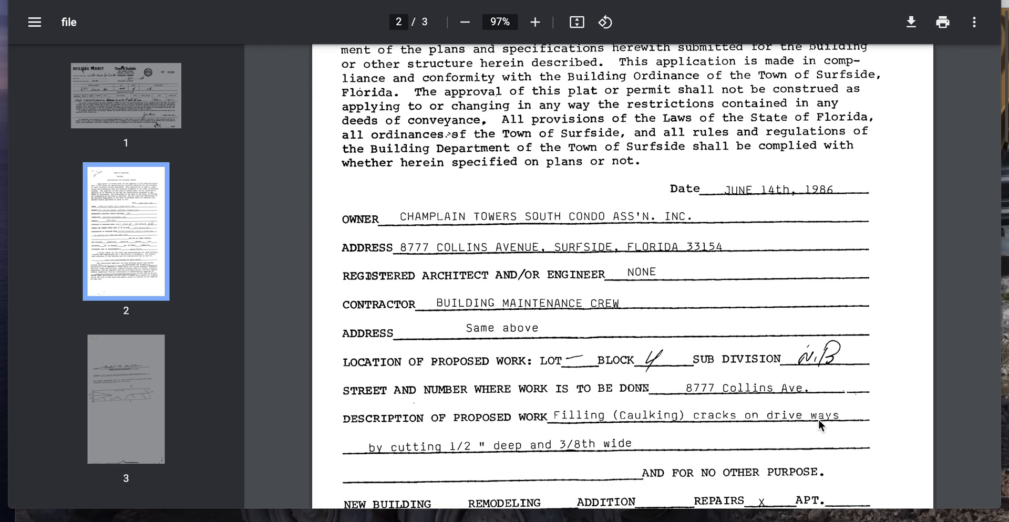
mouse_move(476, 454)
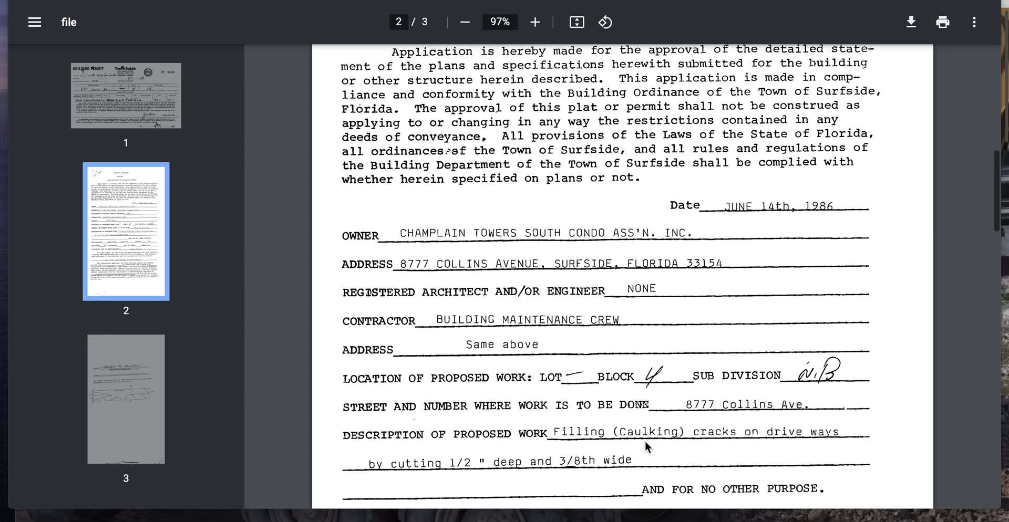
scroll(up, 3)
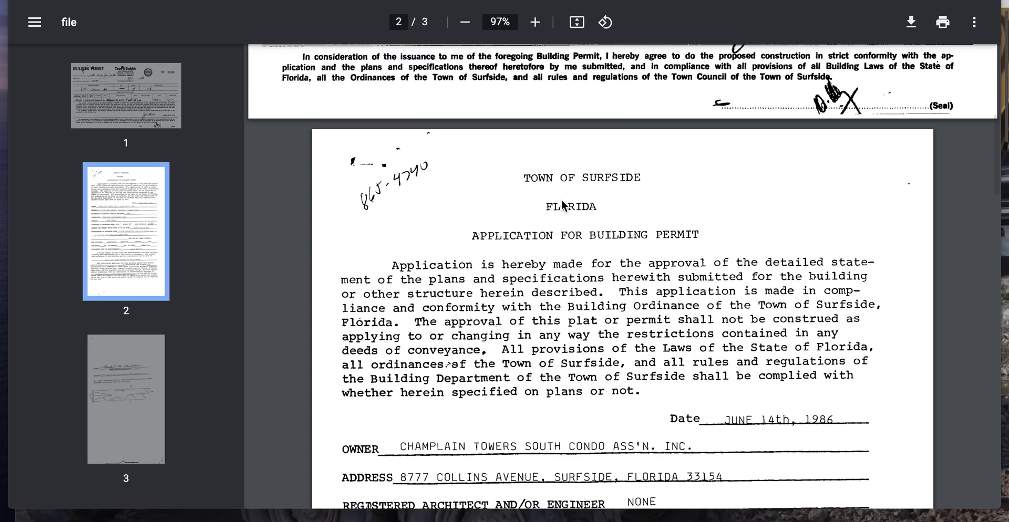
mouse_move(634, 292)
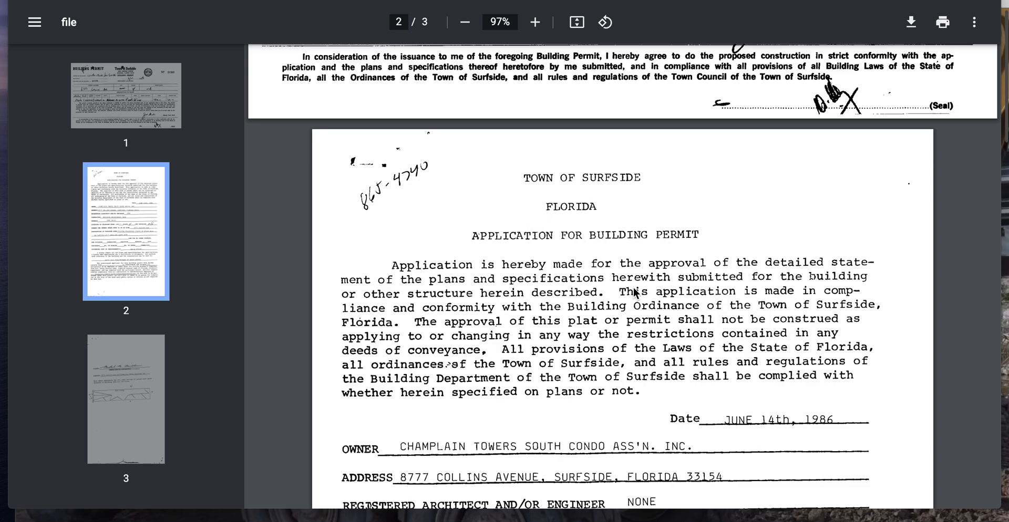
scroll(down, 3)
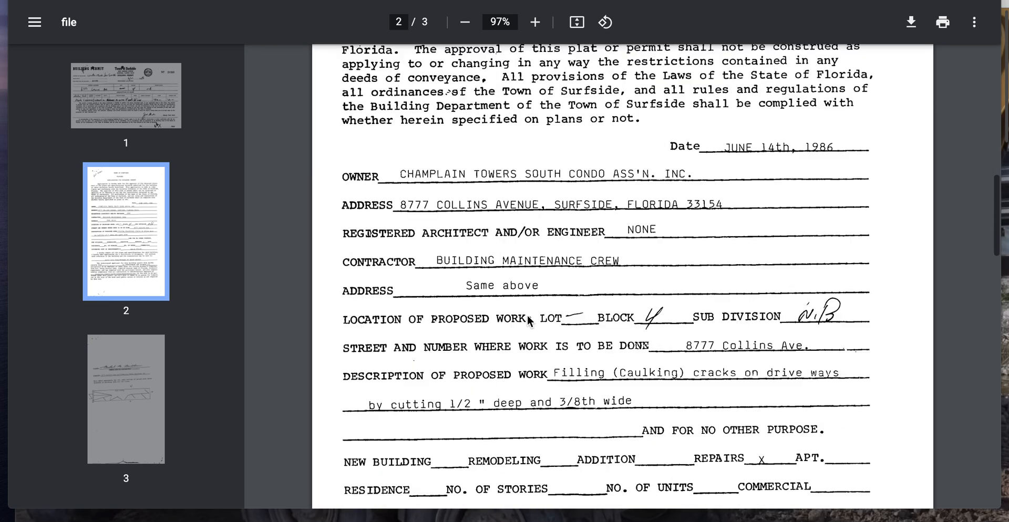
scroll(down, 3)
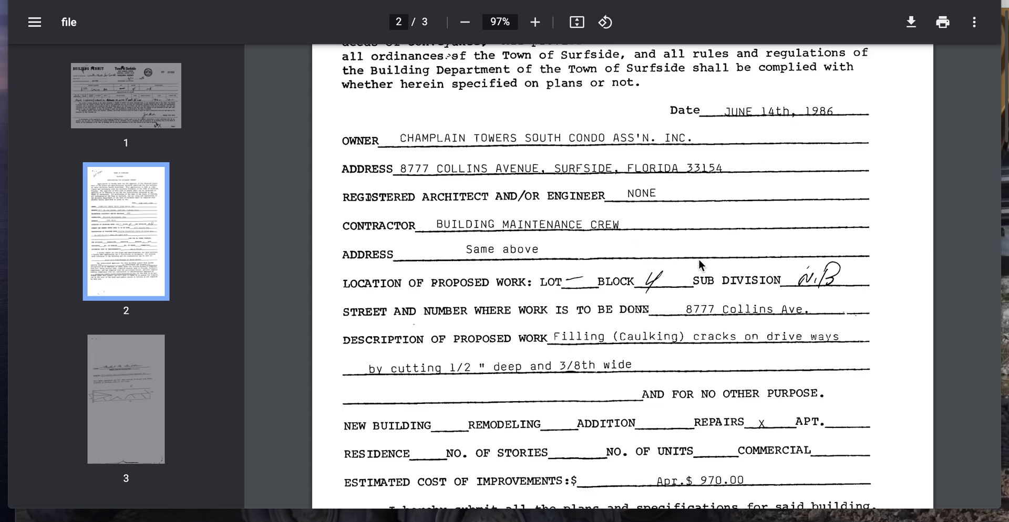
scroll(down, 3)
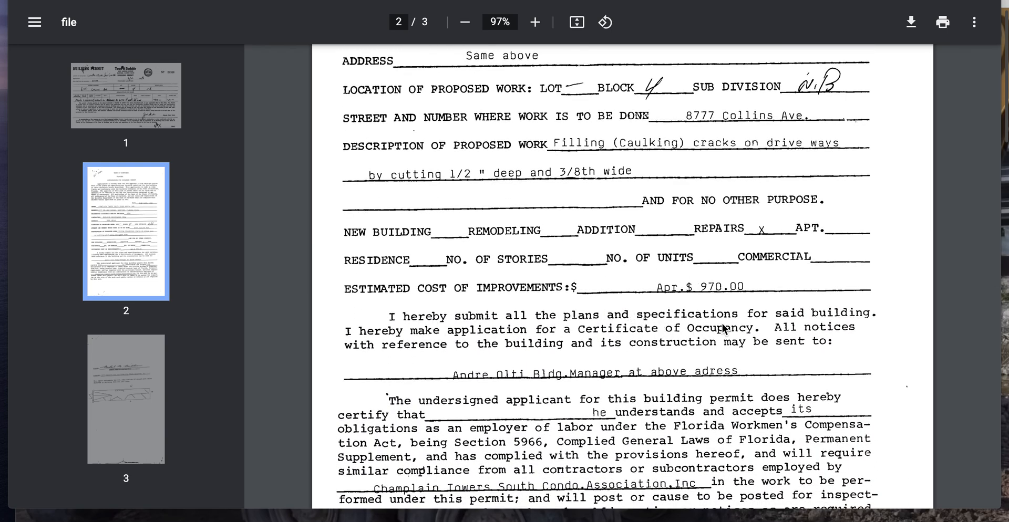
mouse_move(428, 343)
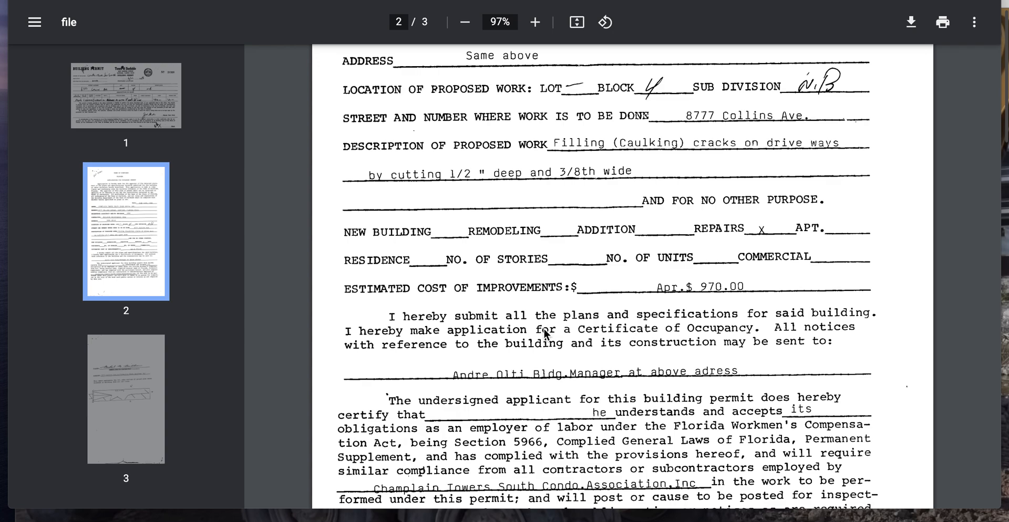
mouse_move(826, 343)
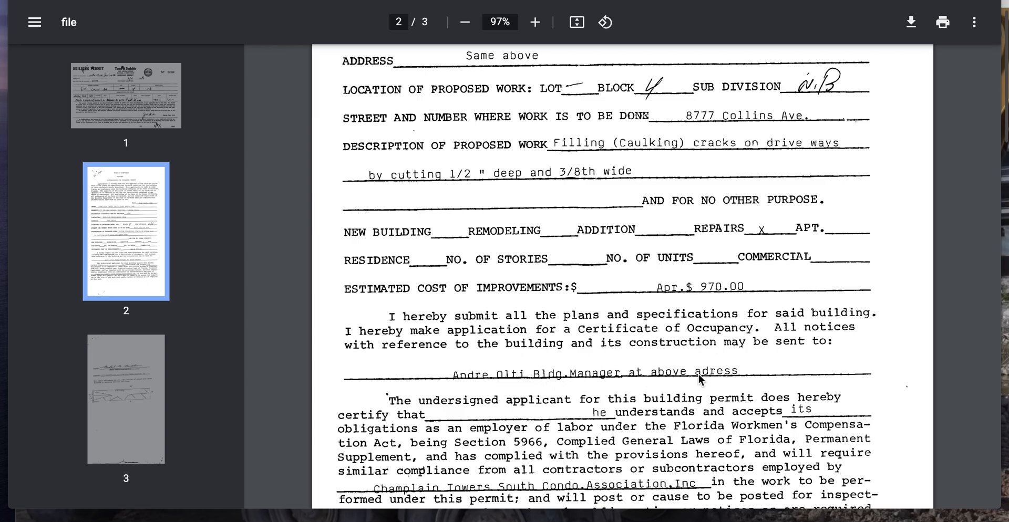
scroll(down, 3)
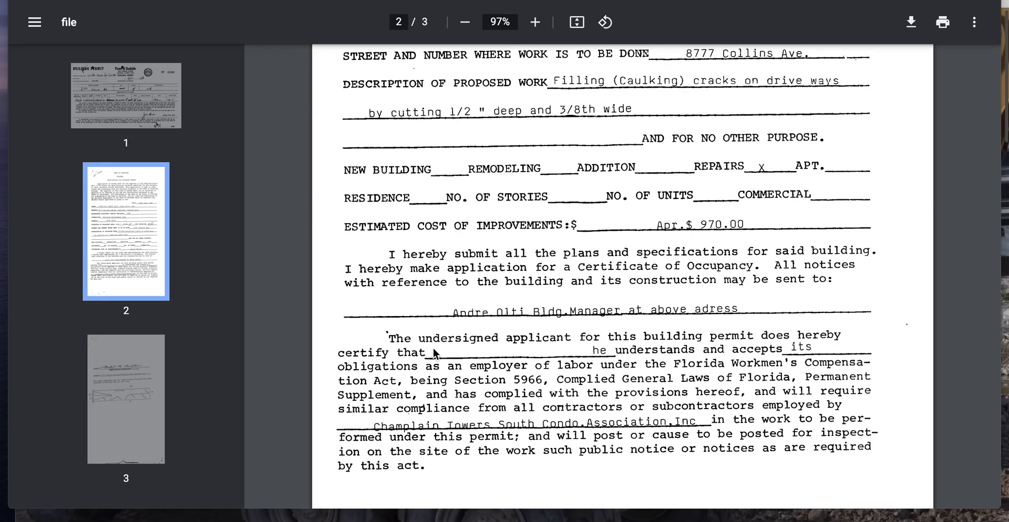
mouse_move(673, 343)
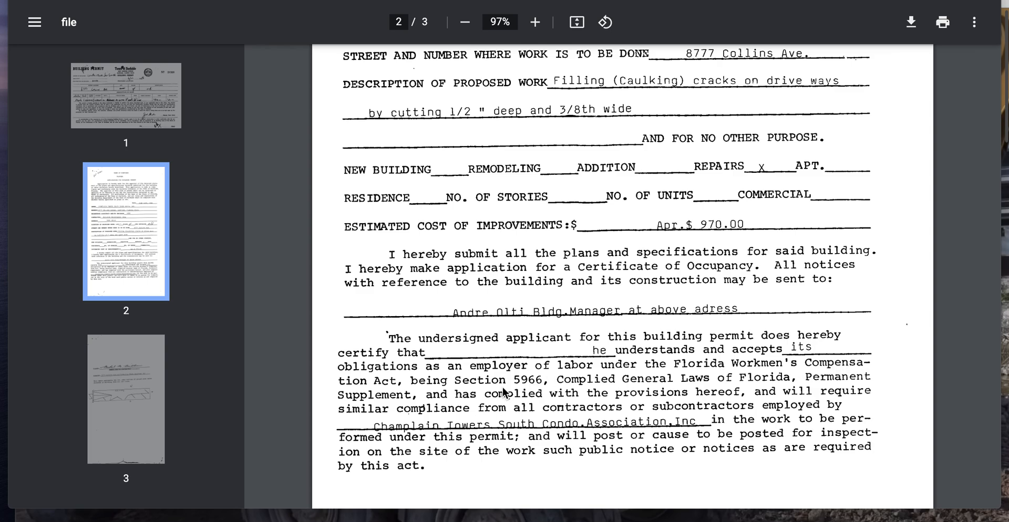
mouse_move(739, 403)
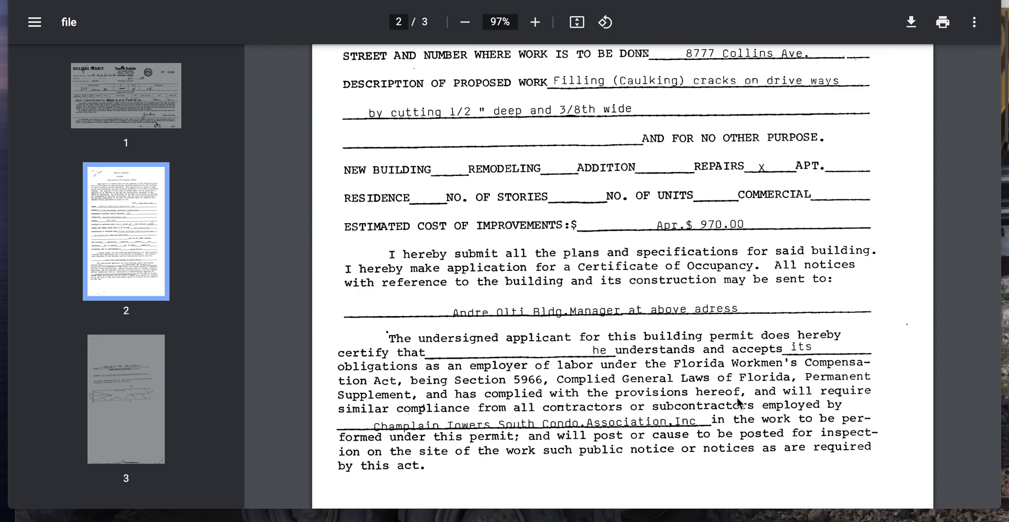
scroll(down, 3)
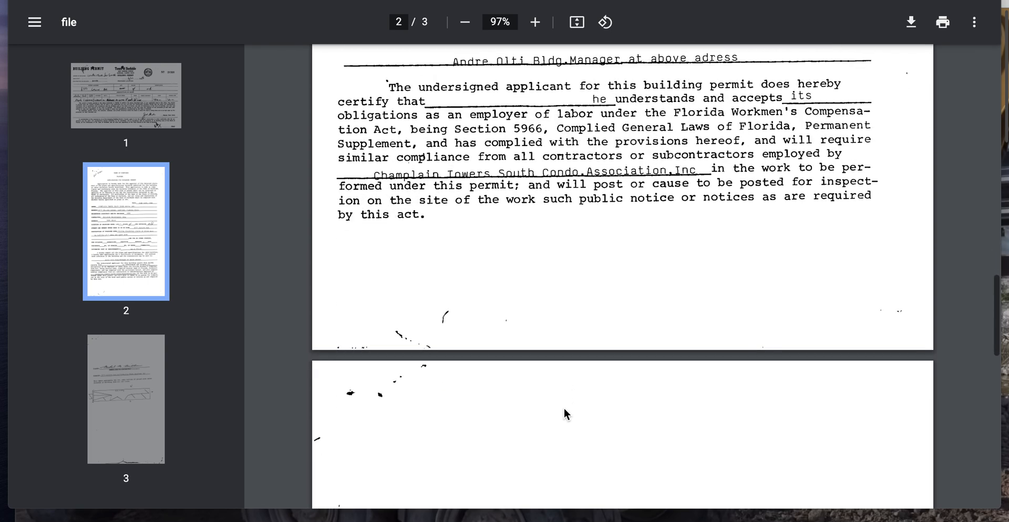
scroll(down, 3)
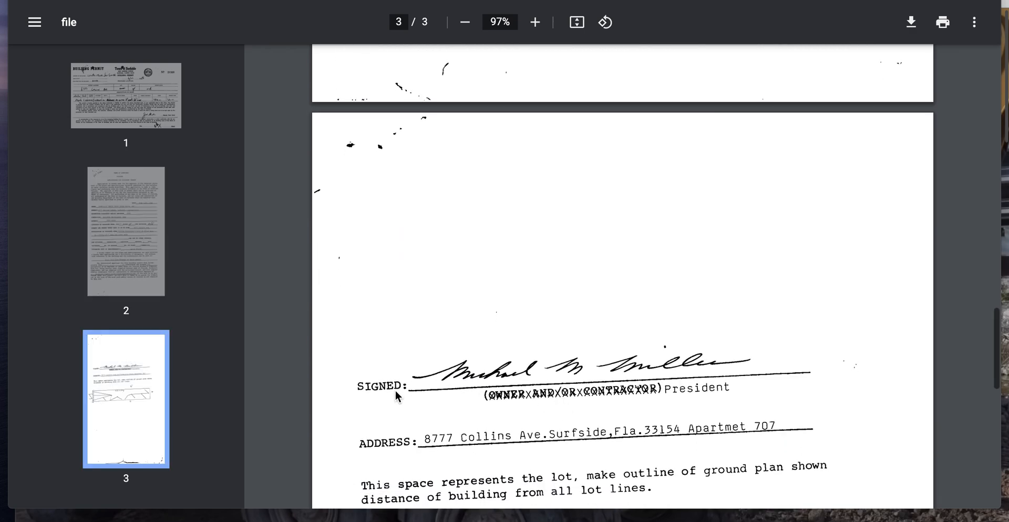
mouse_move(503, 408)
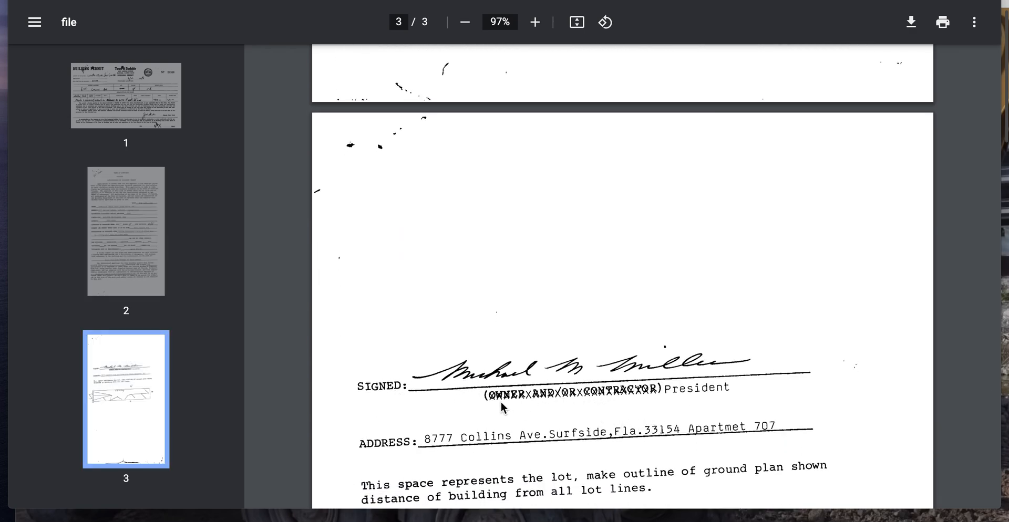
mouse_move(575, 403)
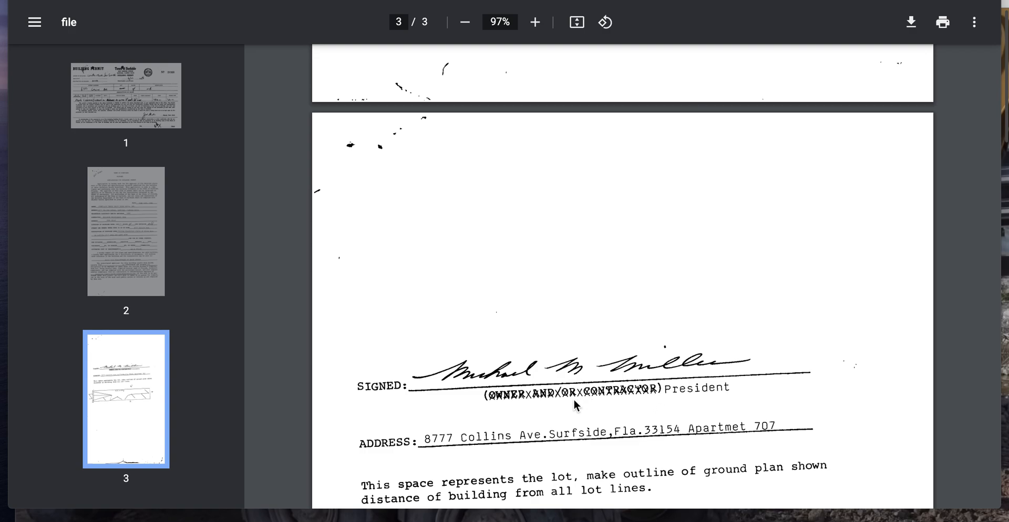
mouse_move(611, 402)
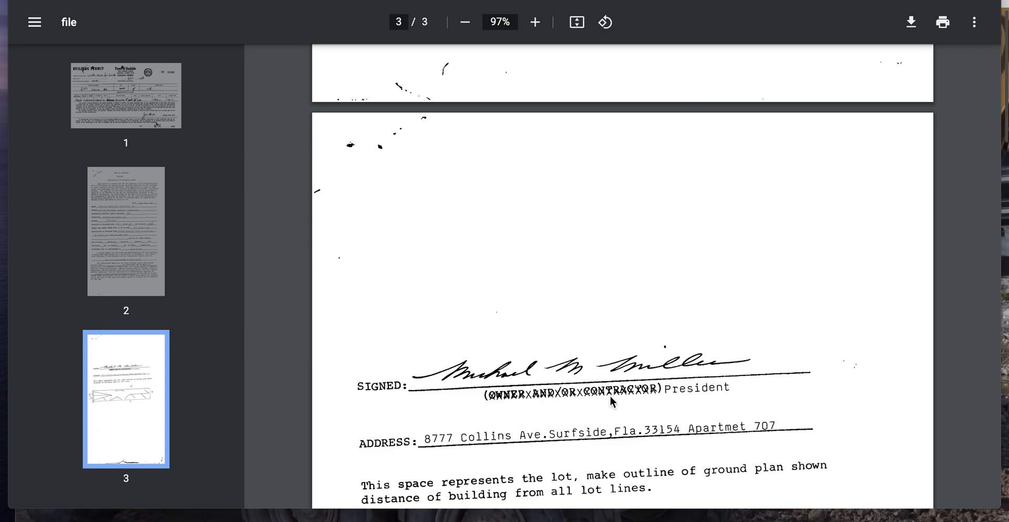
mouse_move(721, 397)
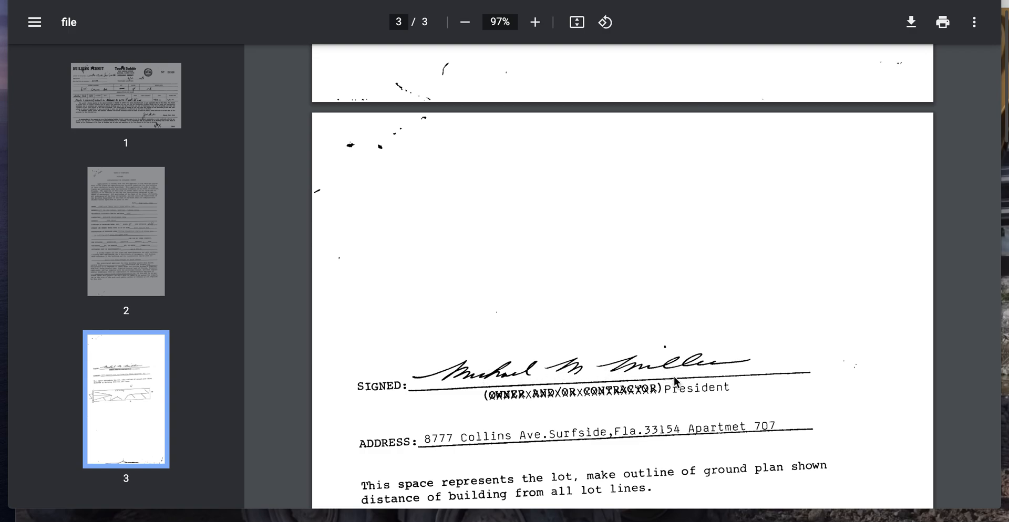
mouse_move(586, 355)
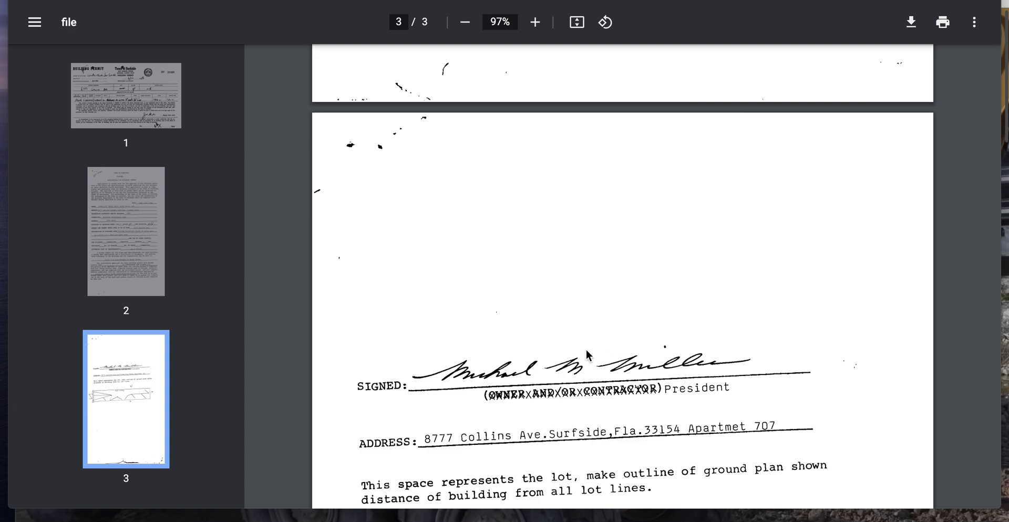
scroll(down, 3)
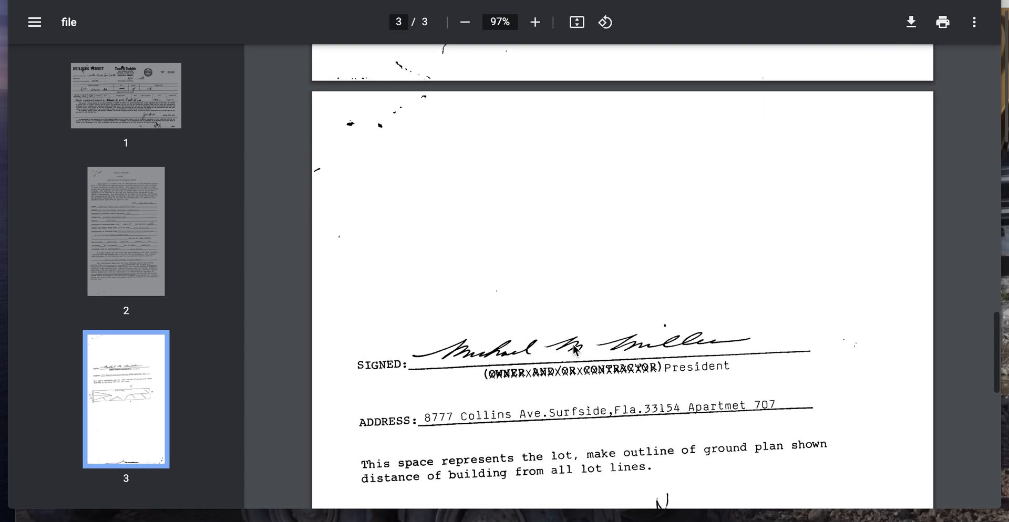
scroll(down, 3)
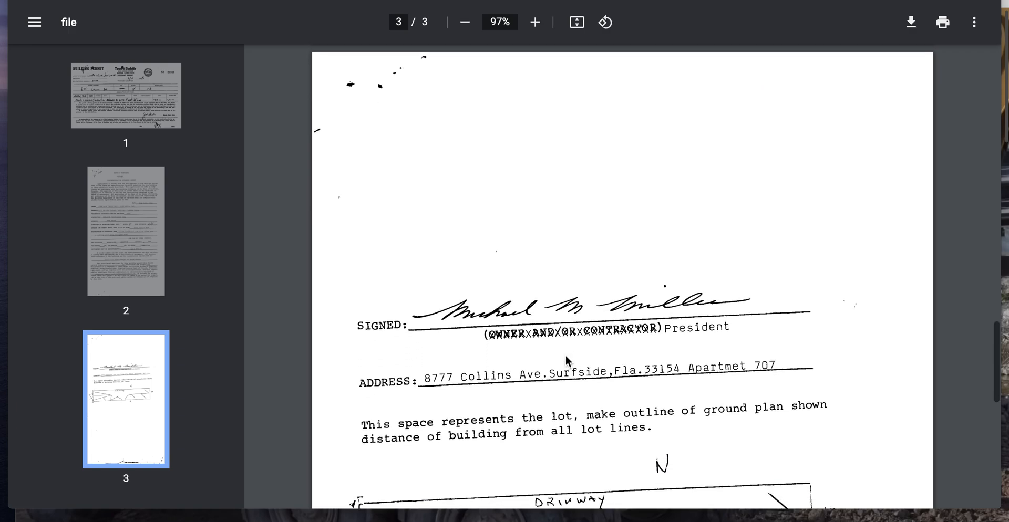
scroll(down, 3)
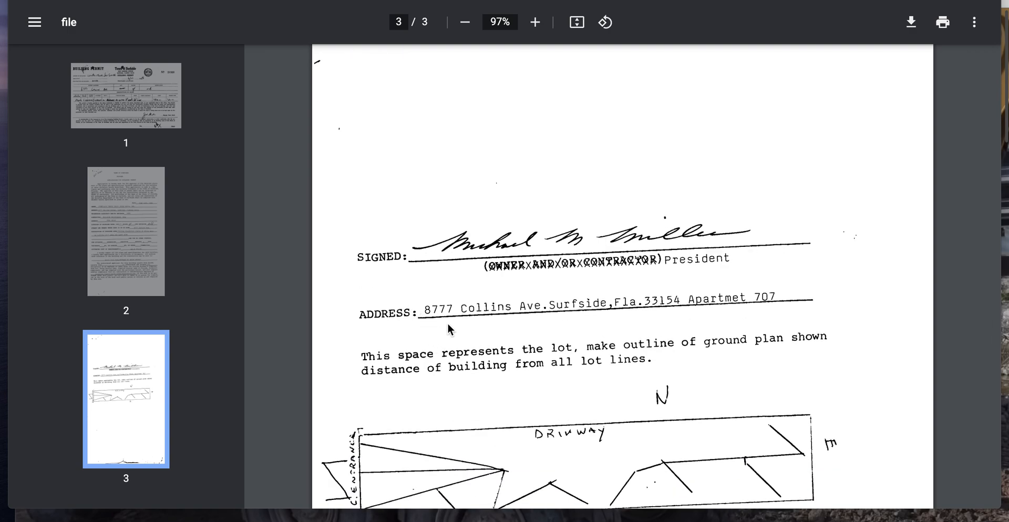
mouse_move(457, 363)
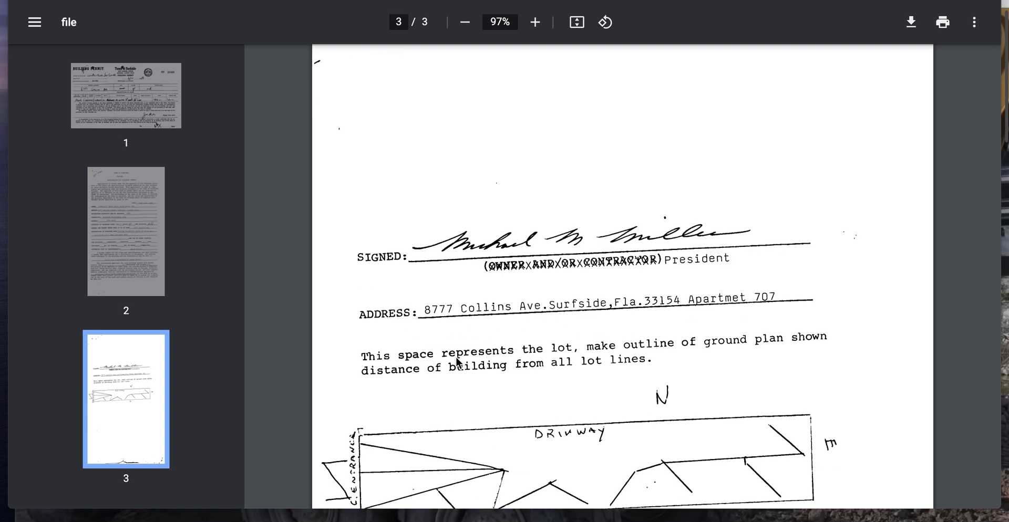
scroll(down, 3)
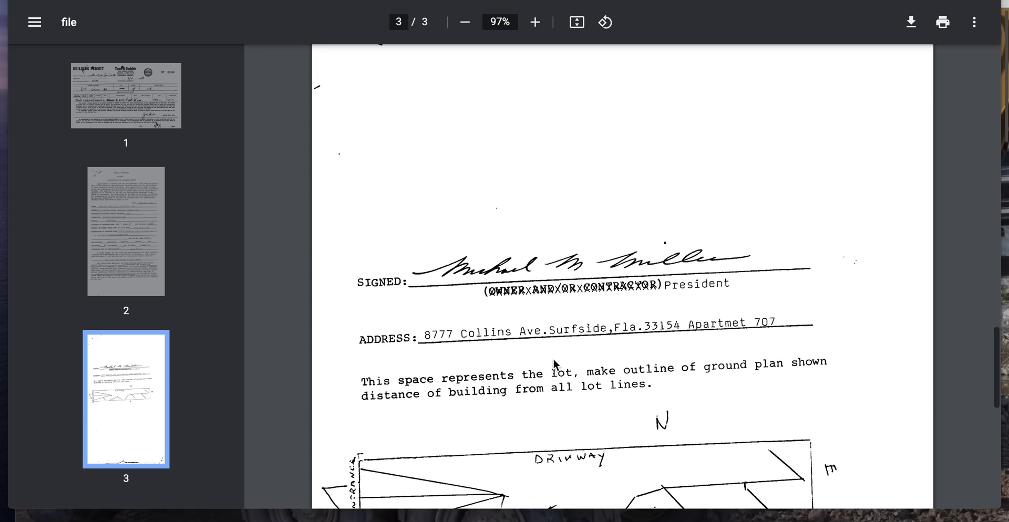
scroll(down, 3)
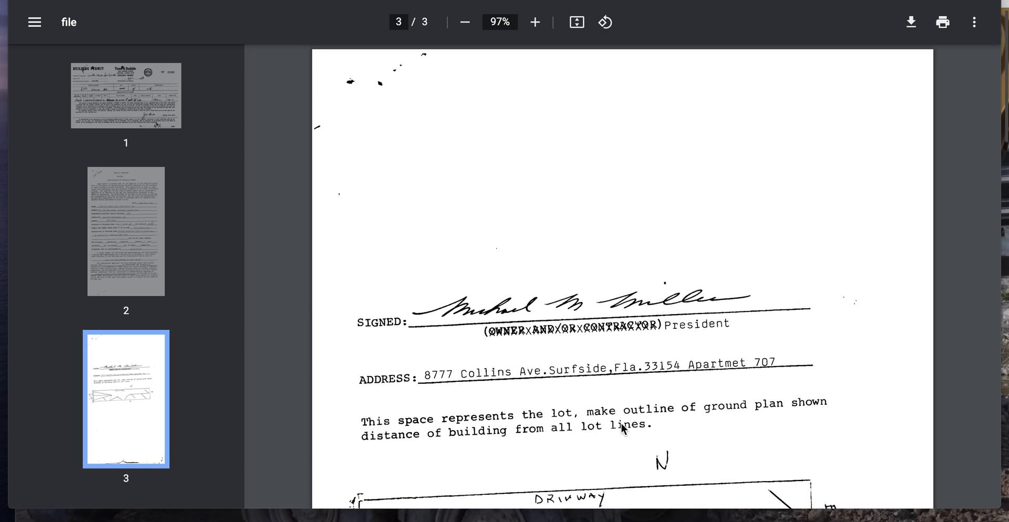
mouse_move(734, 420)
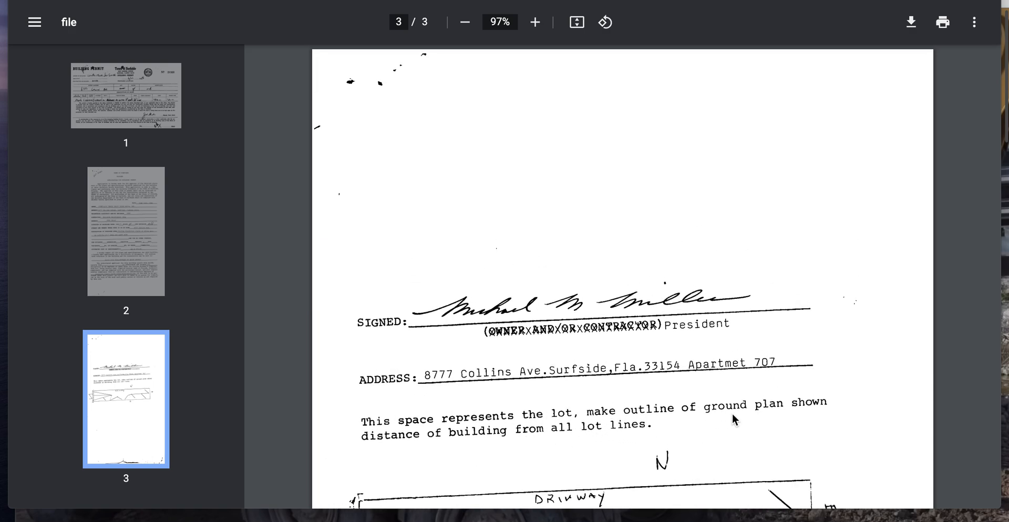
mouse_move(802, 414)
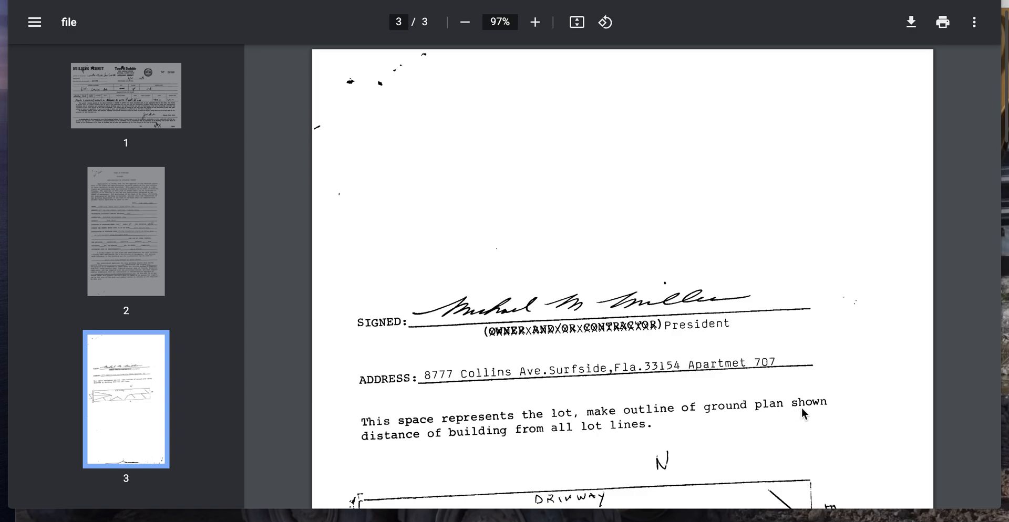
mouse_move(509, 452)
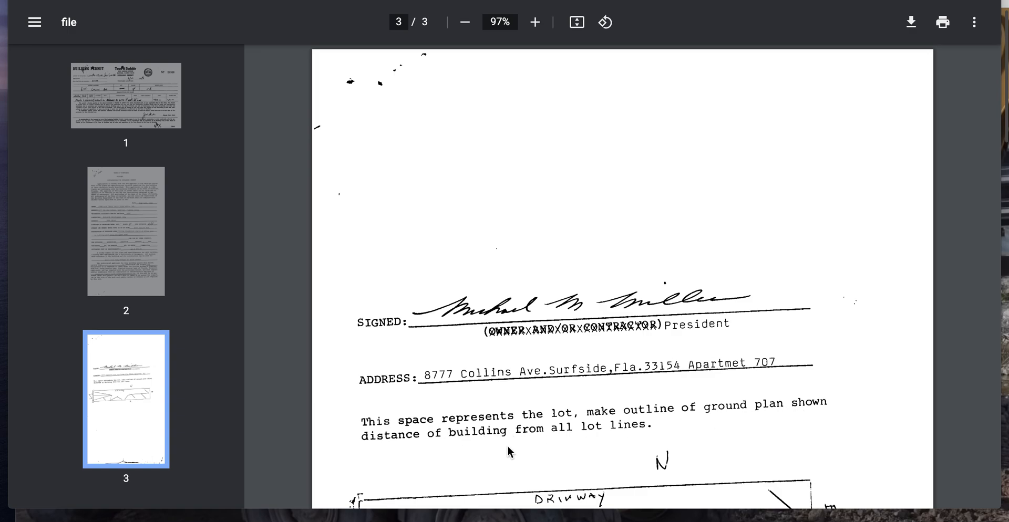
mouse_move(640, 440)
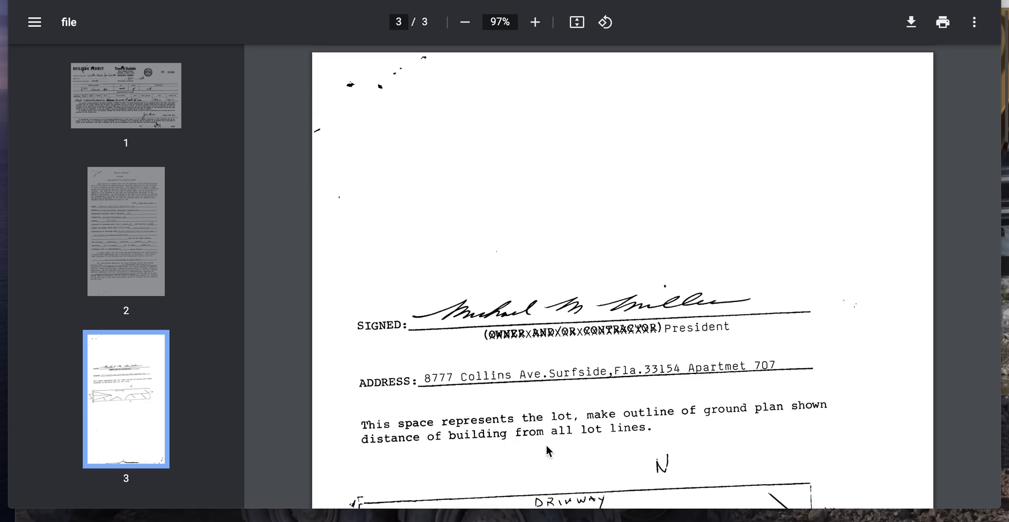
scroll(down, 3)
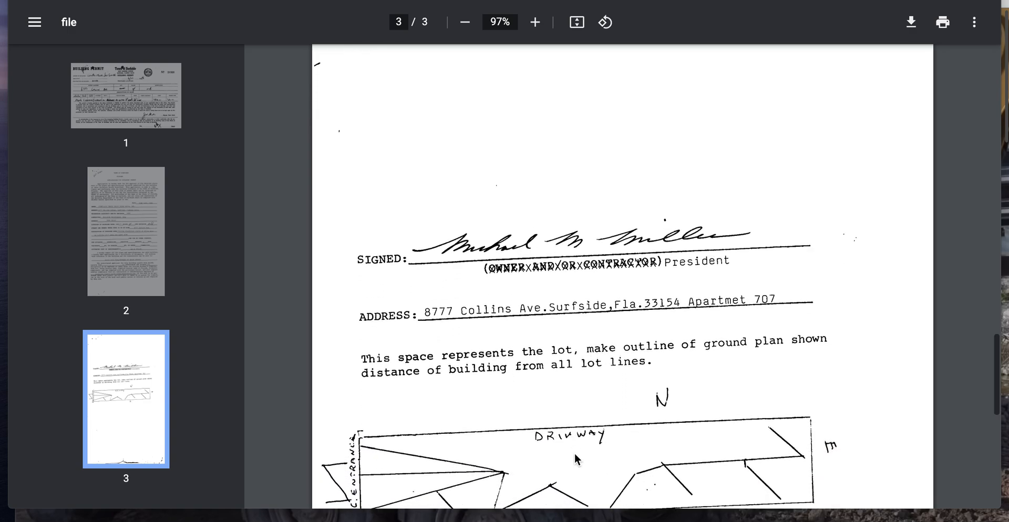
scroll(down, 3)
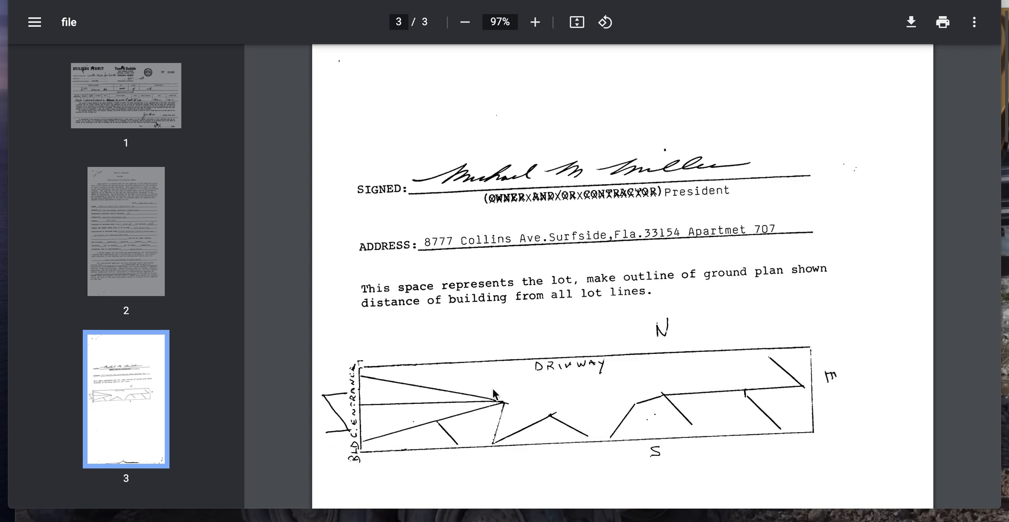
mouse_move(339, 419)
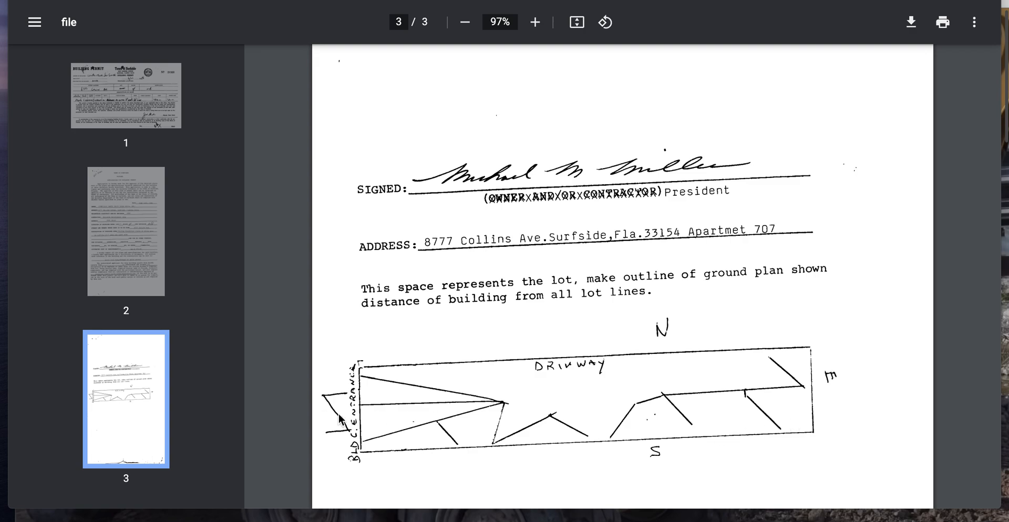
mouse_move(779, 398)
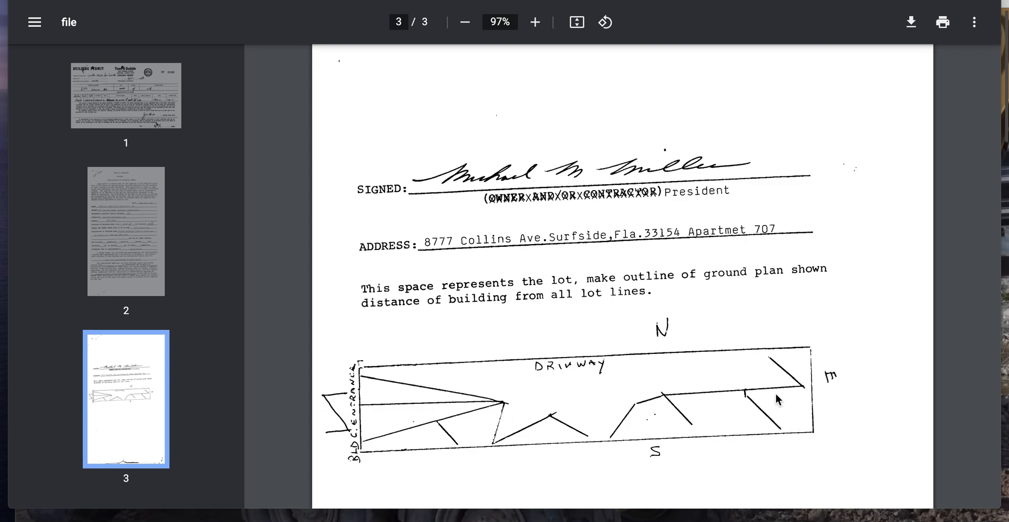
mouse_move(526, 408)
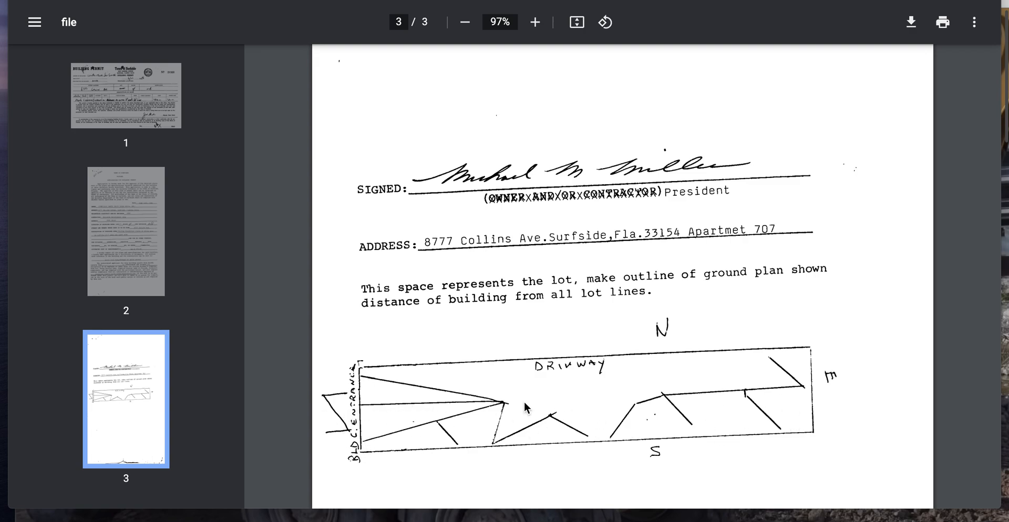
mouse_move(666, 346)
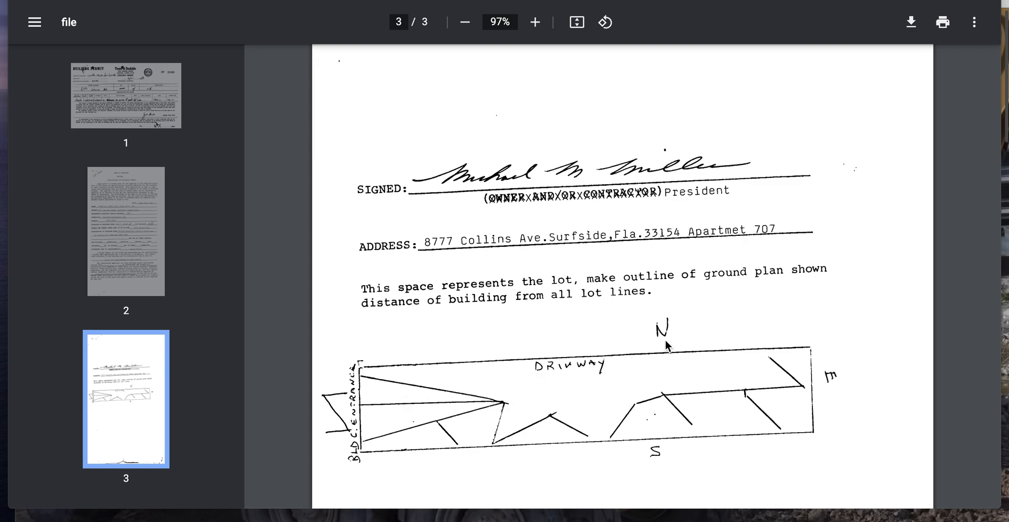
mouse_move(860, 415)
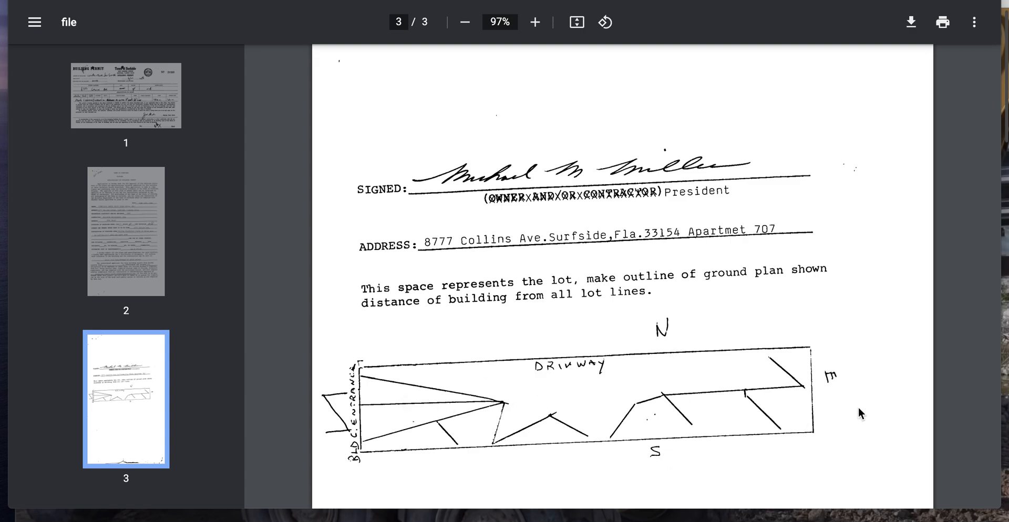
mouse_move(927, 429)
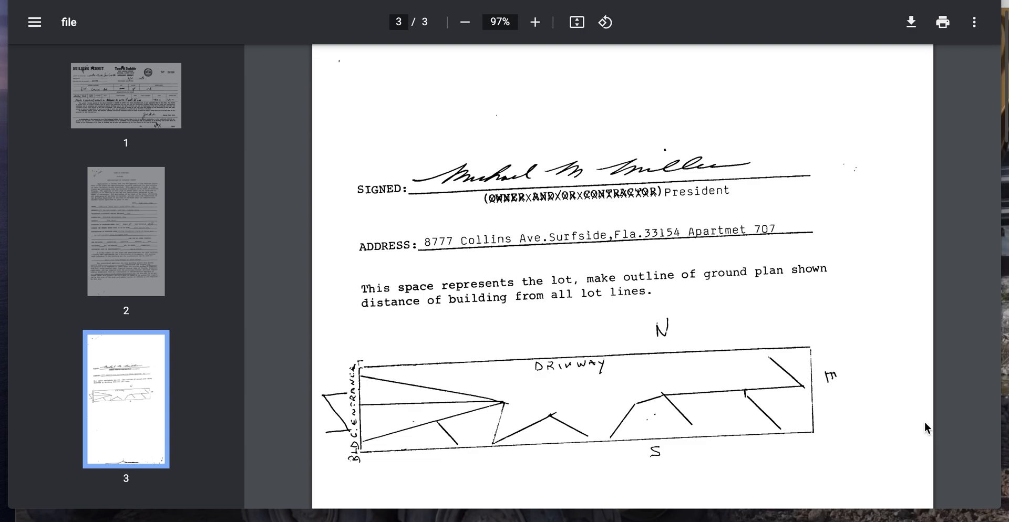
mouse_move(807, 374)
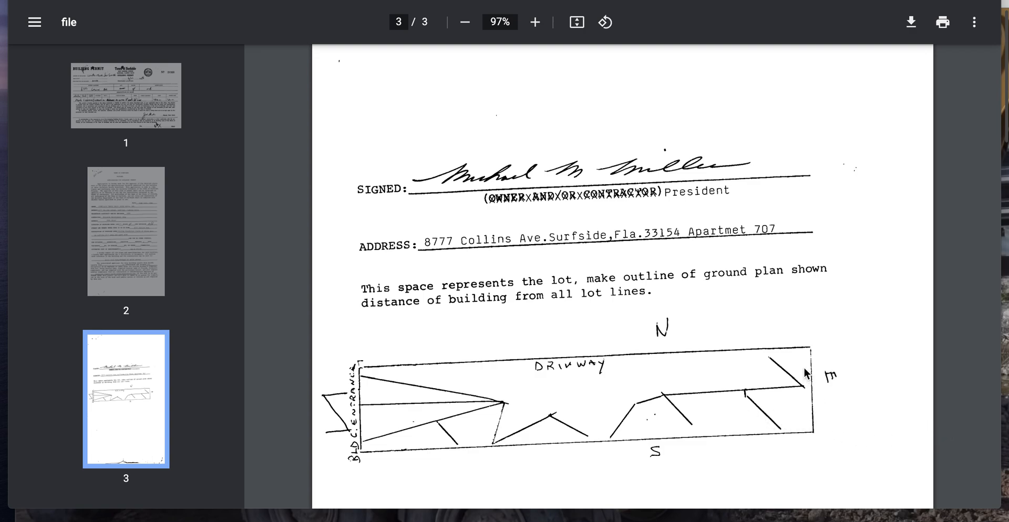
mouse_move(778, 403)
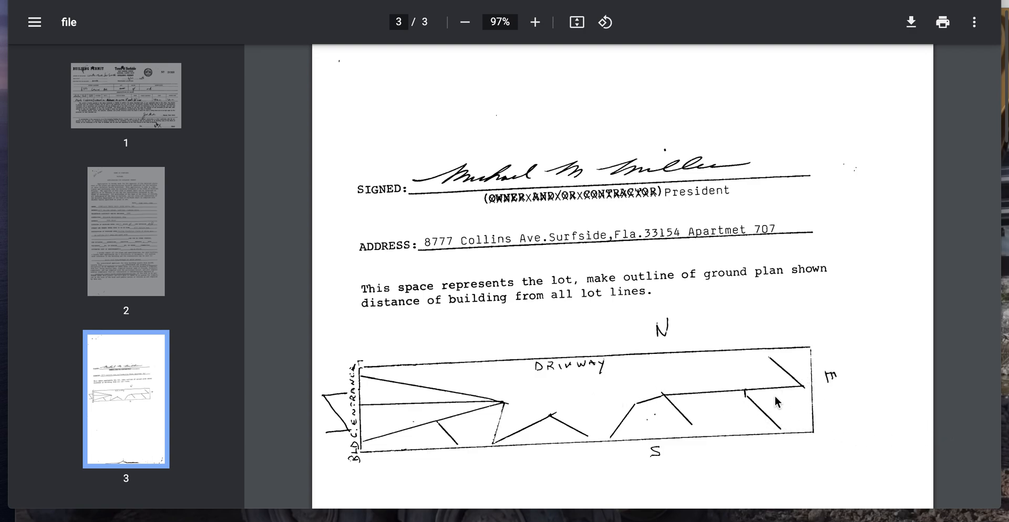
scroll(down, 3)
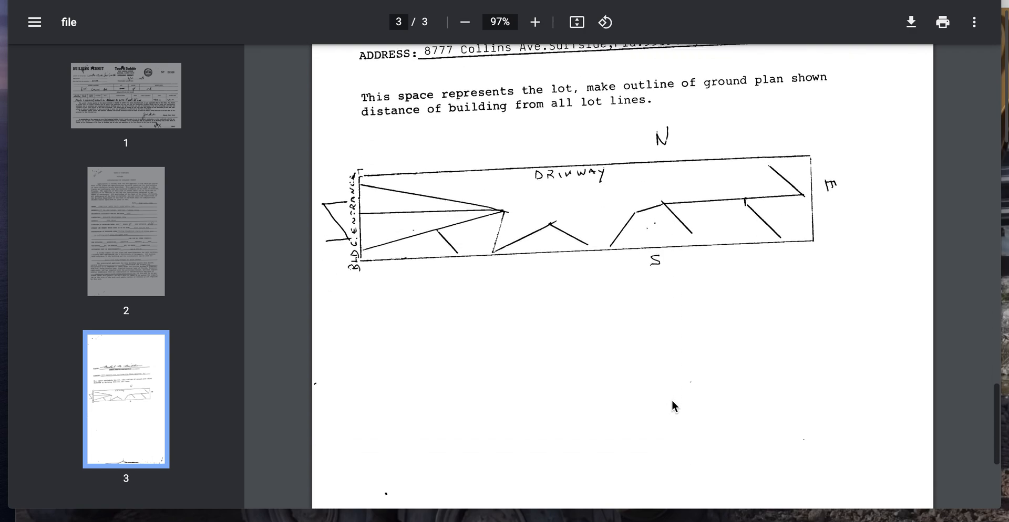
scroll(down, 3)
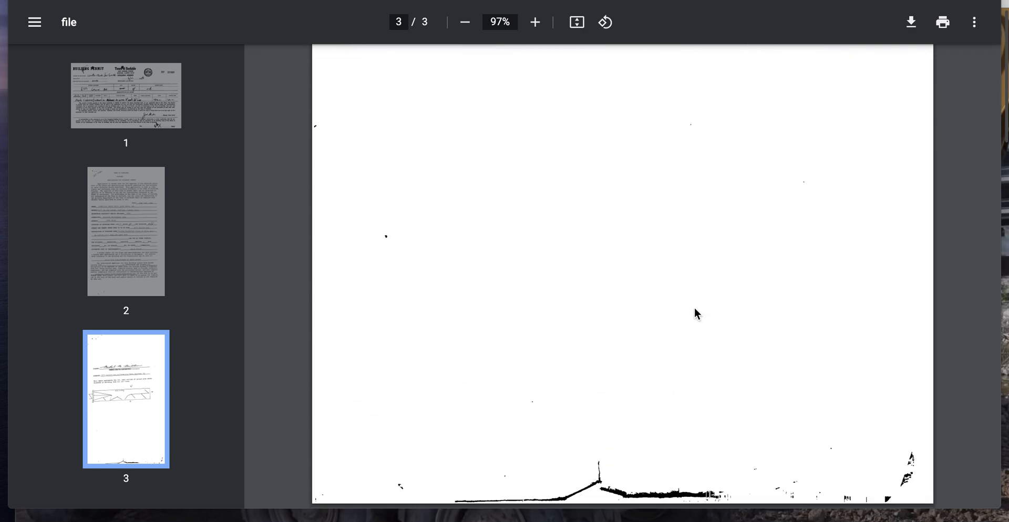
Return to page 1 and frame Building Permit no. 20360 for the driveway caulking
click(125, 96)
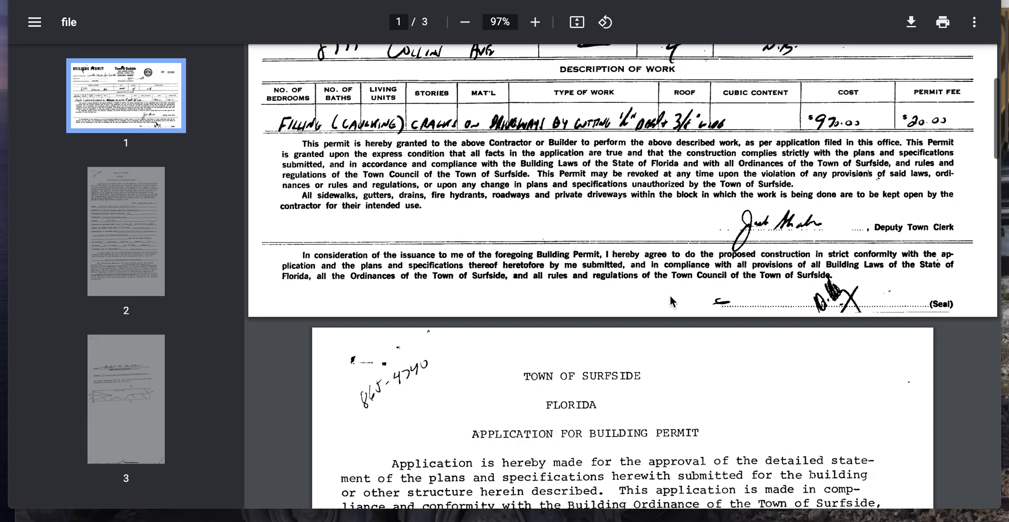
scroll(up, 3)
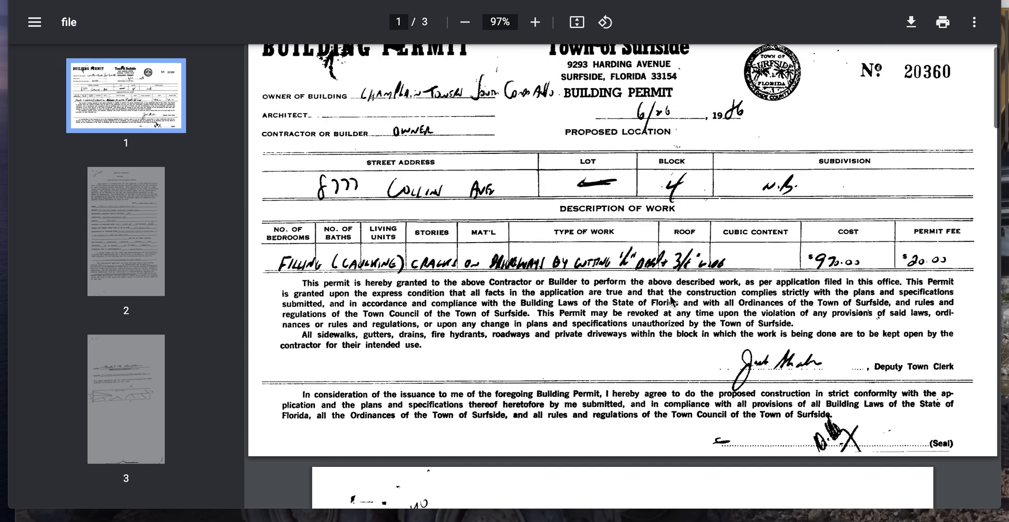
scroll(up, 3)
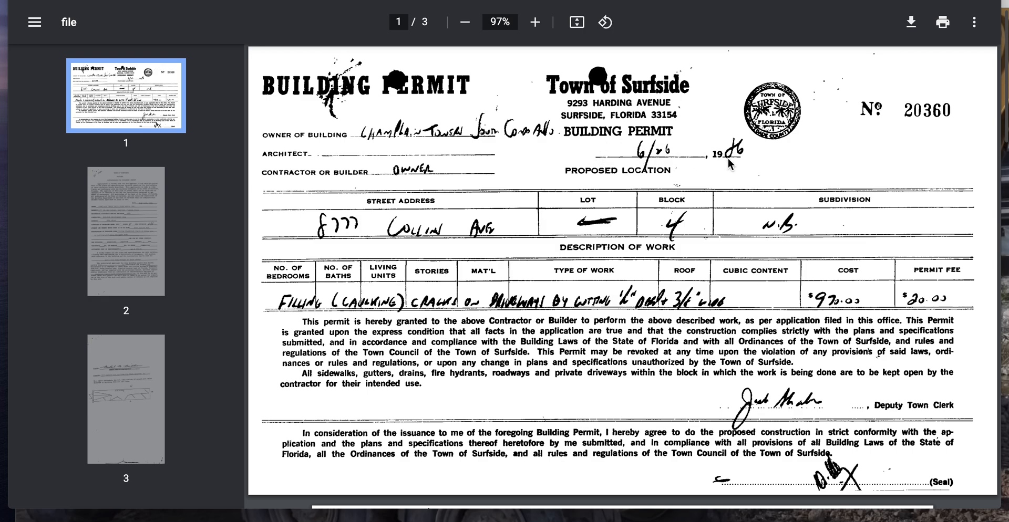
mouse_move(609, 342)
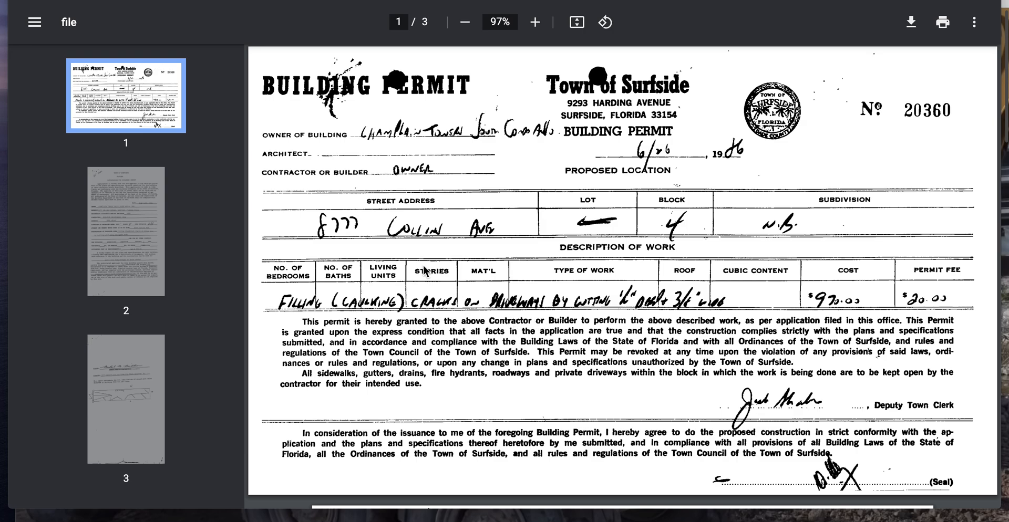
mouse_move(791, 417)
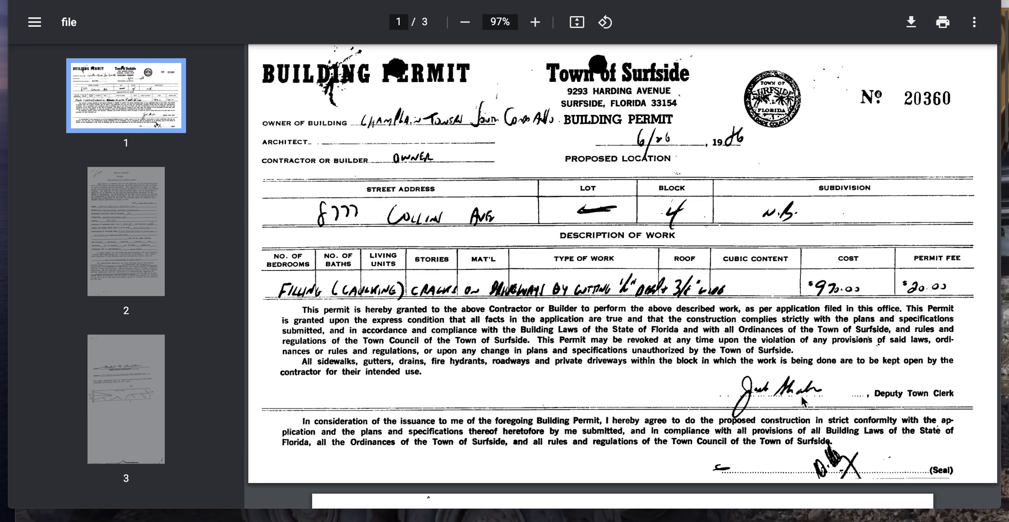
scroll(down, 3)
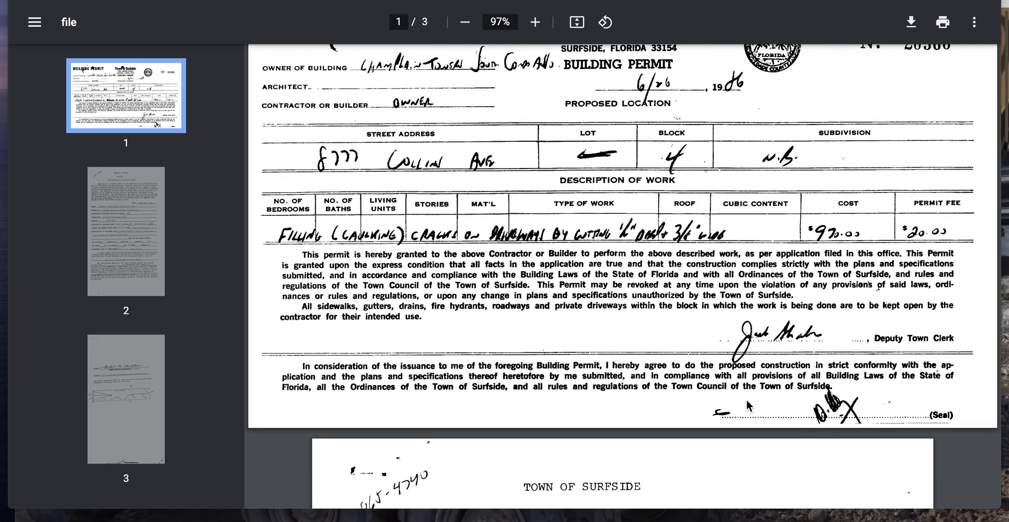
scroll(up, 3)
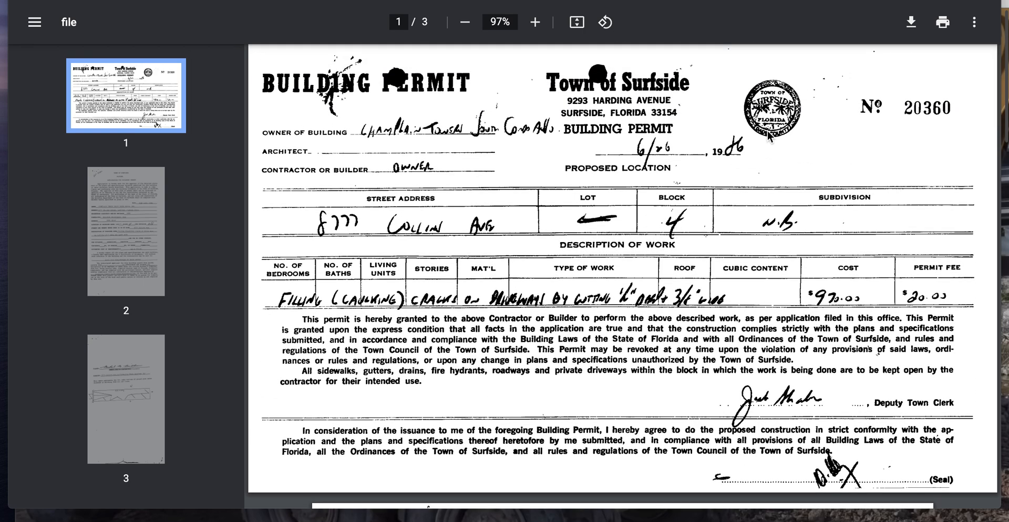
mouse_move(925, 114)
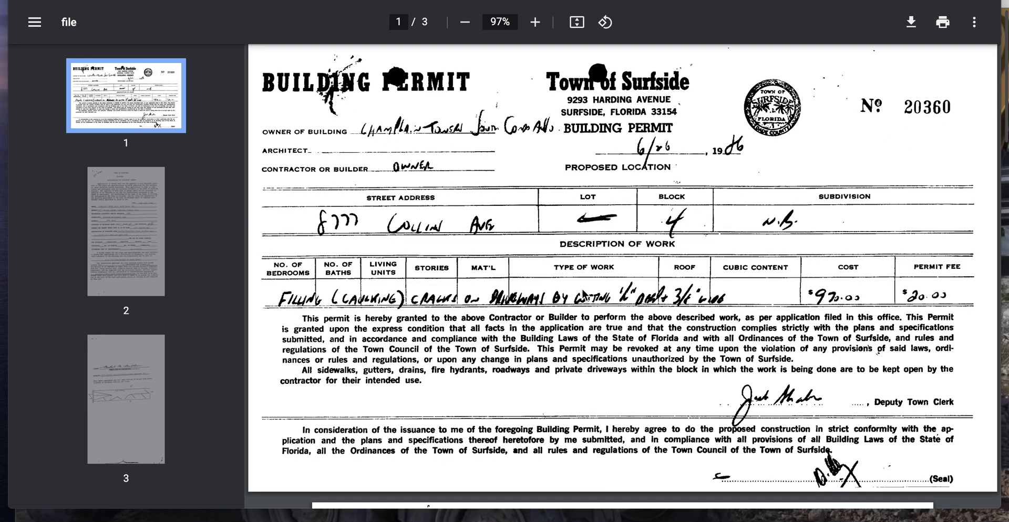
scroll(down, 3)
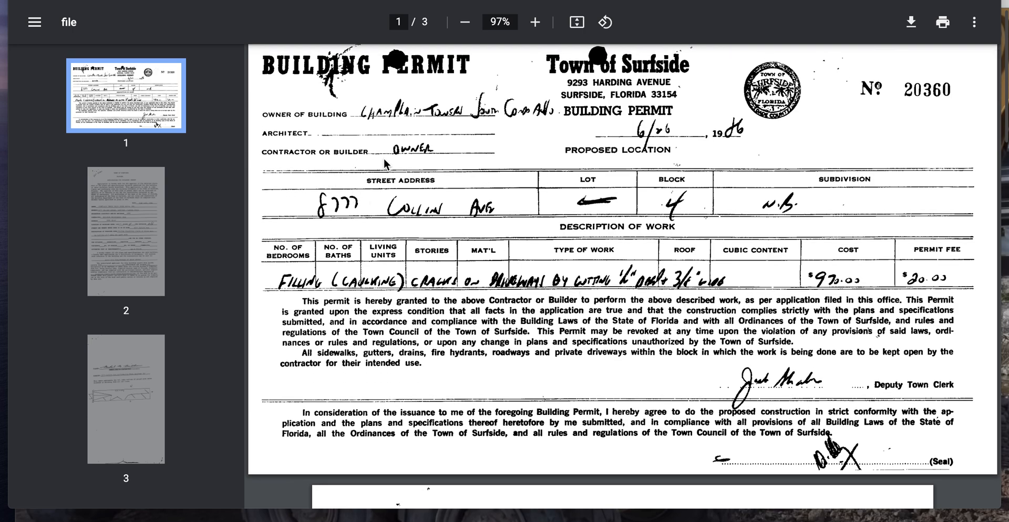
scroll(up, 3)
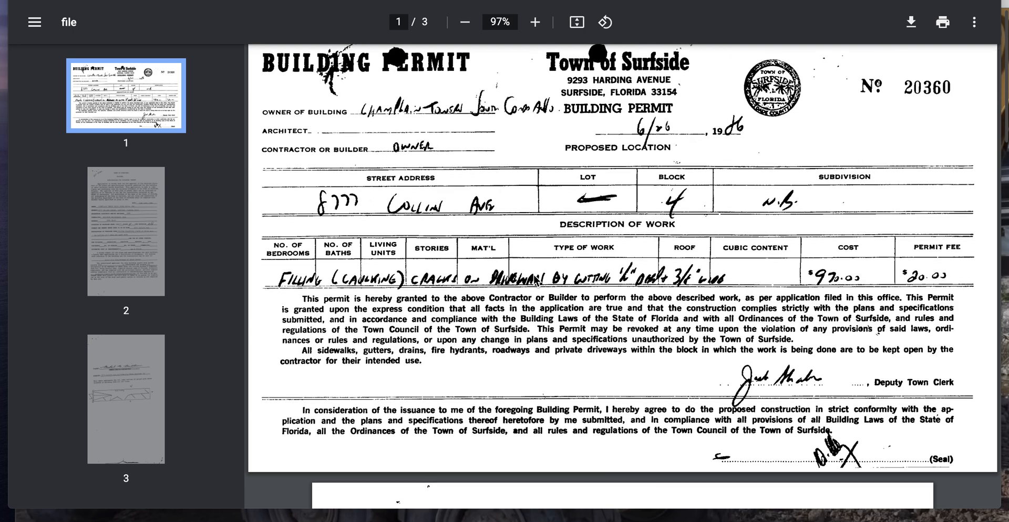
click(126, 232)
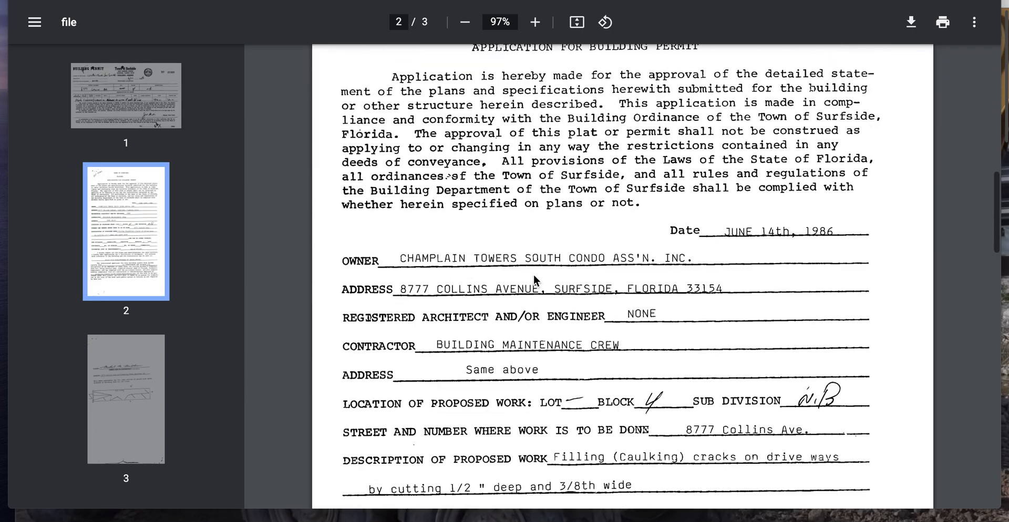
scroll(down, 3)
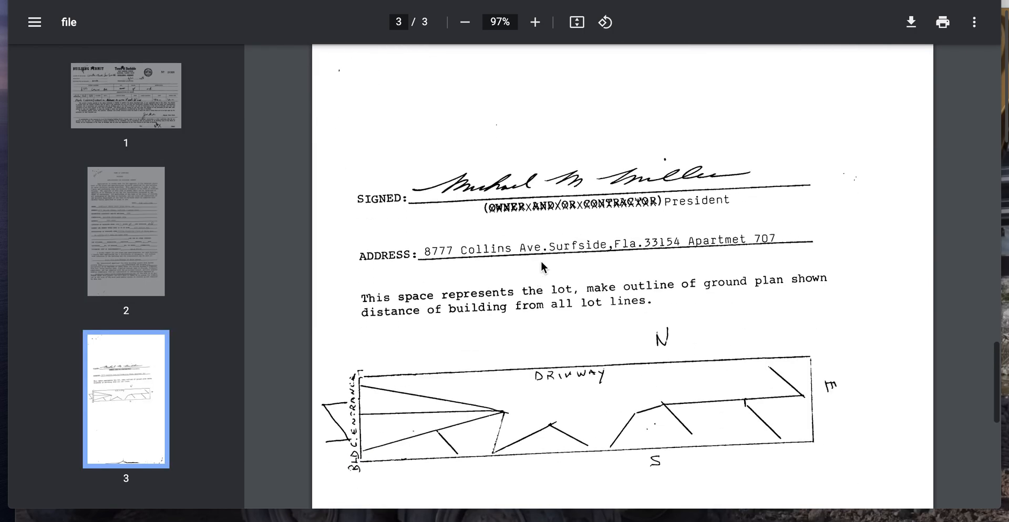
mouse_move(707, 216)
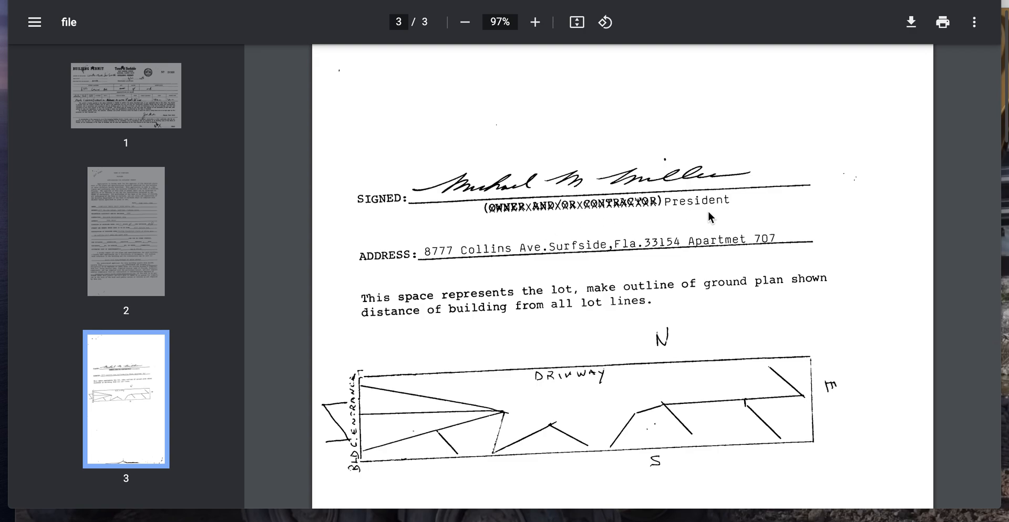
mouse_move(637, 403)
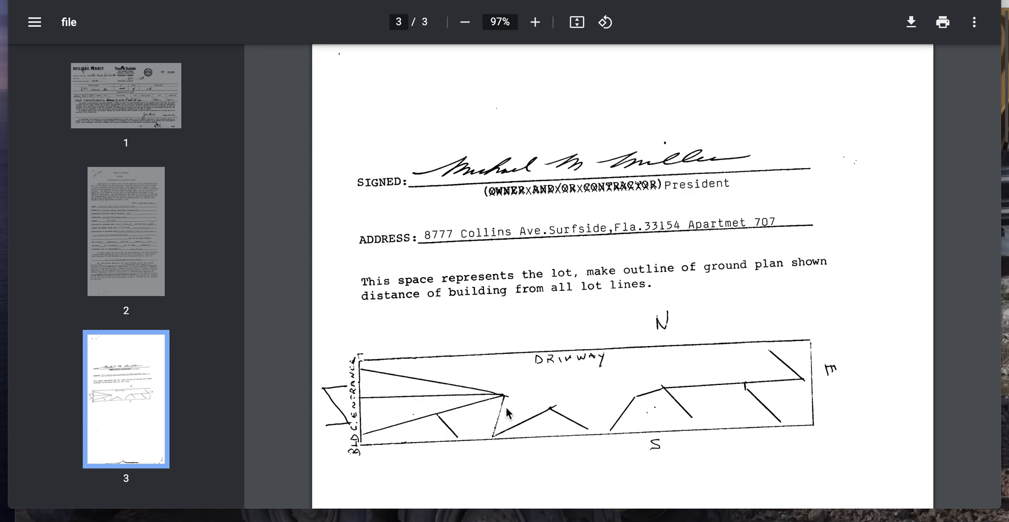
mouse_move(671, 259)
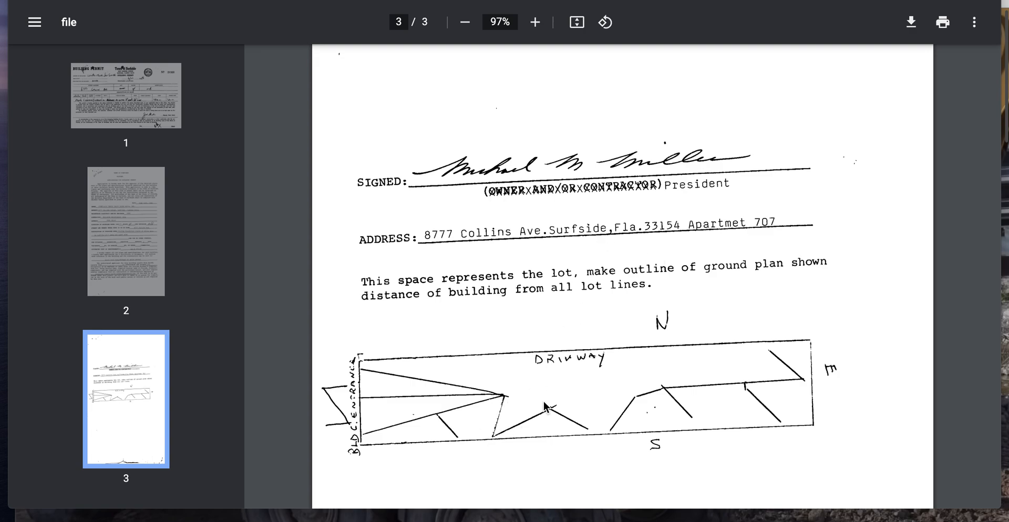
scroll(down, 3)
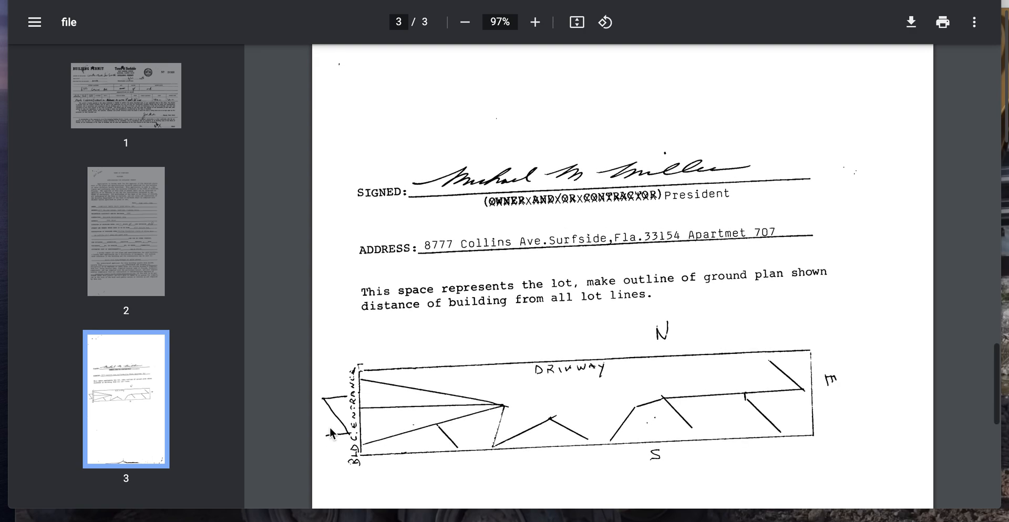
mouse_move(457, 393)
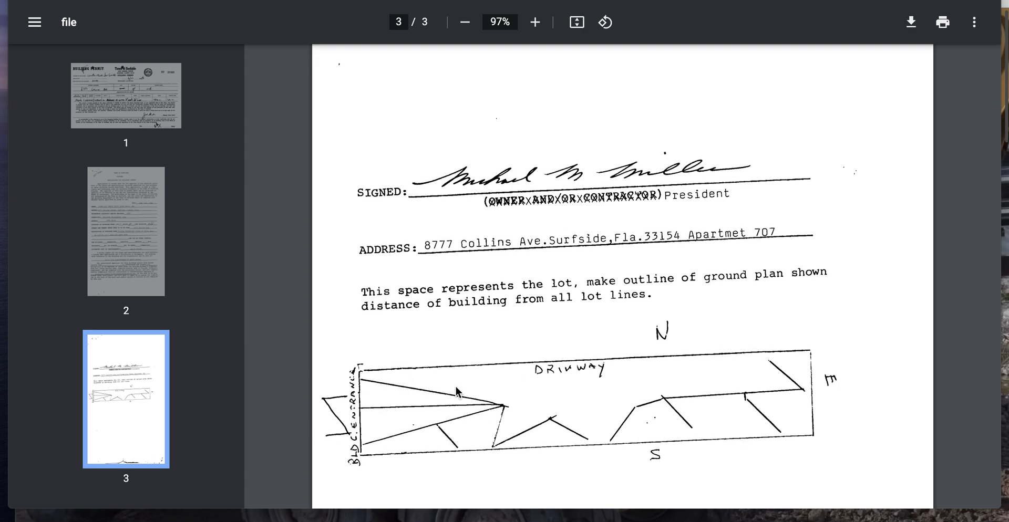
mouse_move(561, 357)
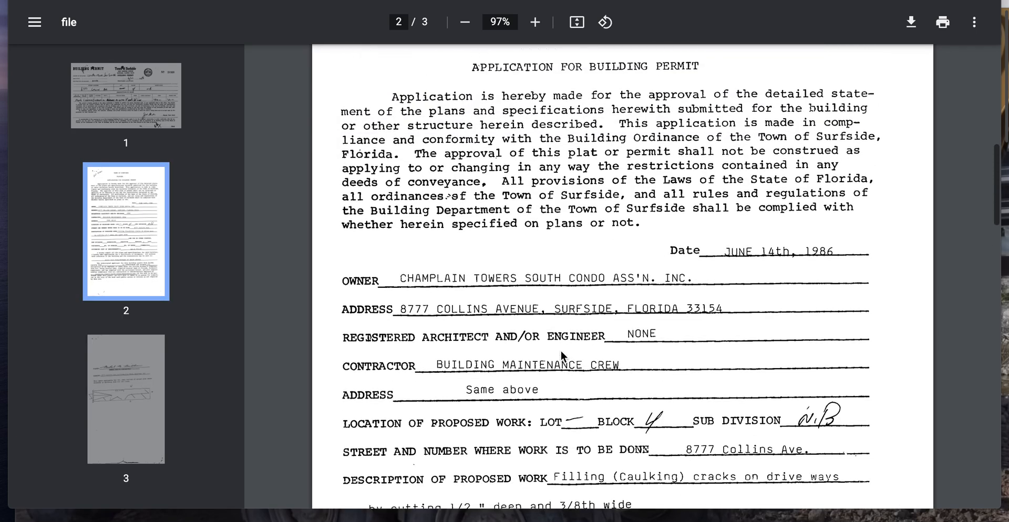
Scroll through page 2's caulking description and $970 estimate to page 3's signature line
scroll(down, 3)
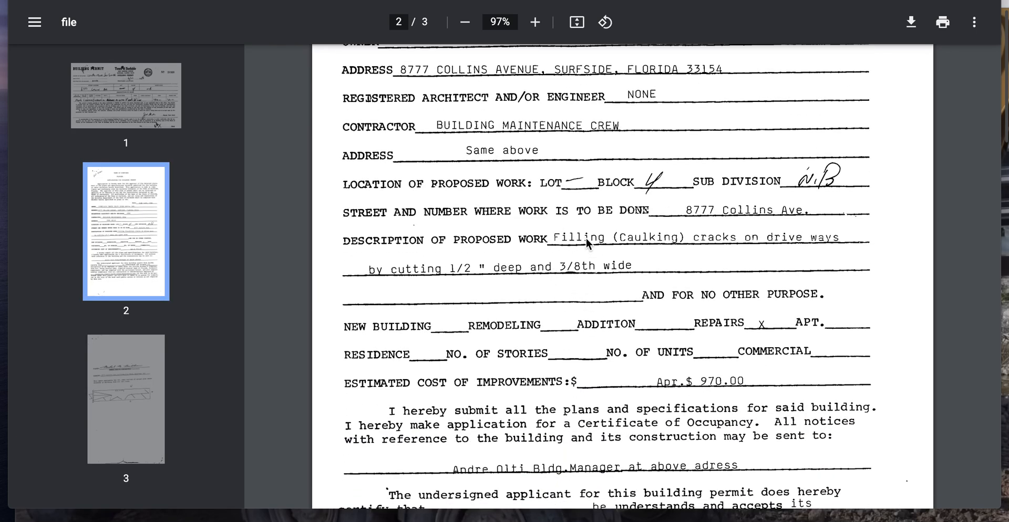
mouse_move(509, 283)
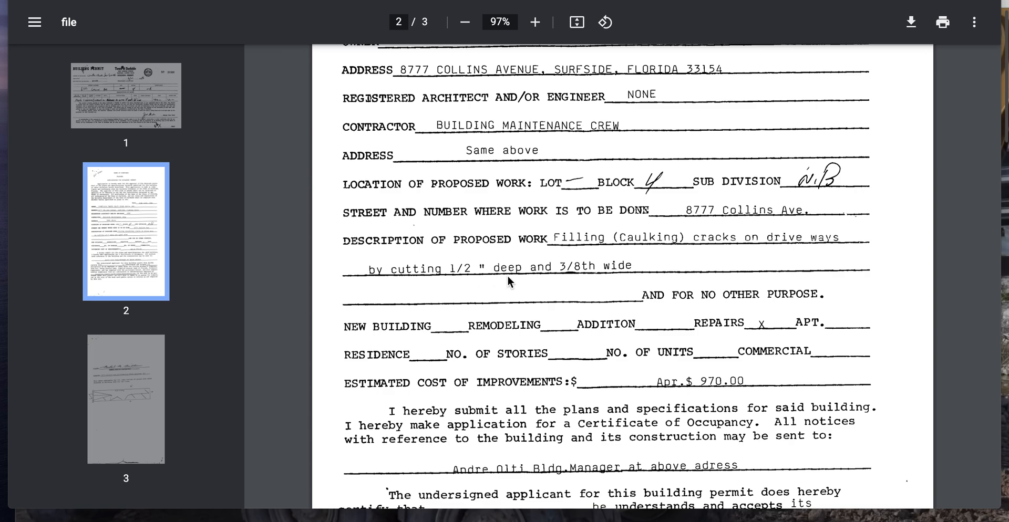
mouse_move(655, 321)
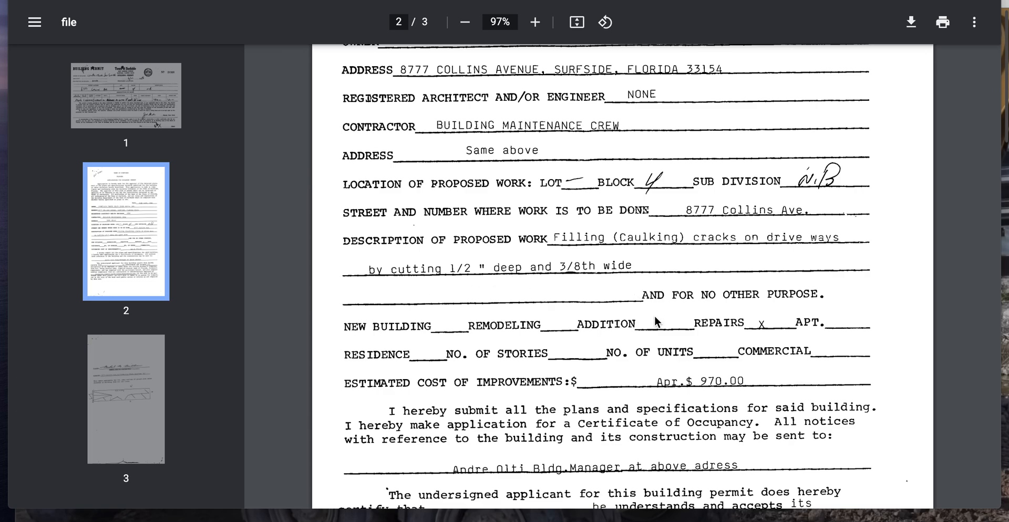
scroll(down, 3)
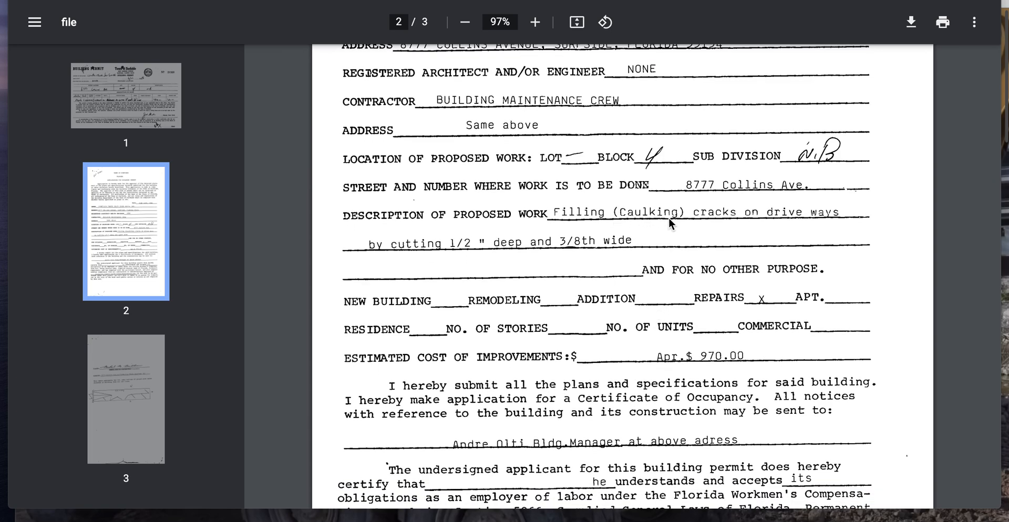
scroll(down, 3)
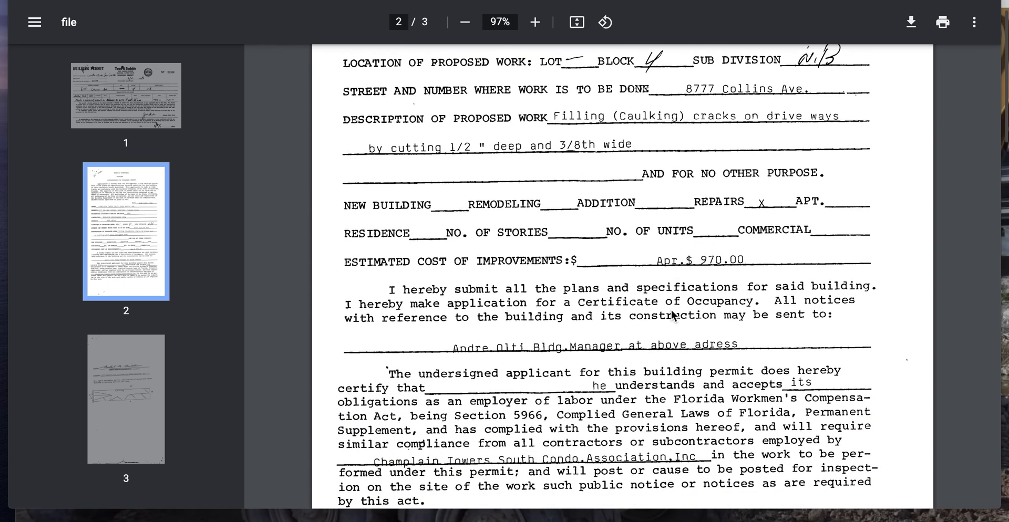
scroll(down, 3)
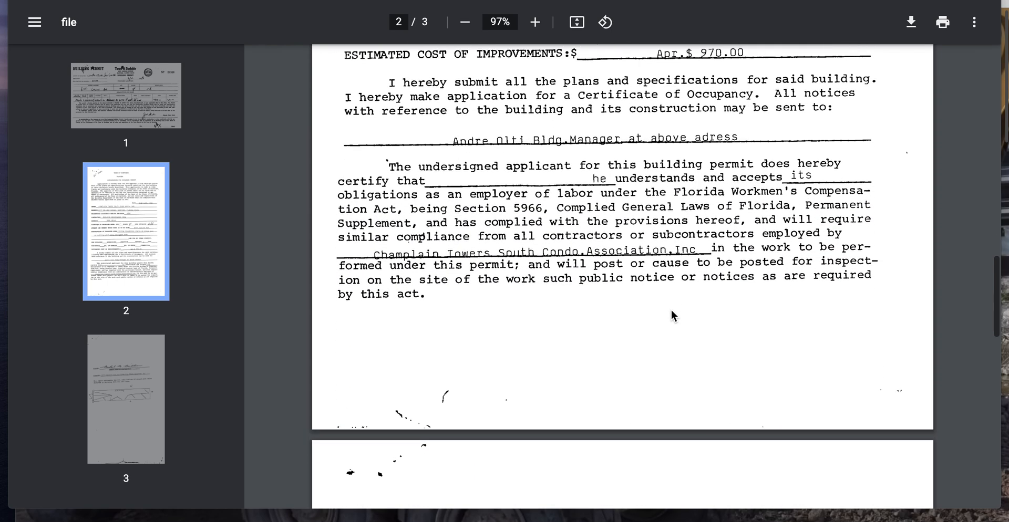
scroll(down, 3)
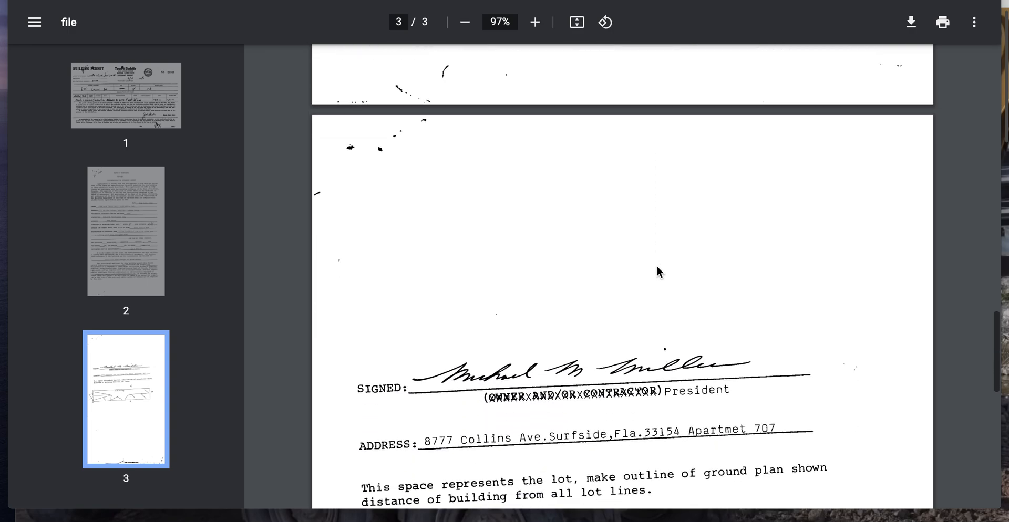
Bring the full driveway sketch with crack lines and N/S/E labels into view
scroll(down, 3)
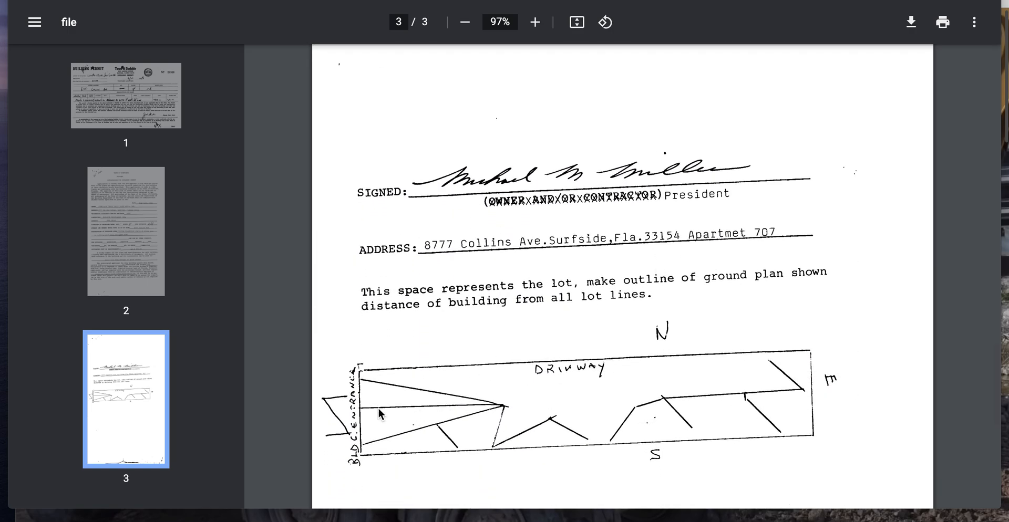
mouse_move(495, 403)
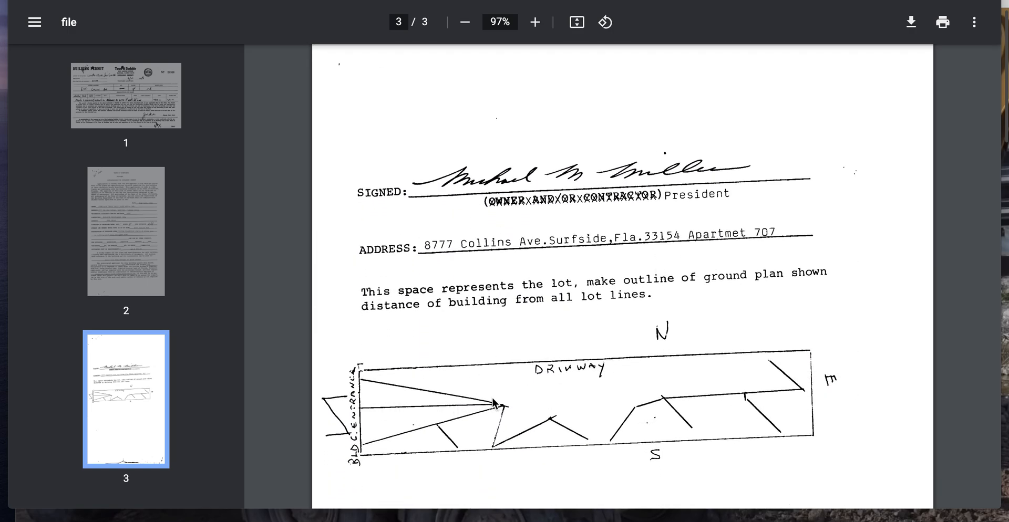
mouse_move(458, 398)
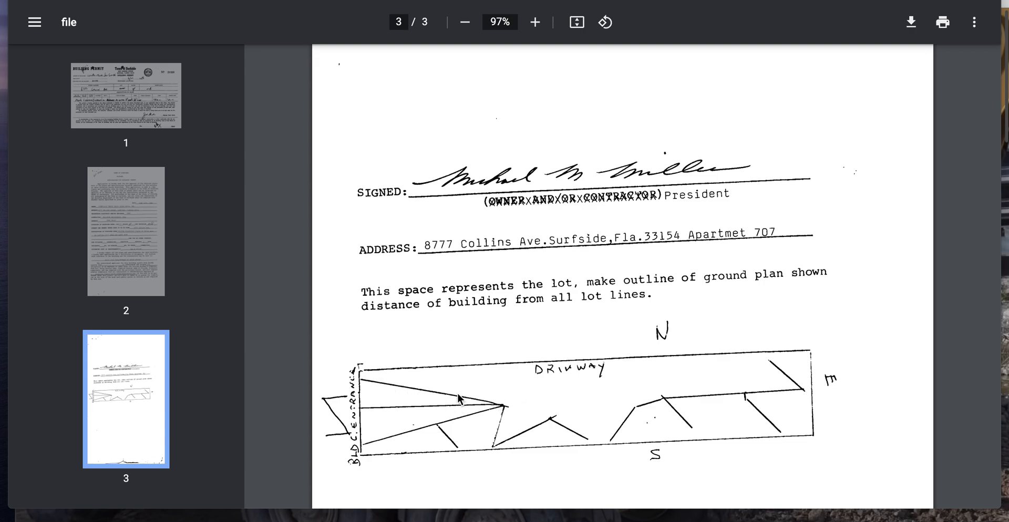
mouse_move(522, 410)
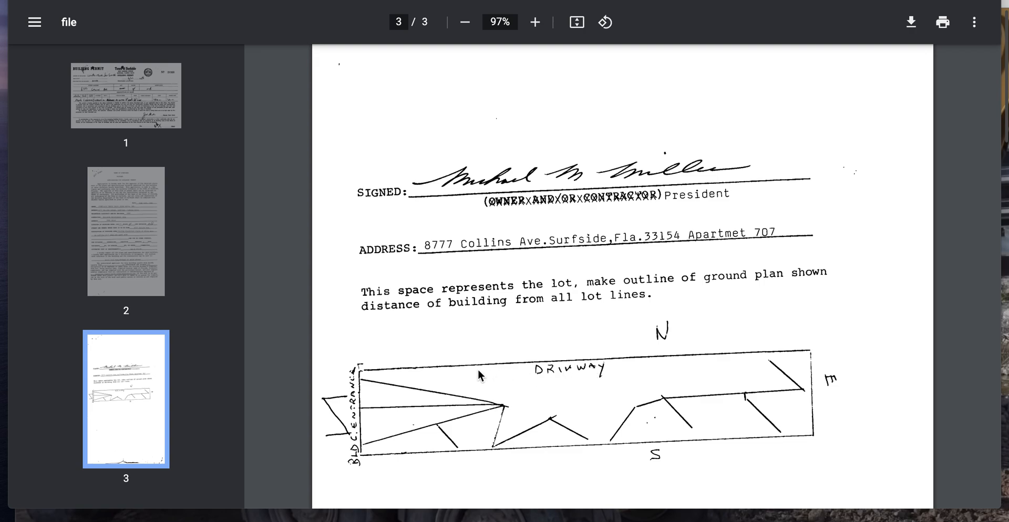
mouse_move(358, 468)
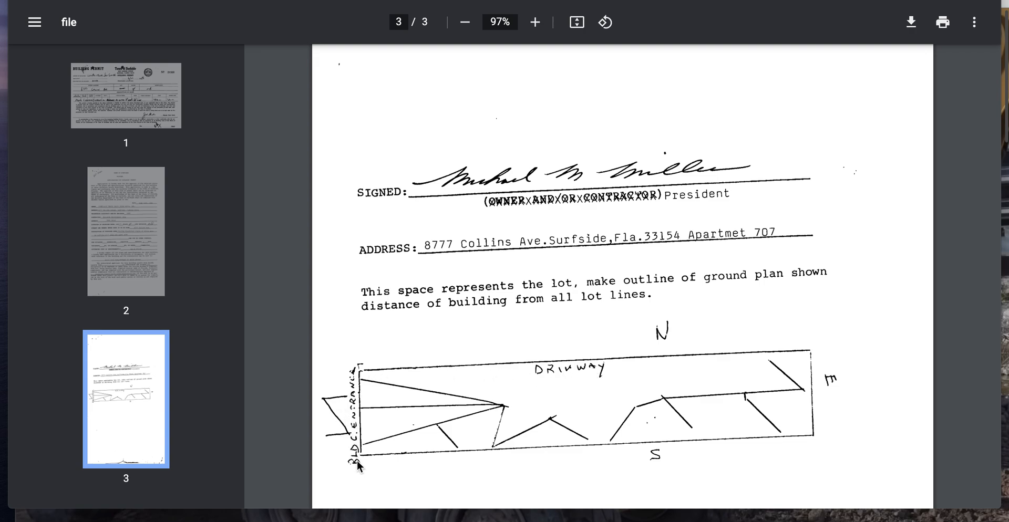
mouse_move(365, 407)
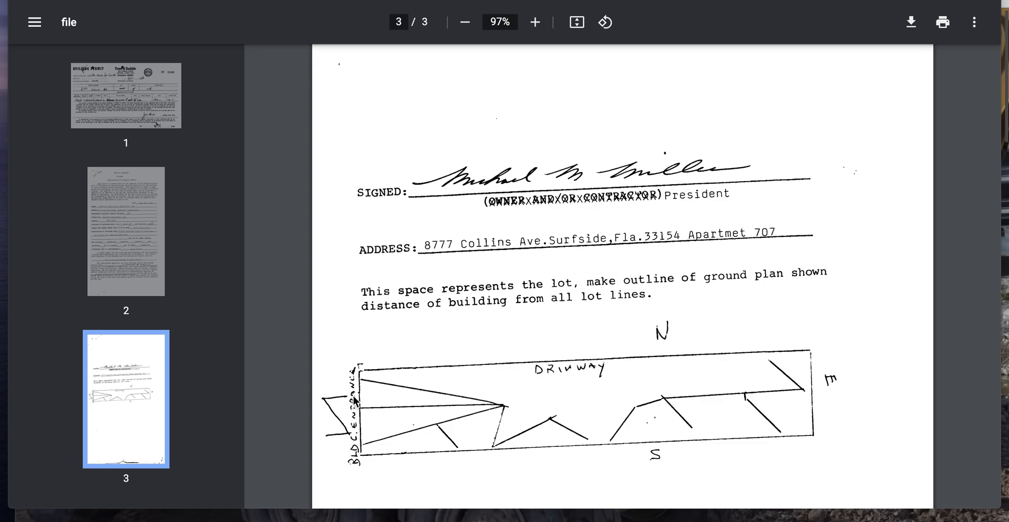
mouse_move(669, 331)
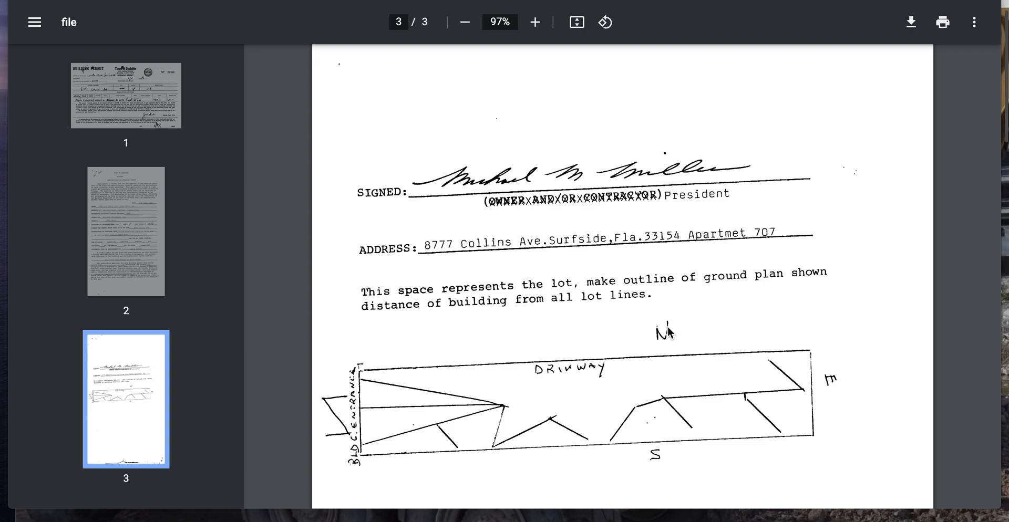
mouse_move(668, 330)
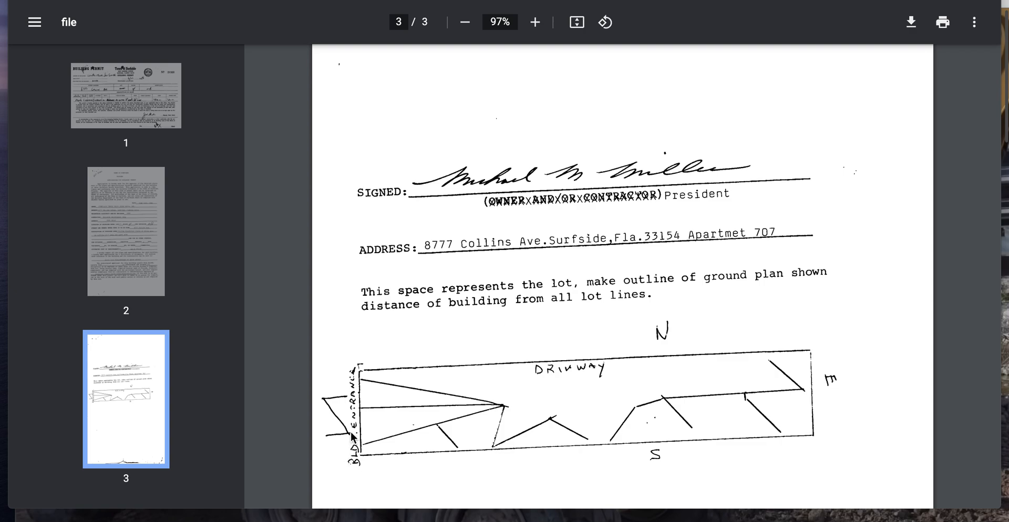
mouse_move(675, 404)
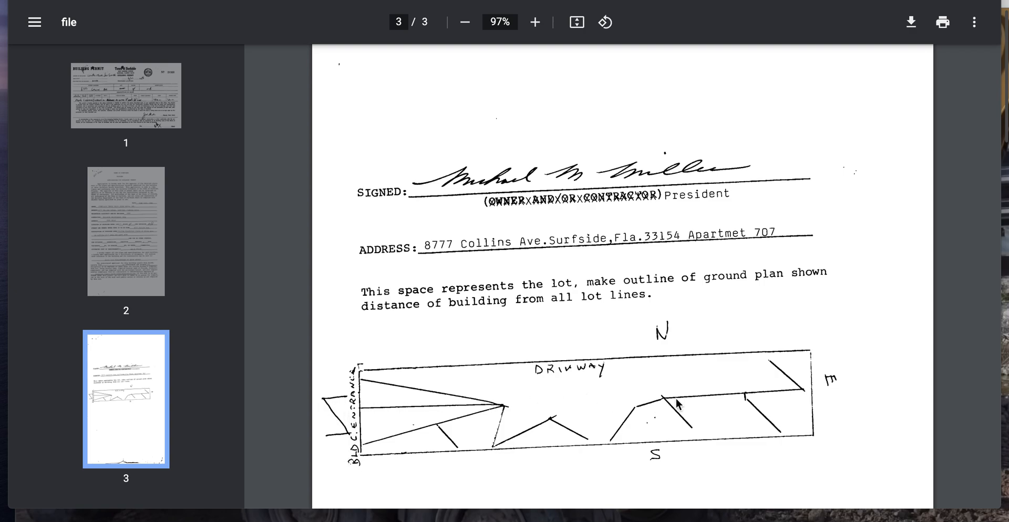
mouse_move(650, 365)
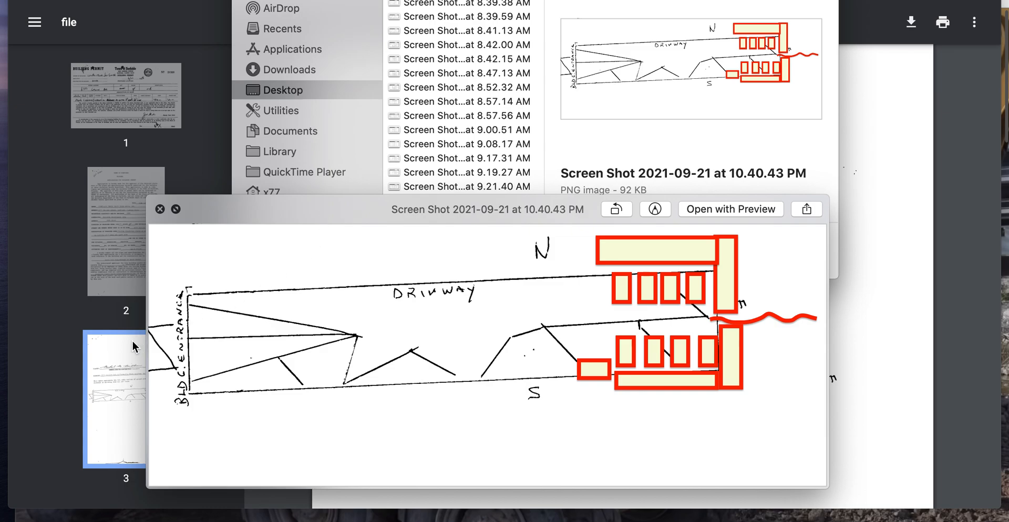
mouse_move(663, 310)
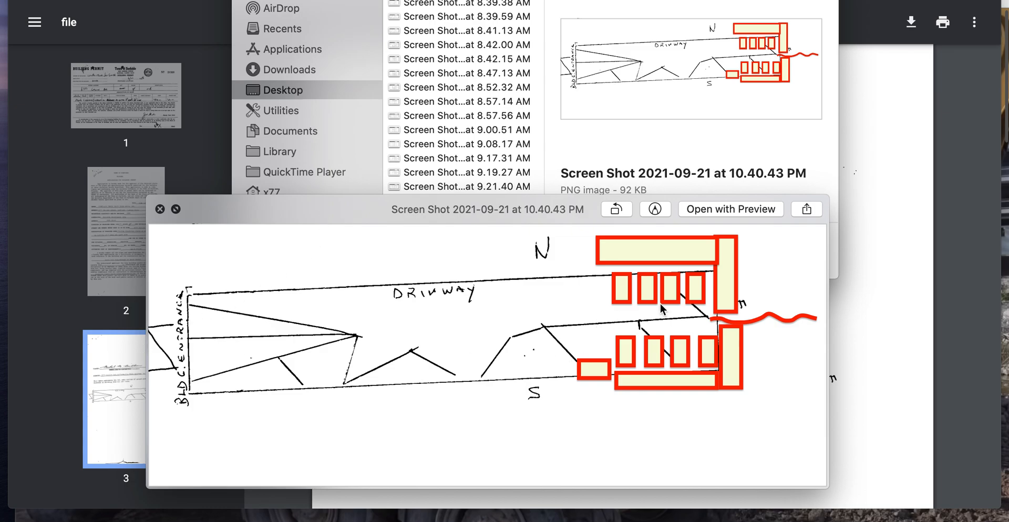
mouse_move(770, 280)
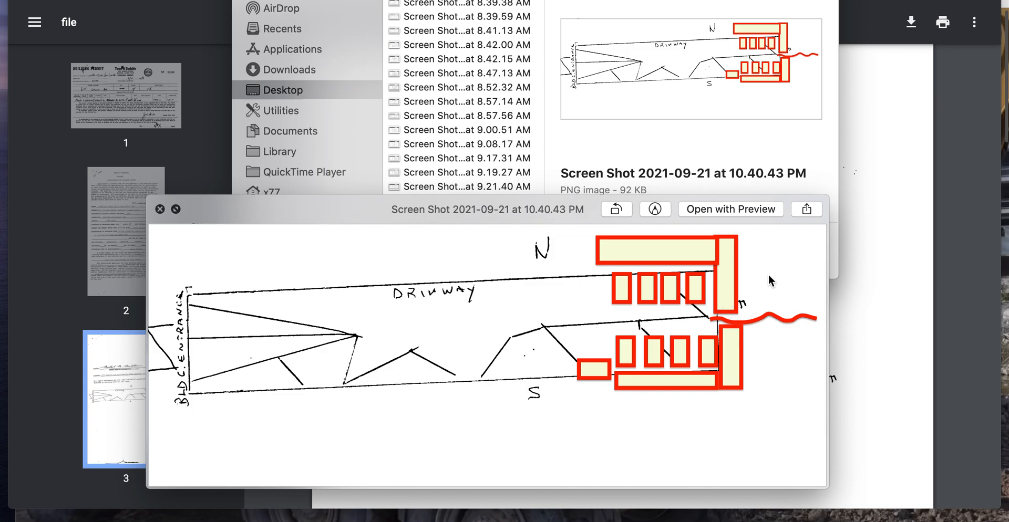
mouse_move(760, 373)
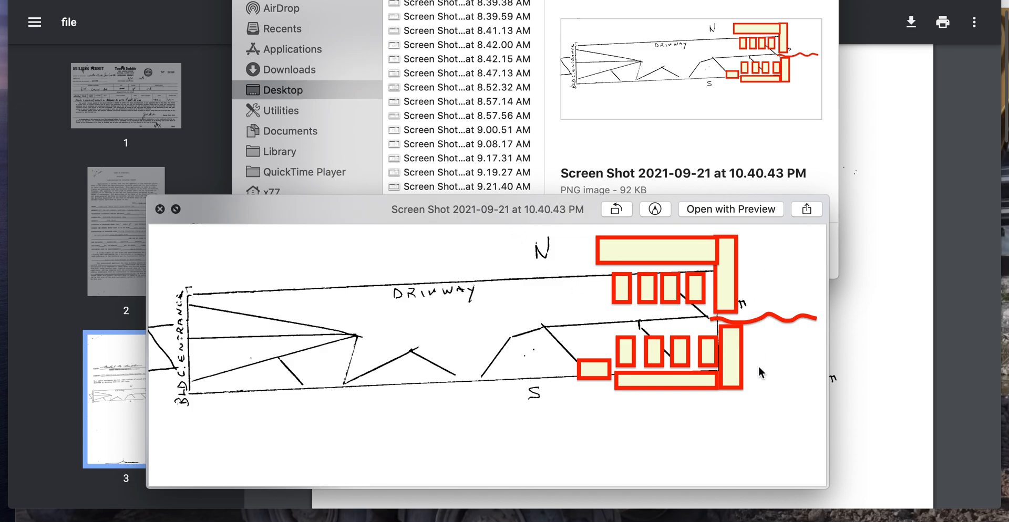
mouse_move(726, 327)
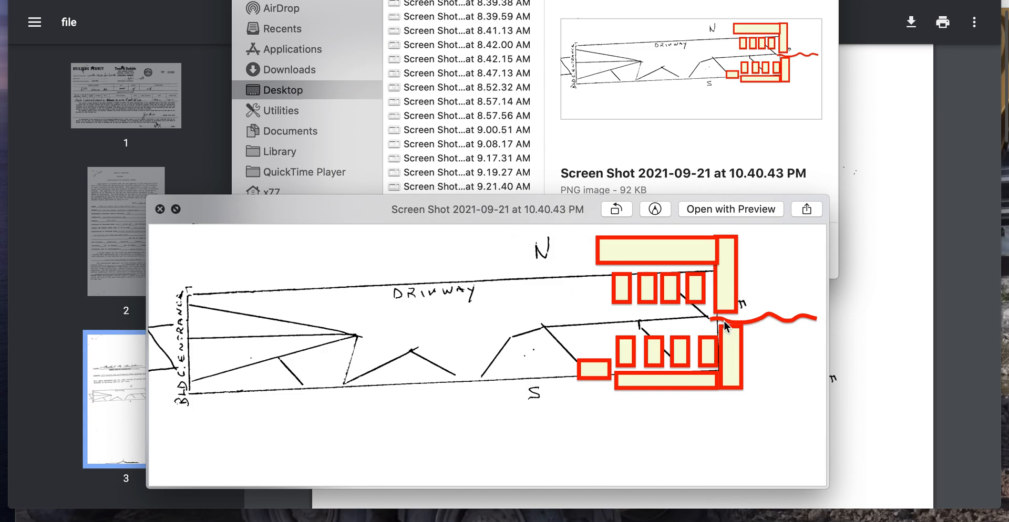
mouse_move(691, 338)
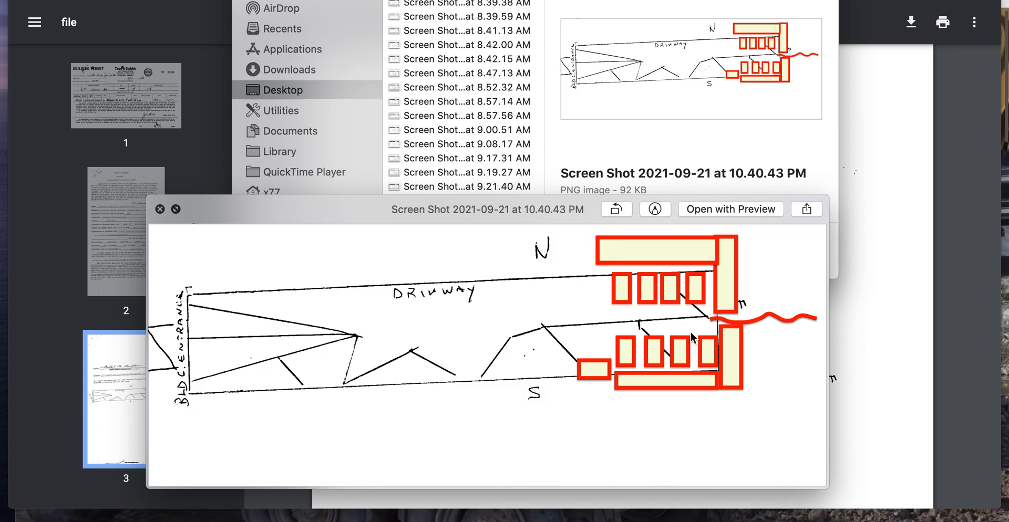
mouse_move(651, 330)
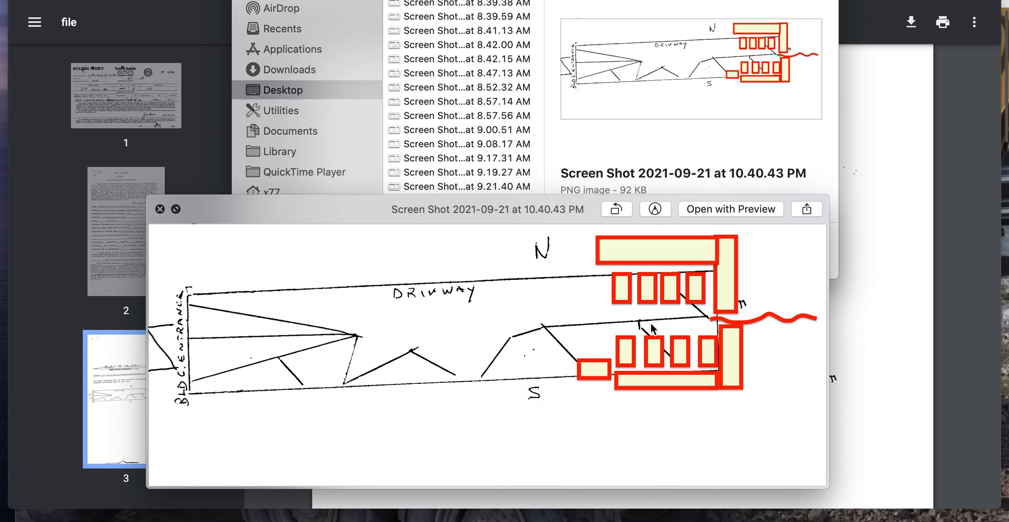
mouse_move(699, 326)
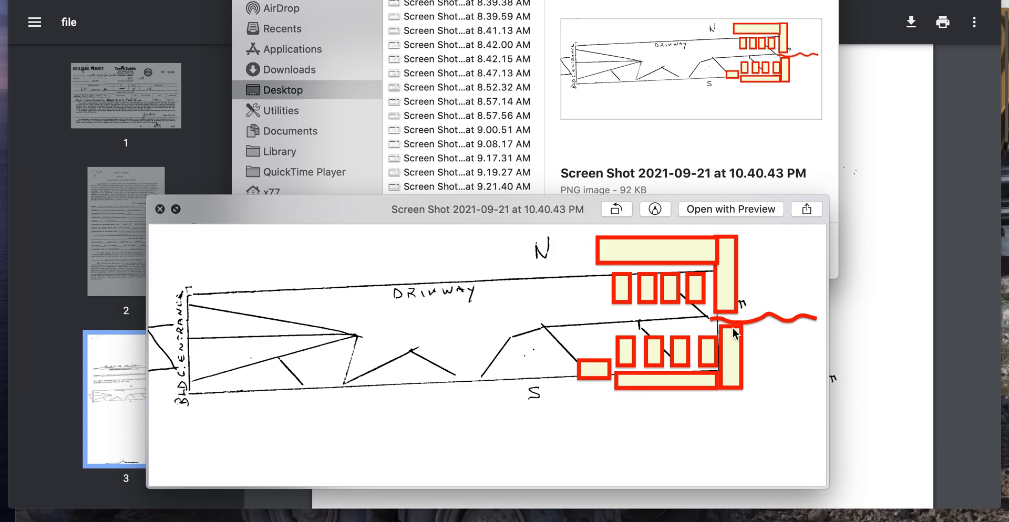
mouse_move(564, 281)
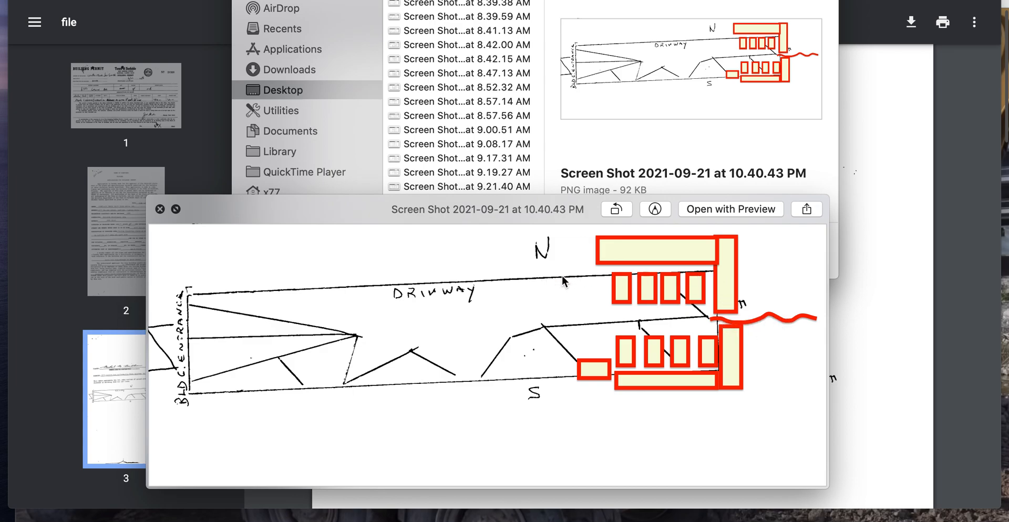
mouse_move(702, 263)
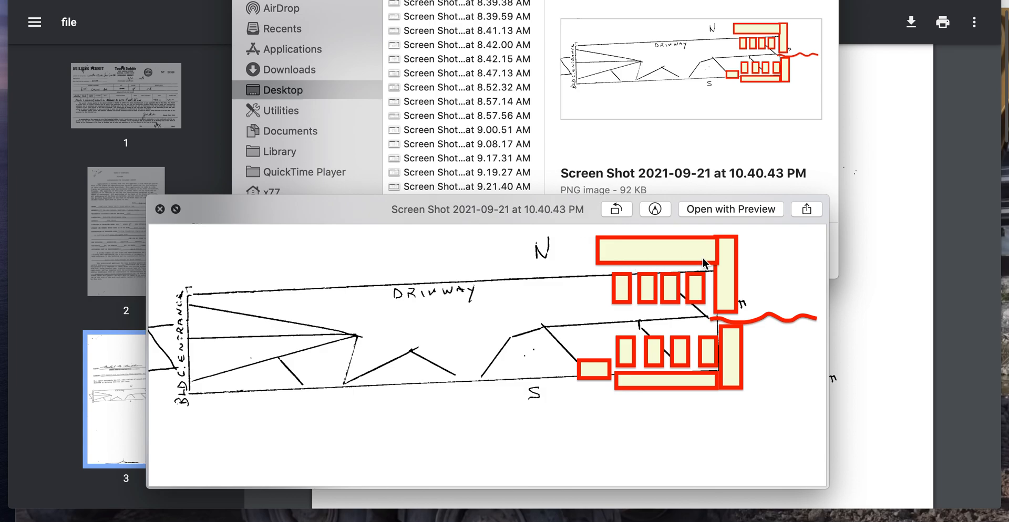
mouse_move(540, 333)
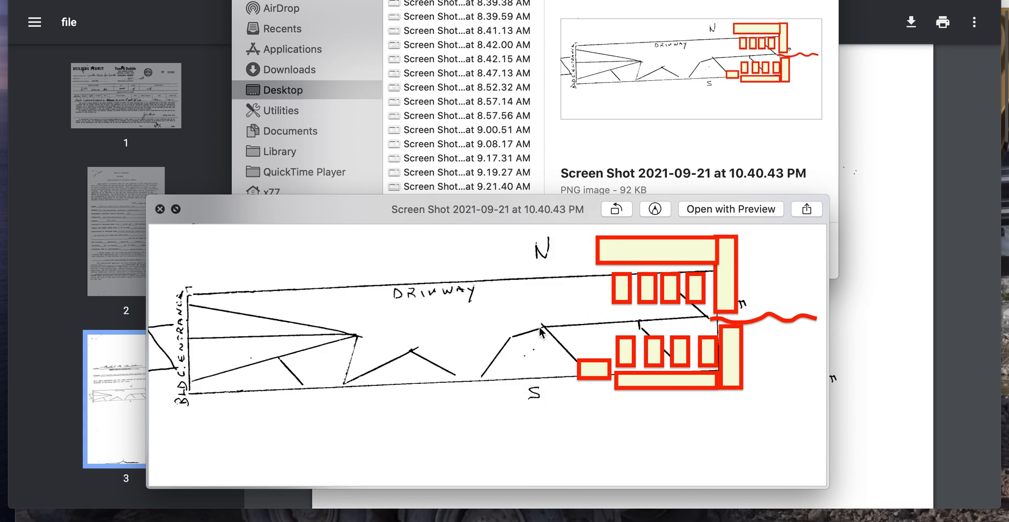
mouse_move(750, 320)
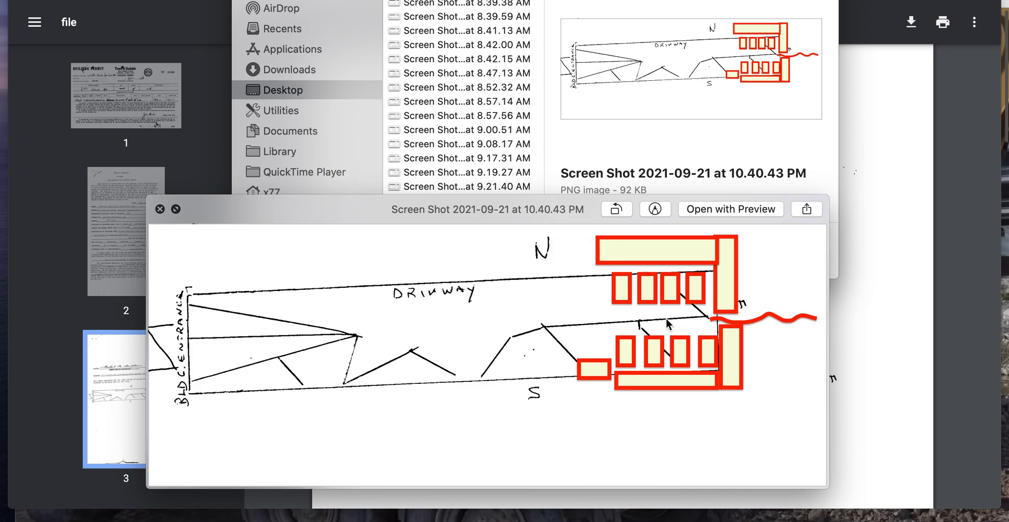
mouse_move(508, 349)
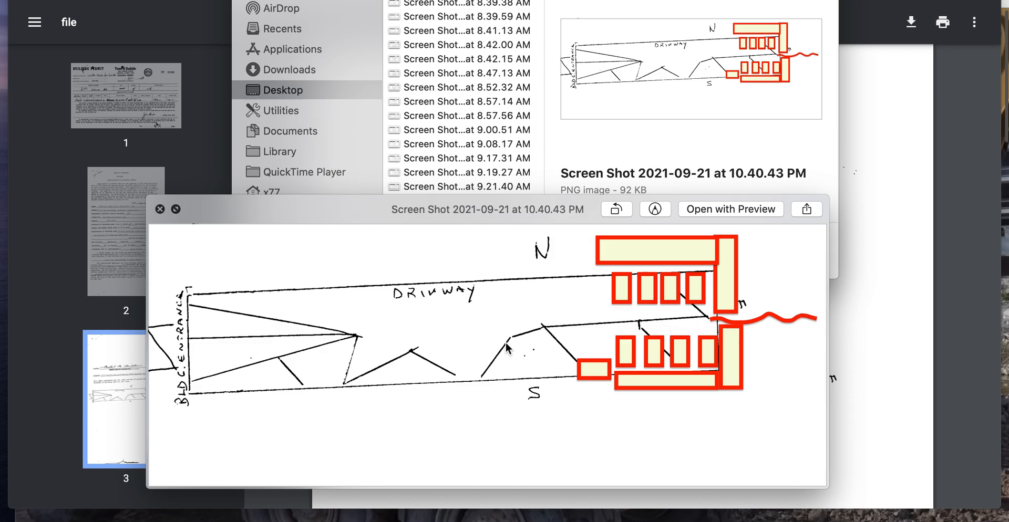
mouse_move(578, 346)
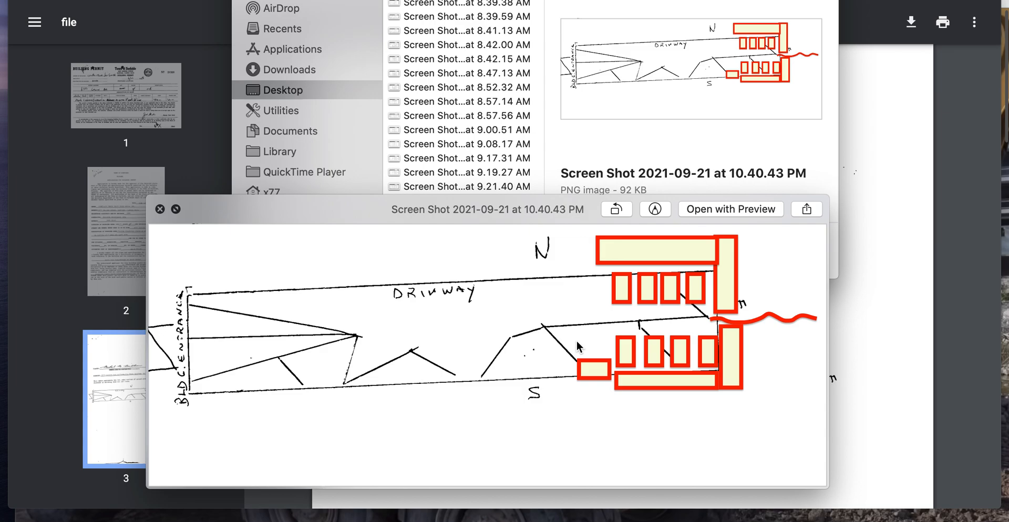
mouse_move(197, 347)
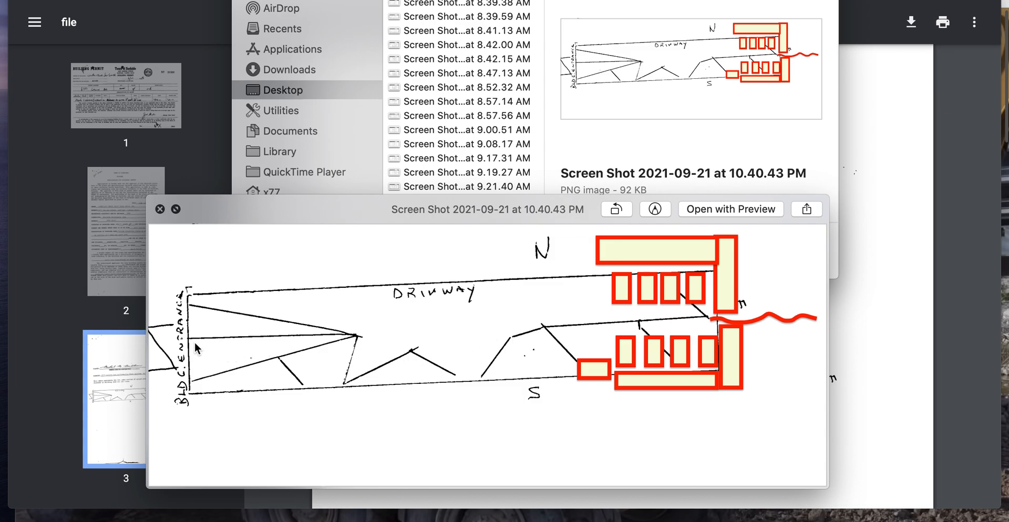
mouse_move(288, 298)
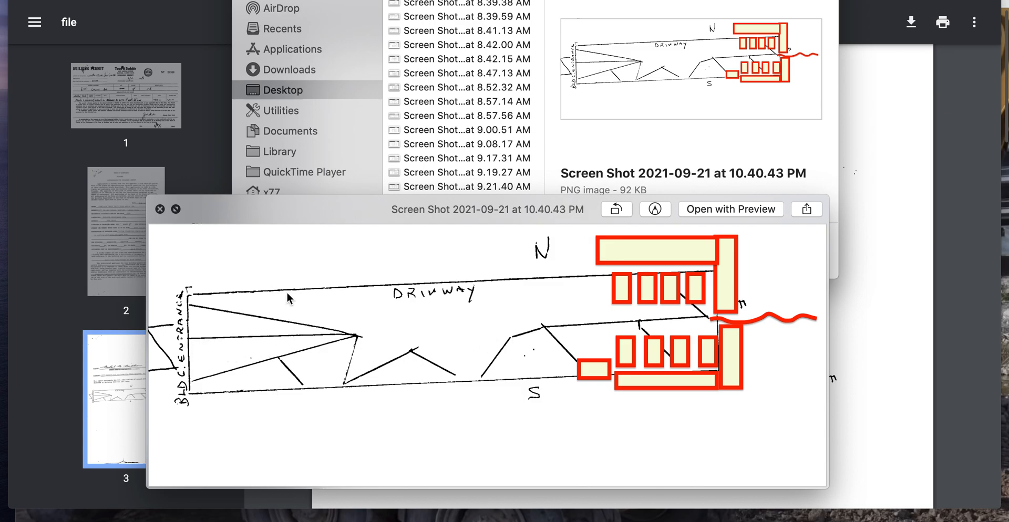
mouse_move(270, 342)
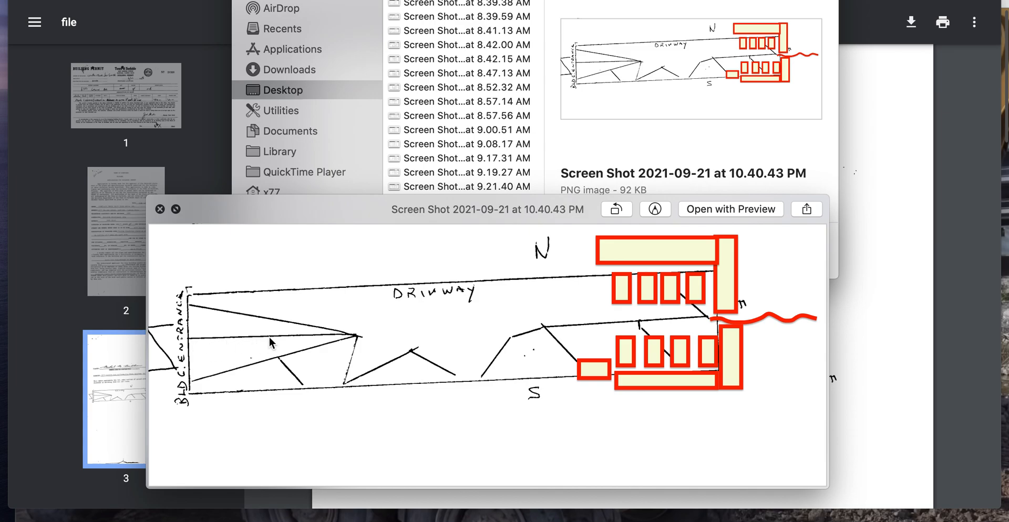
mouse_move(360, 342)
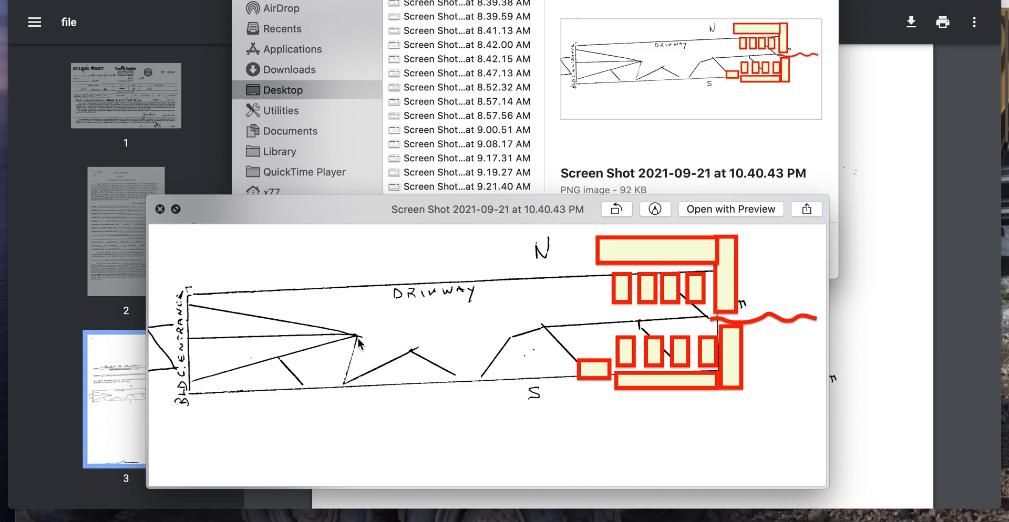
mouse_move(424, 325)
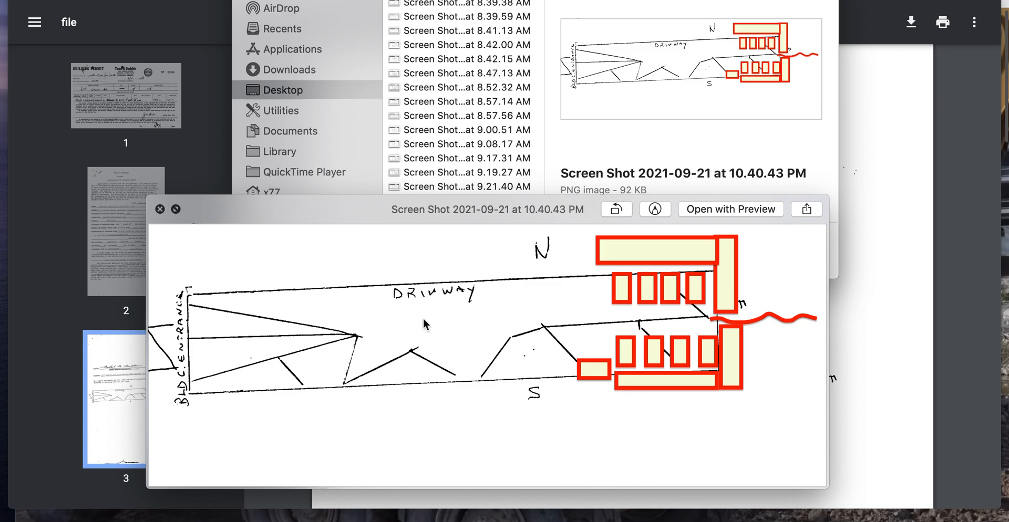
mouse_move(354, 338)
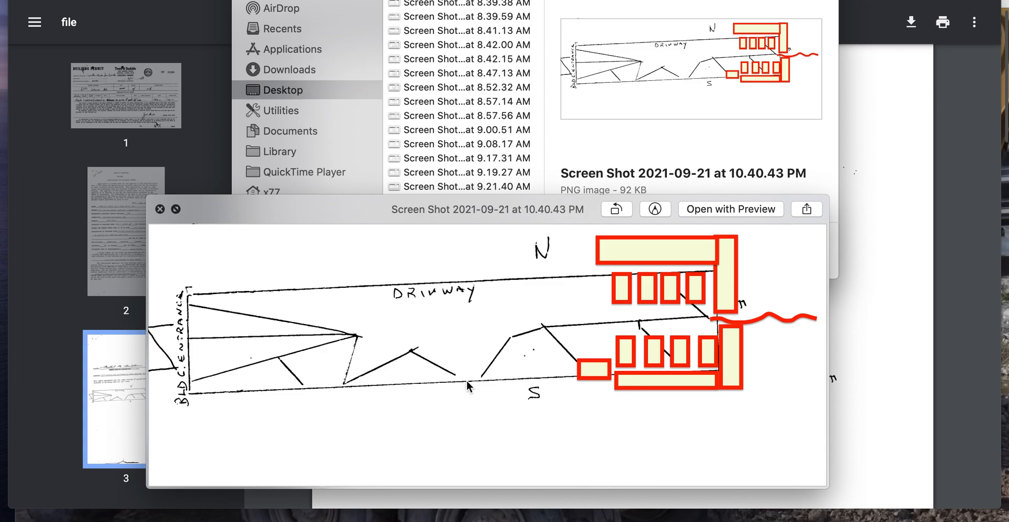
mouse_move(566, 375)
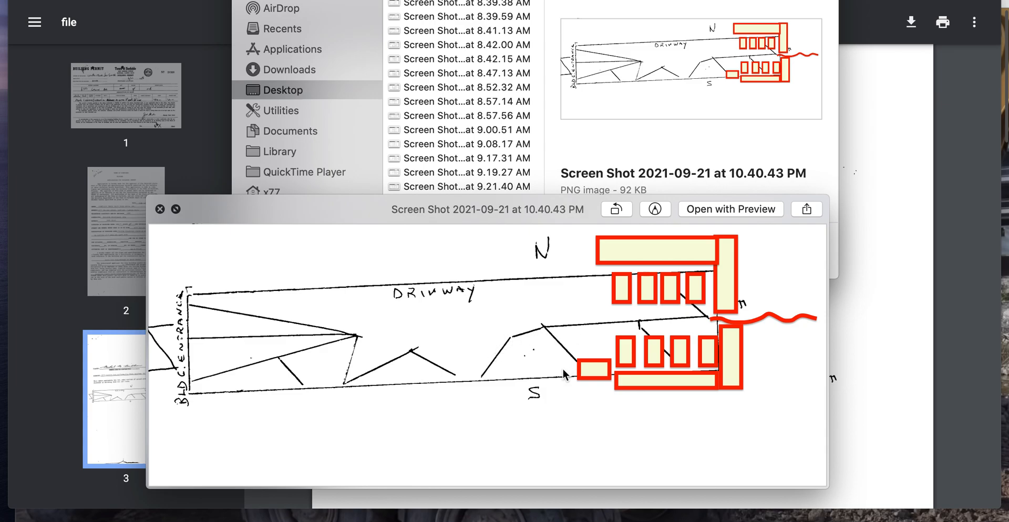
mouse_move(537, 367)
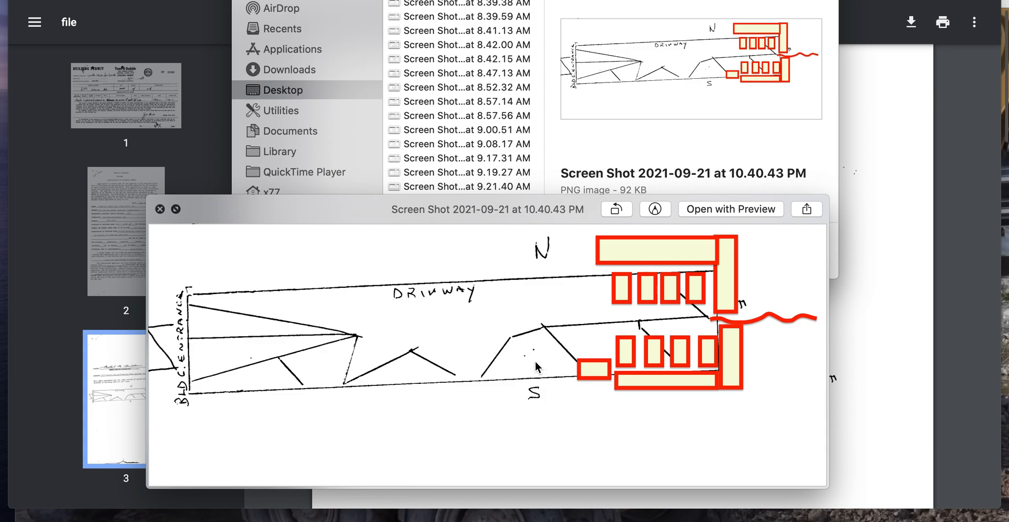
mouse_move(508, 346)
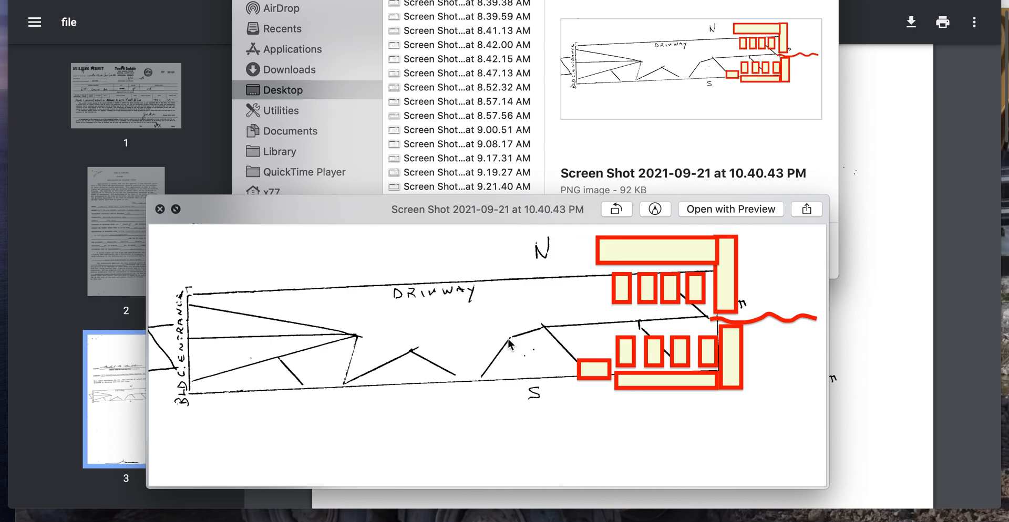
mouse_move(470, 308)
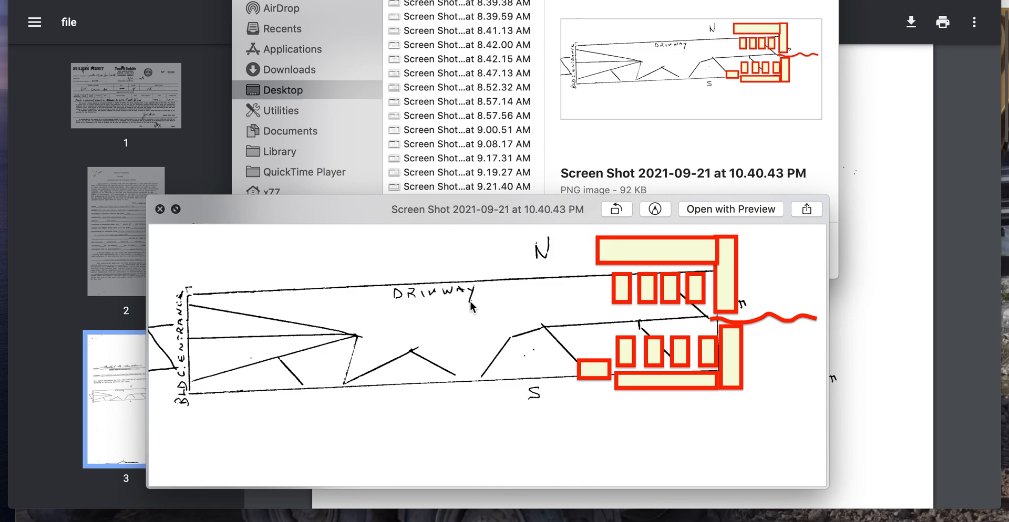
mouse_move(410, 389)
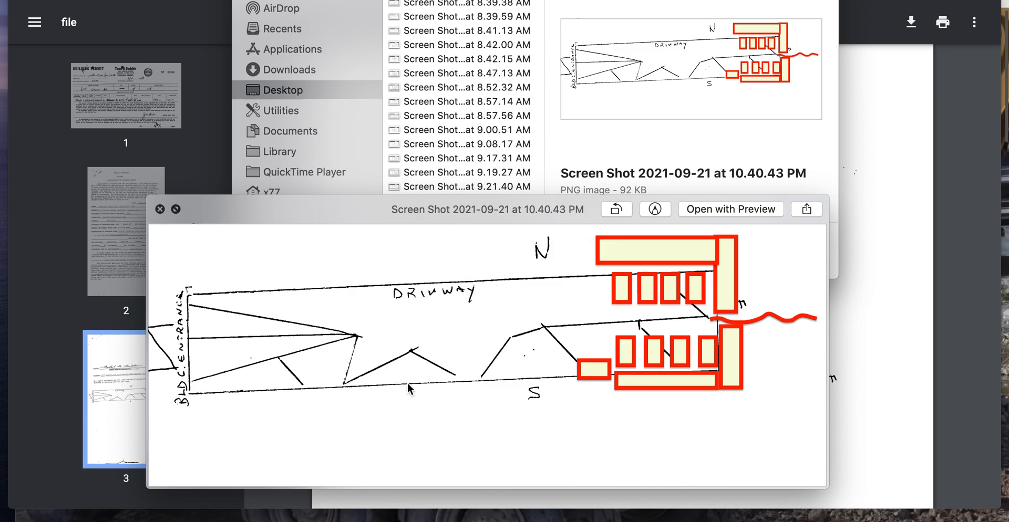
mouse_move(582, 375)
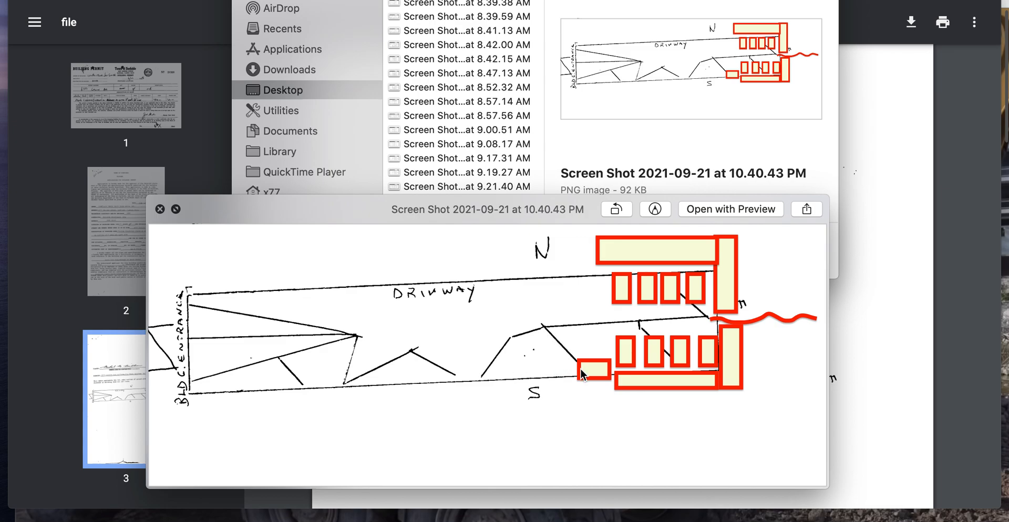
mouse_move(671, 333)
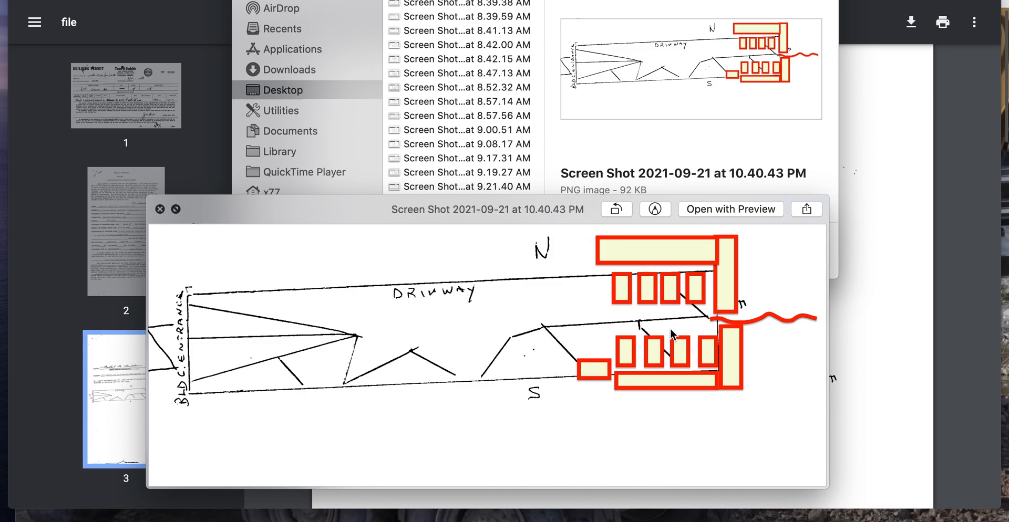
mouse_move(678, 311)
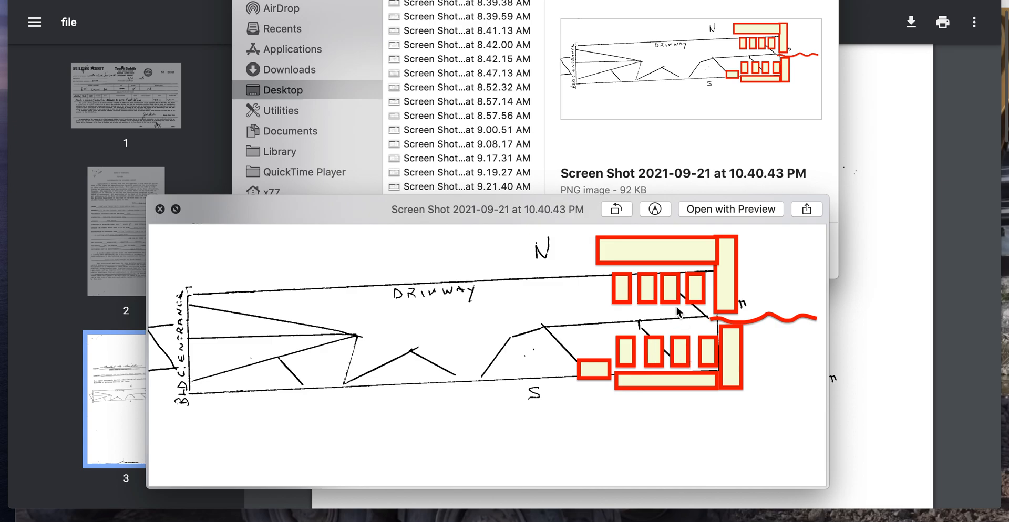
mouse_move(415, 352)
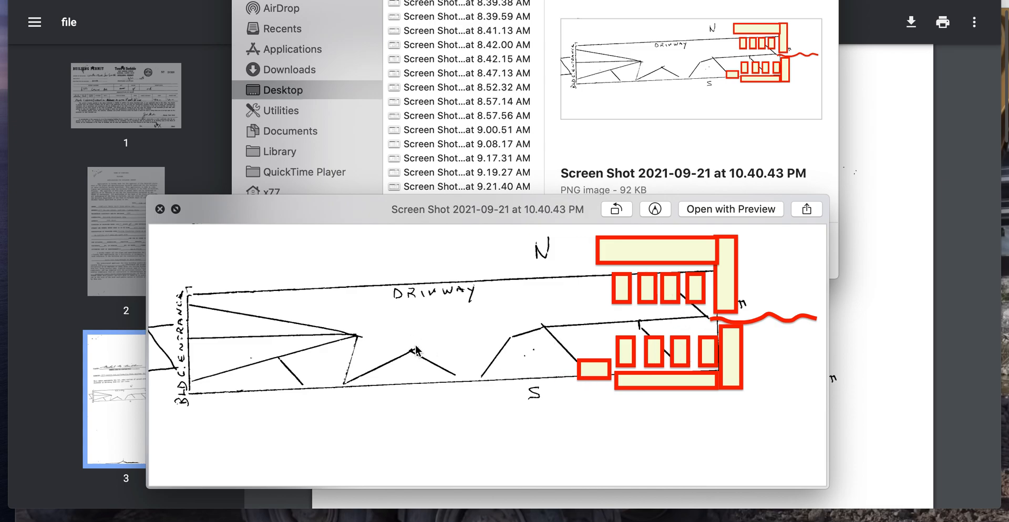
mouse_move(213, 334)
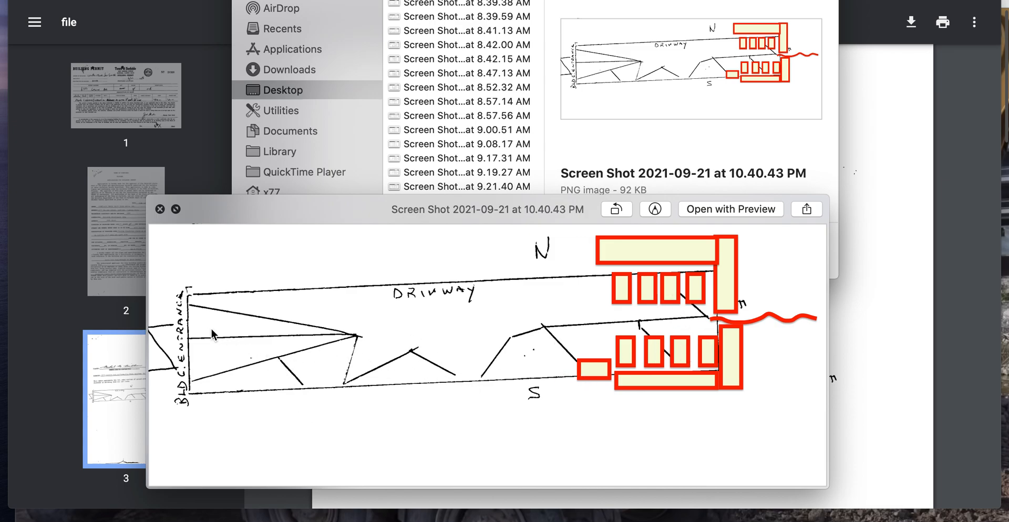
mouse_move(354, 340)
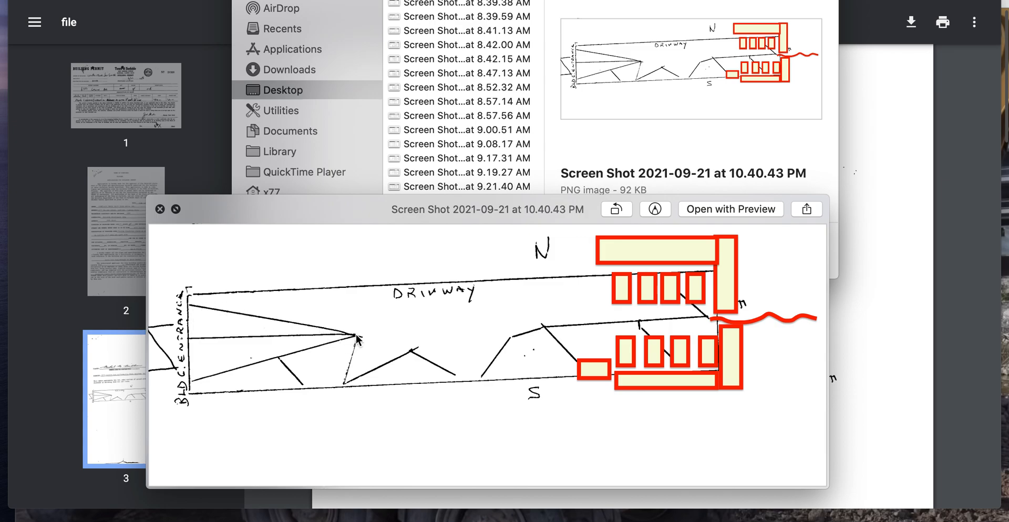
mouse_move(251, 334)
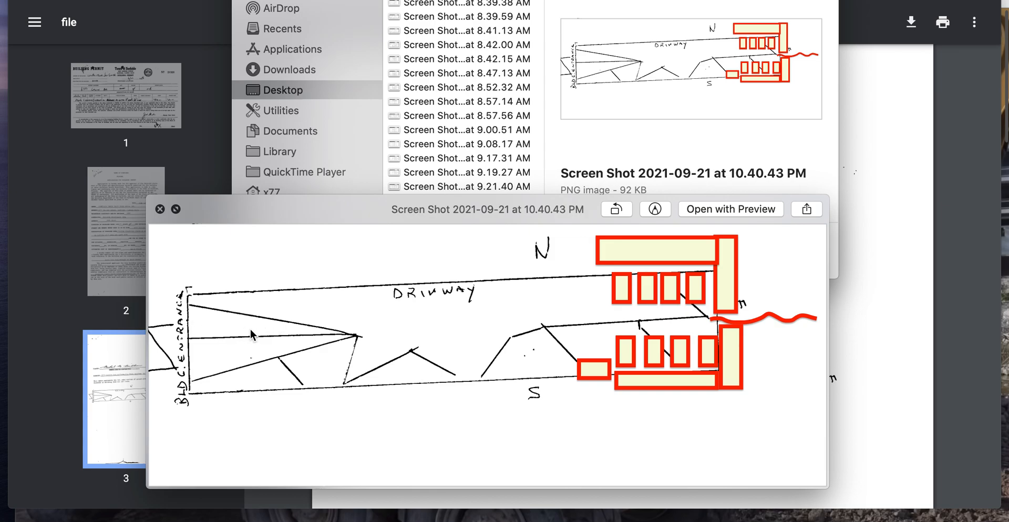
mouse_move(671, 331)
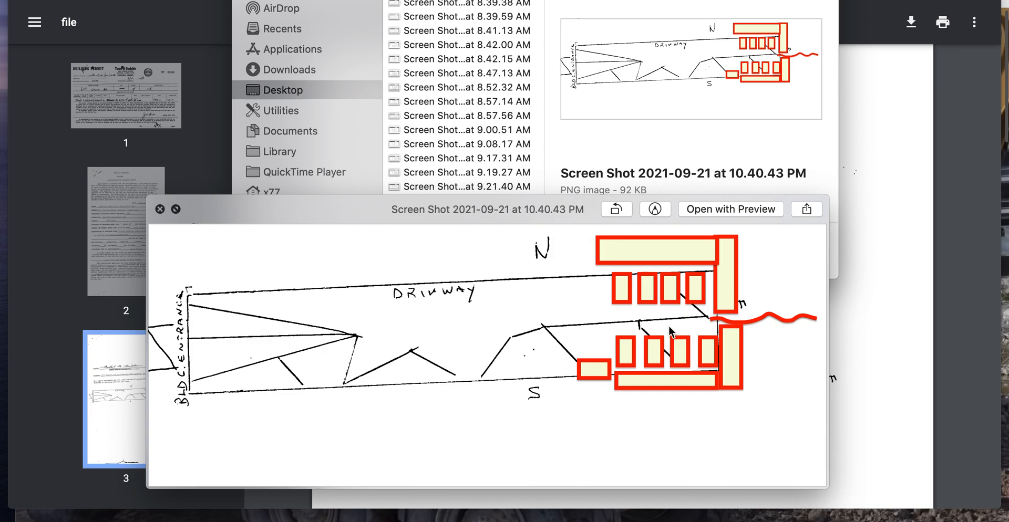
mouse_move(545, 329)
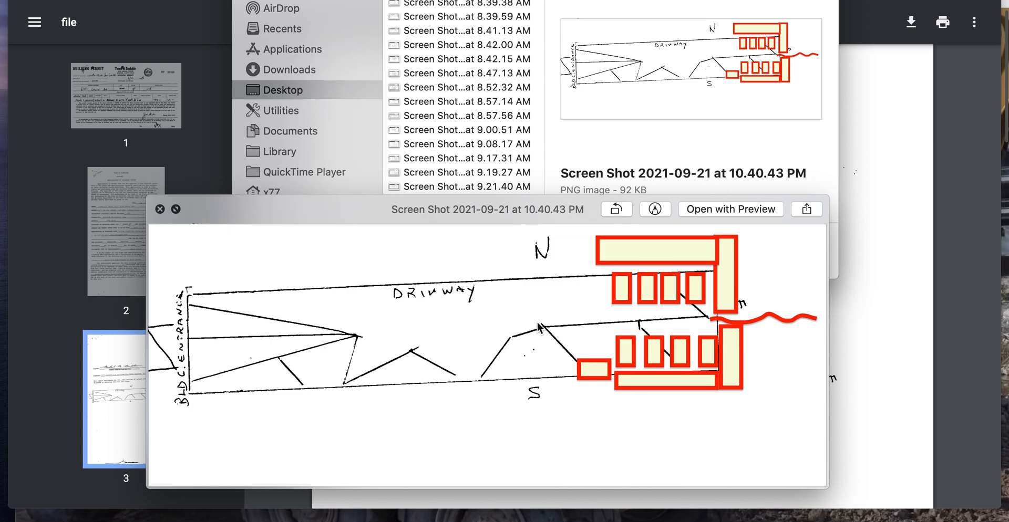
mouse_move(643, 331)
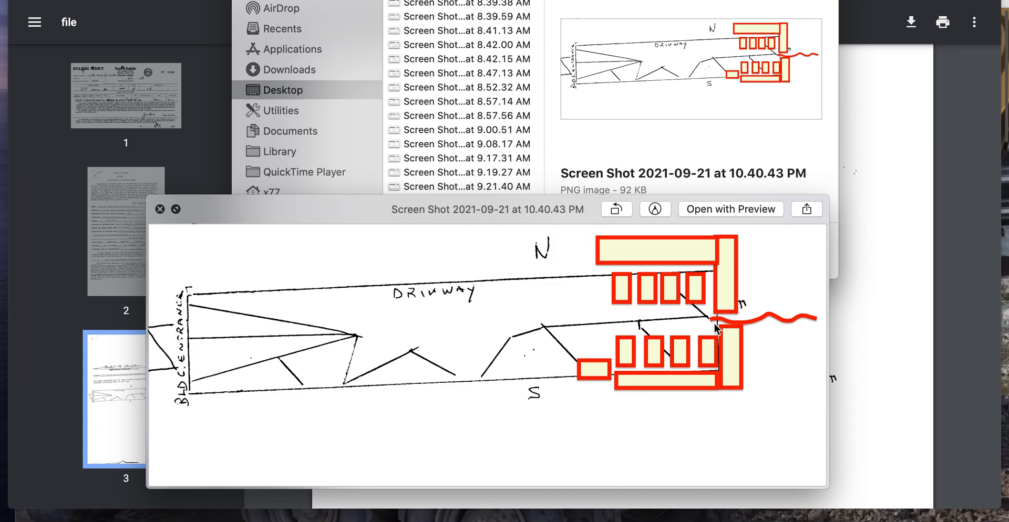
mouse_move(860, 324)
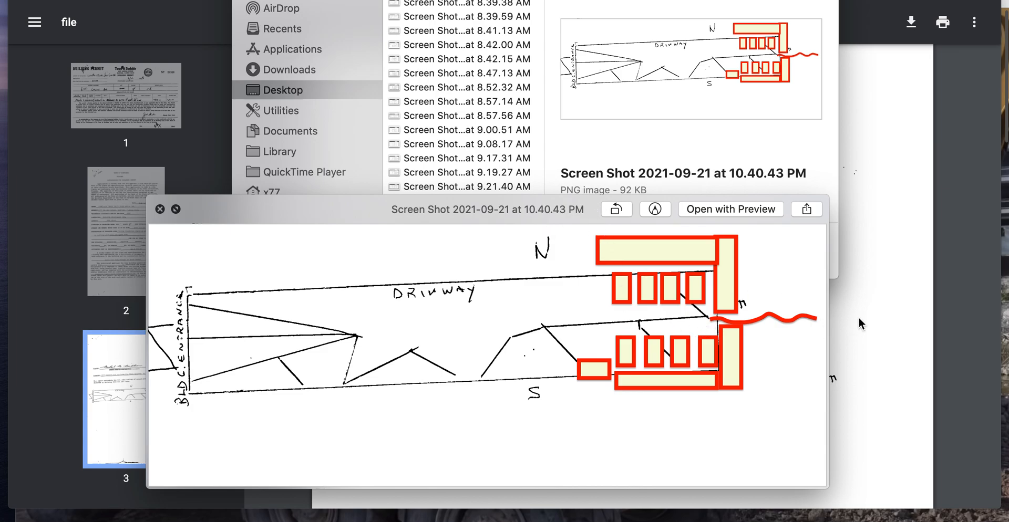
Bring the Chrome window with the scanned permit PDF back to the front
click(160, 209)
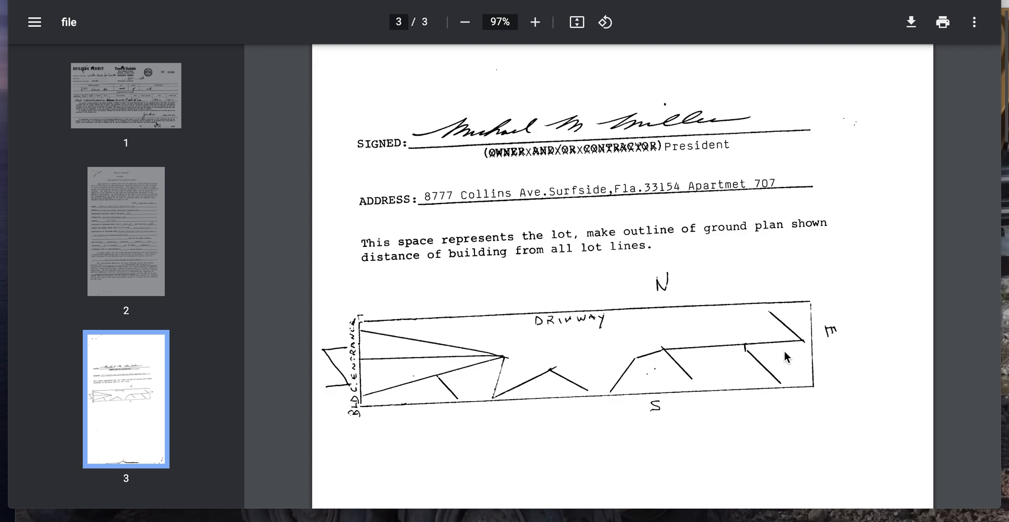
click(534, 22)
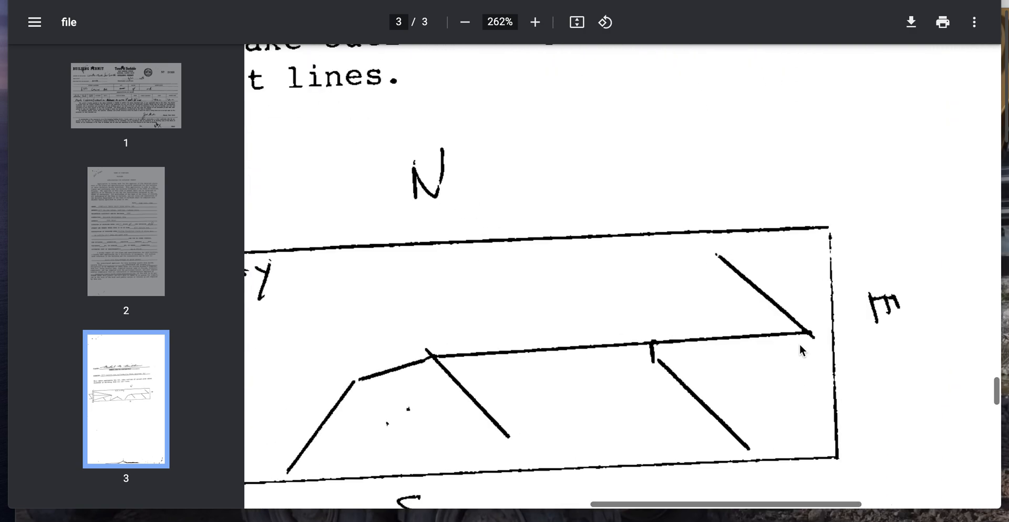
scroll(down, 3)
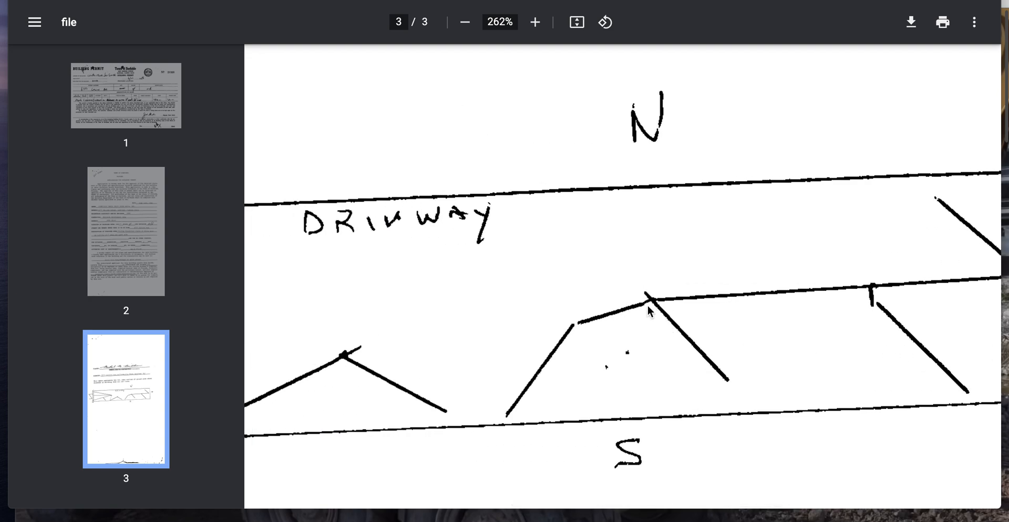
click(463, 22)
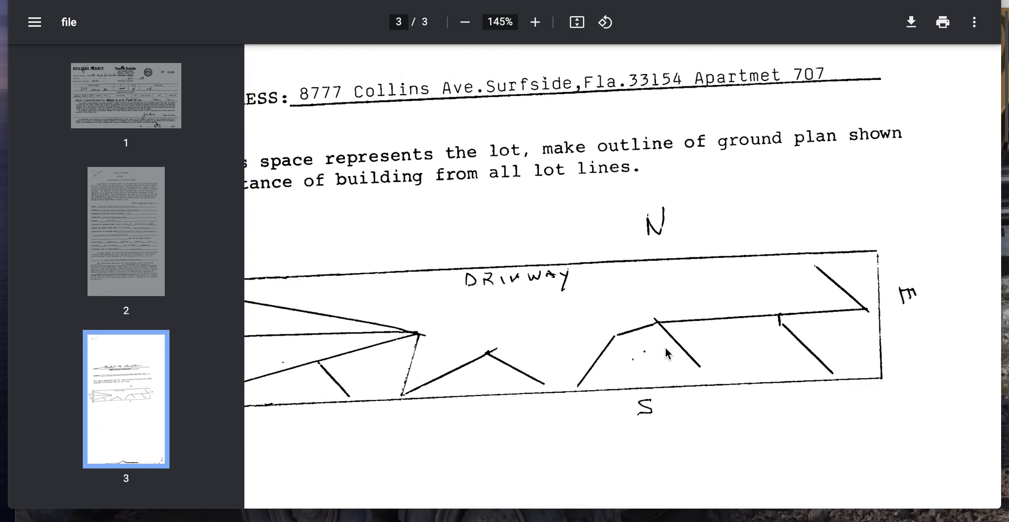
click(463, 22)
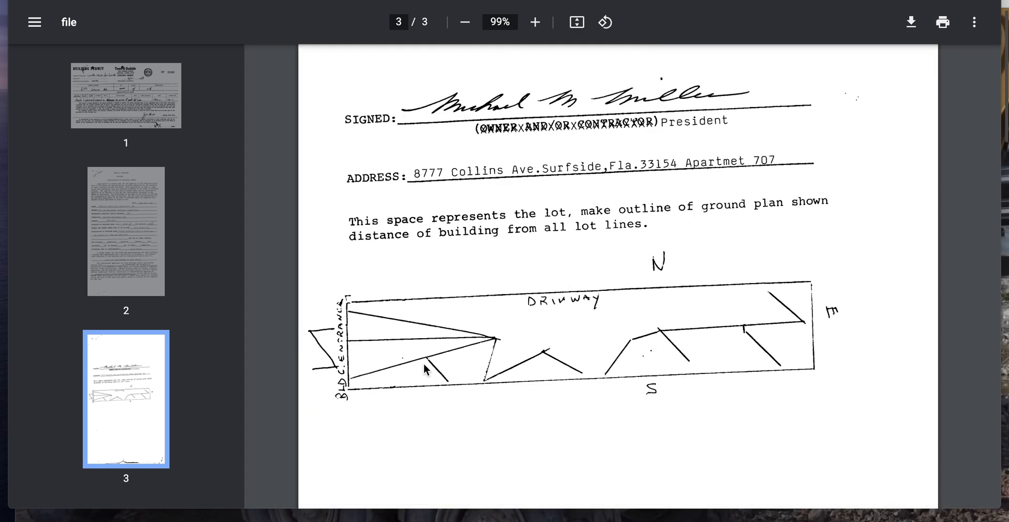
mouse_move(353, 328)
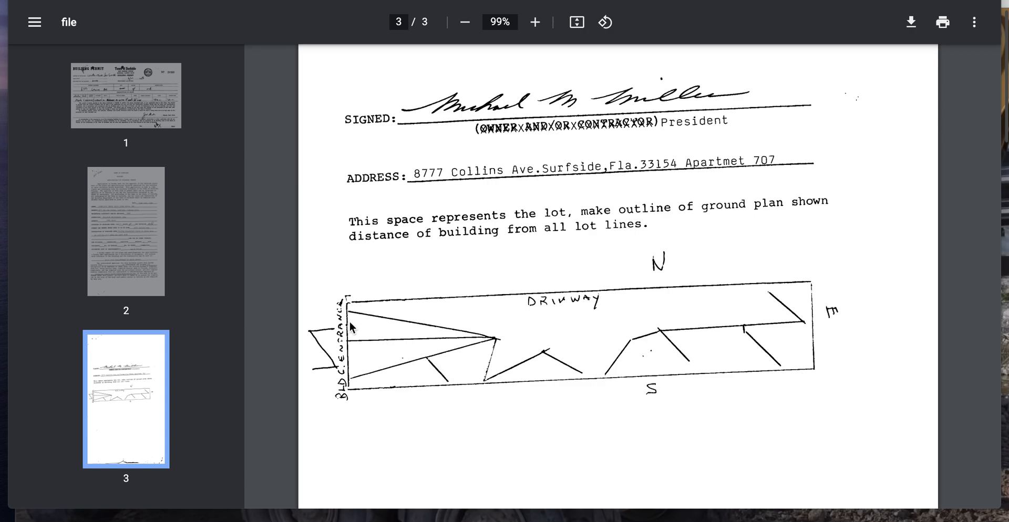
mouse_move(445, 339)
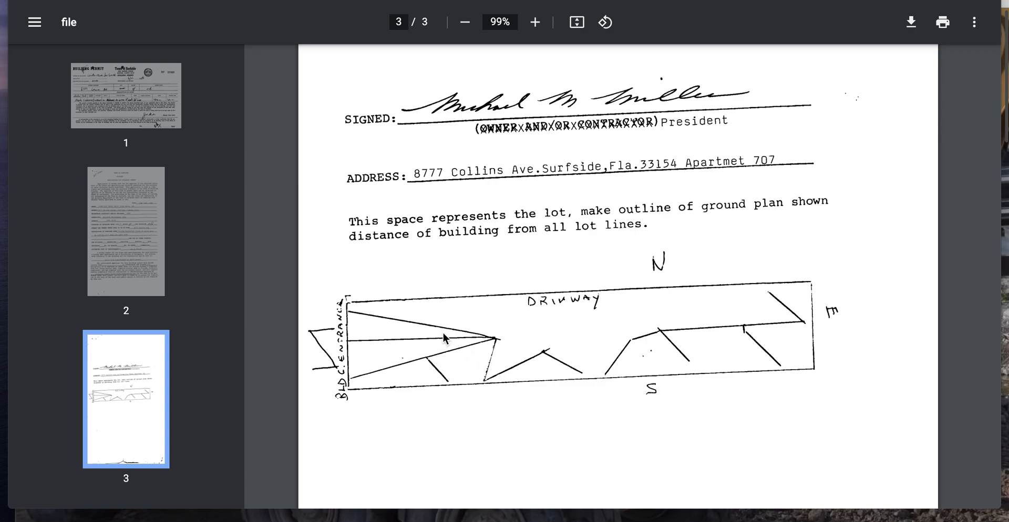
click(535, 22)
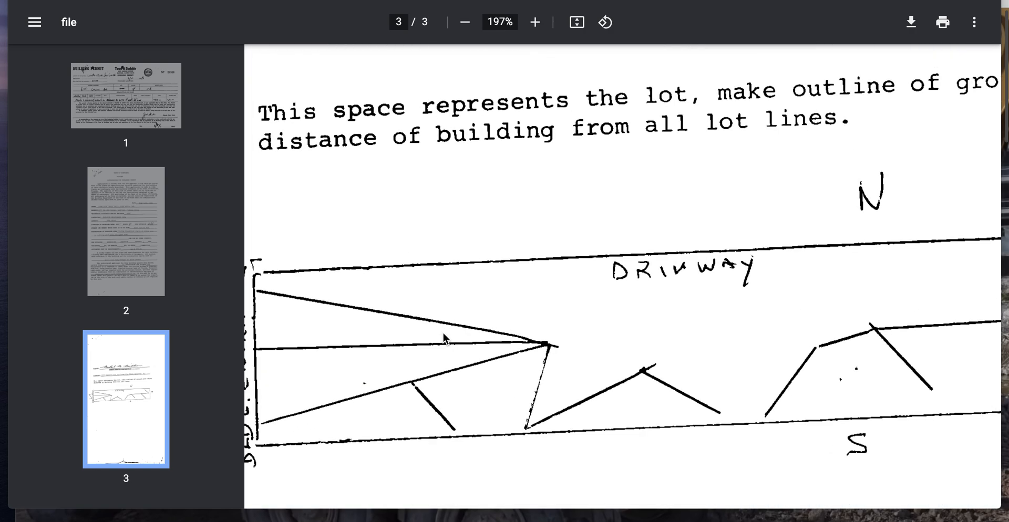
click(464, 22)
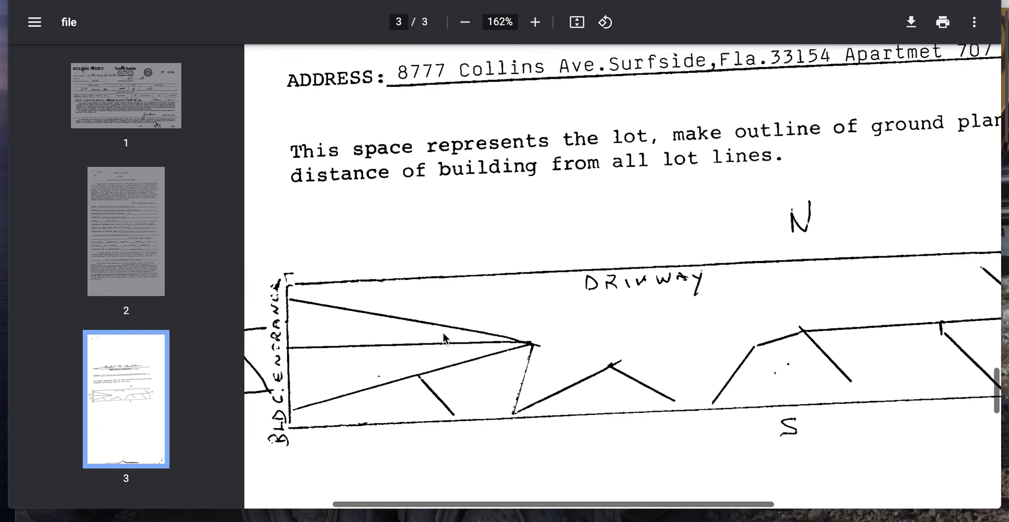
click(465, 22)
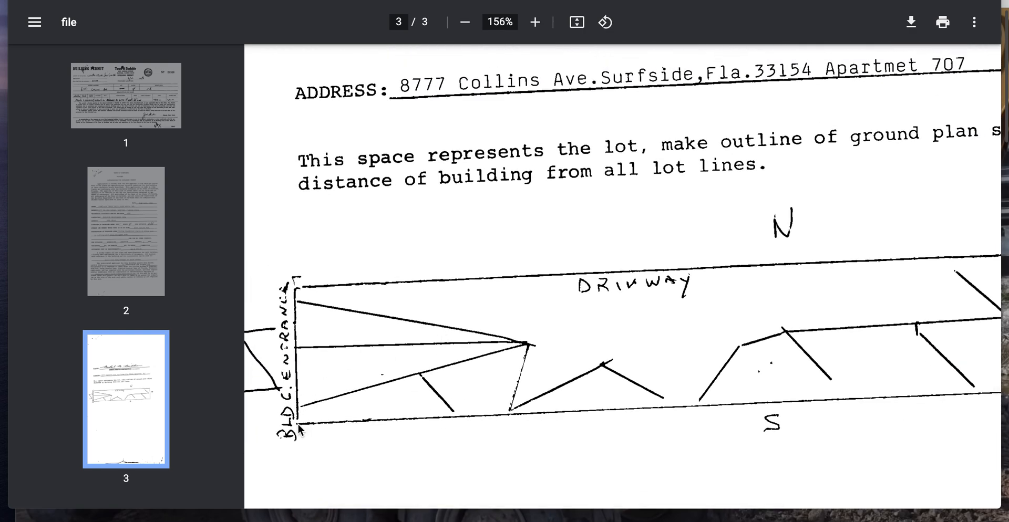
scroll(right, 3)
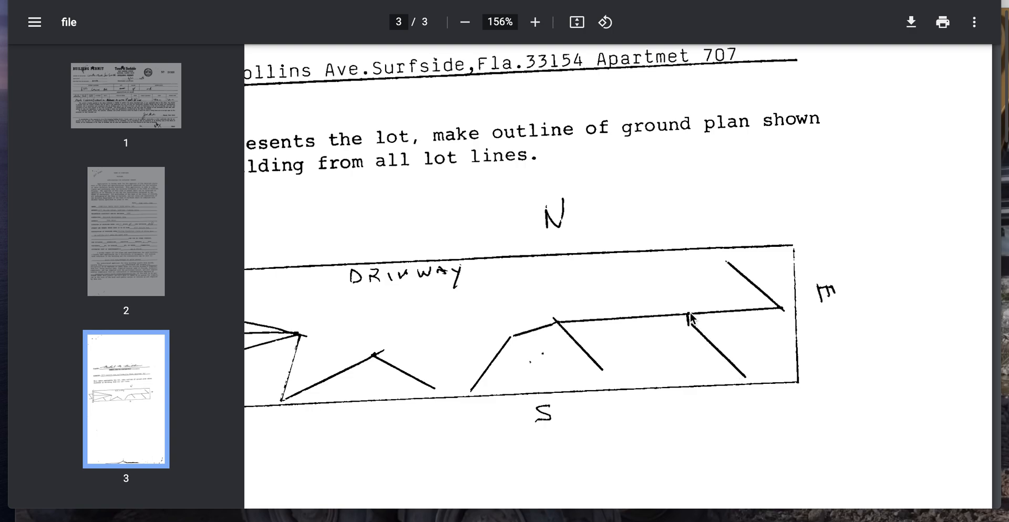
mouse_move(688, 328)
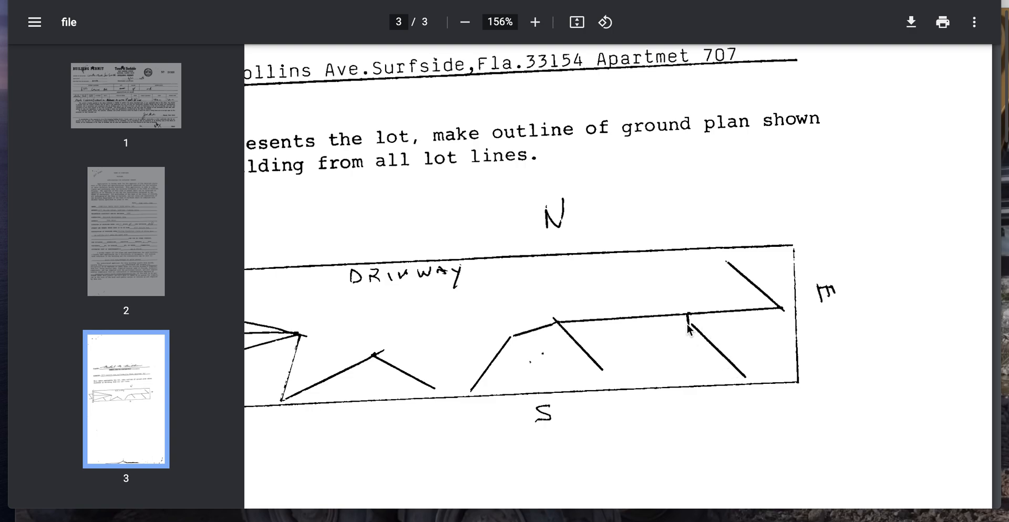
mouse_move(687, 258)
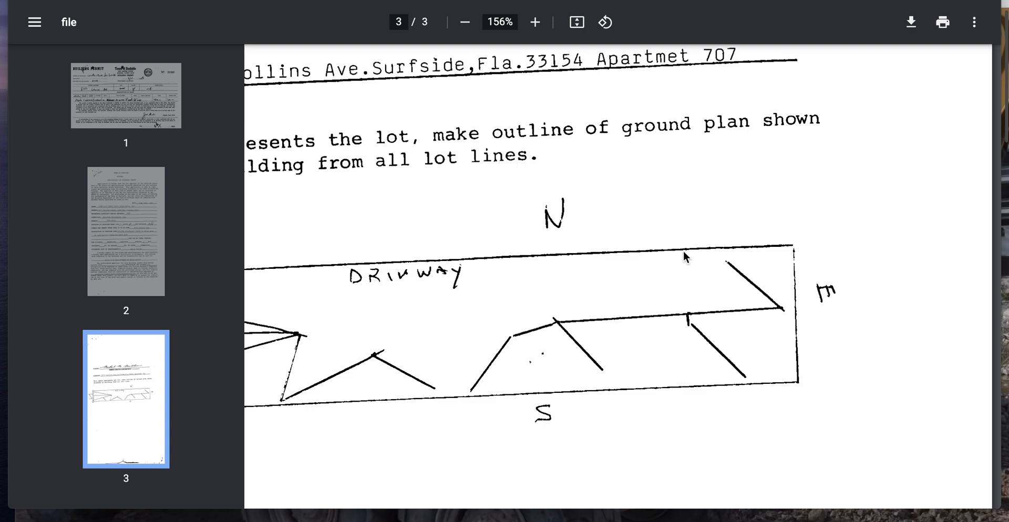
mouse_move(683, 251)
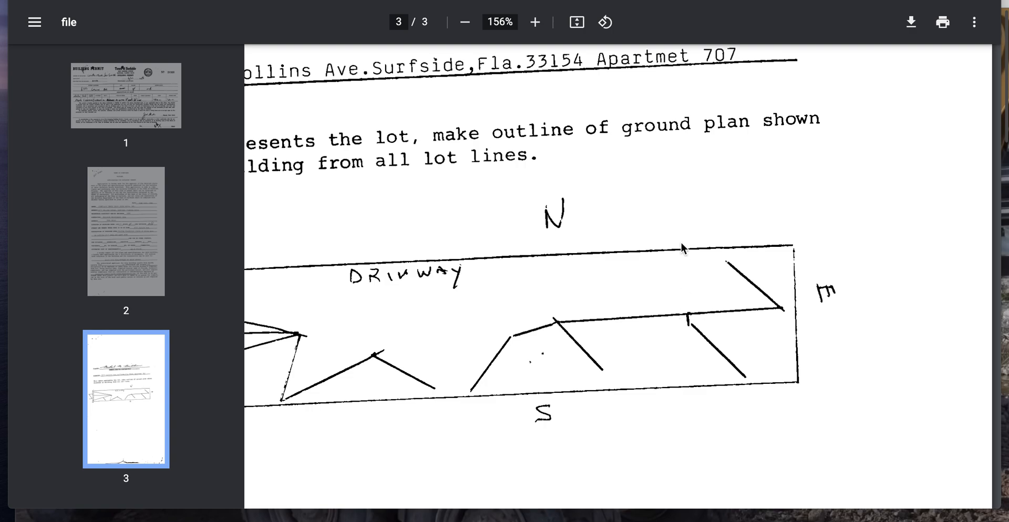
mouse_move(687, 265)
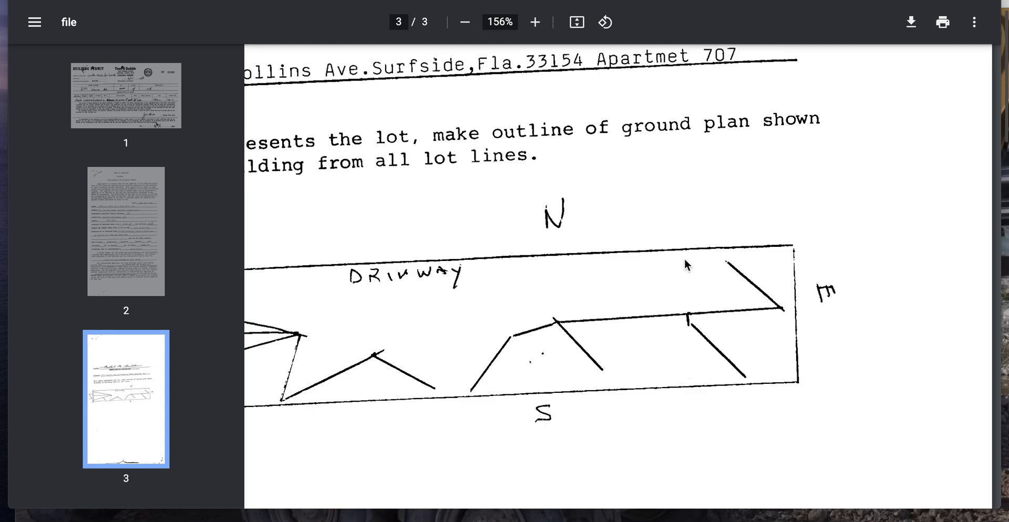
mouse_move(694, 314)
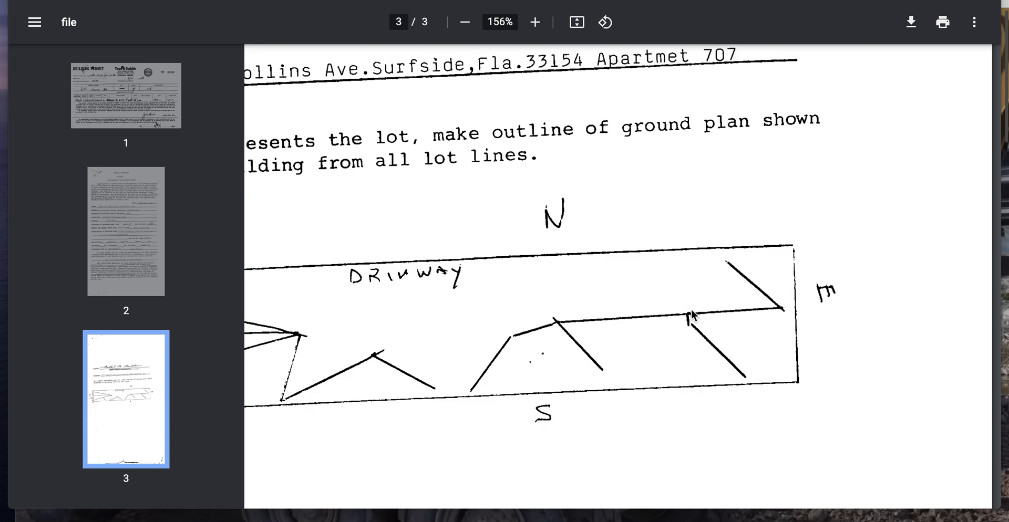
mouse_move(675, 352)
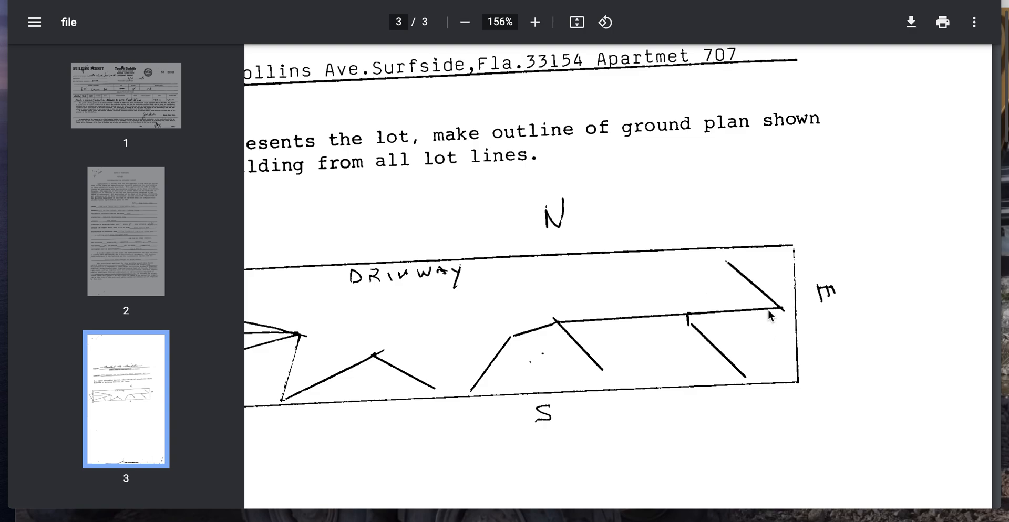
mouse_move(688, 326)
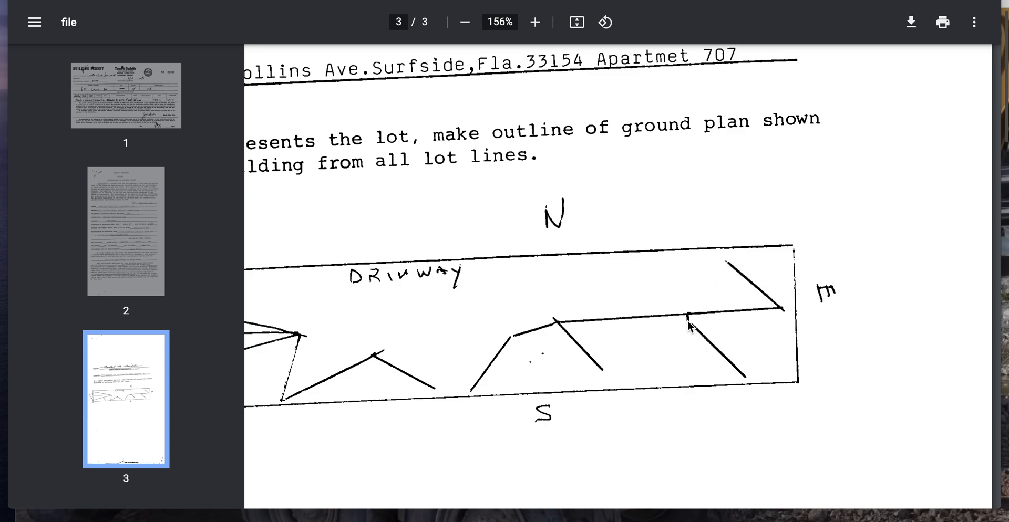
mouse_move(693, 257)
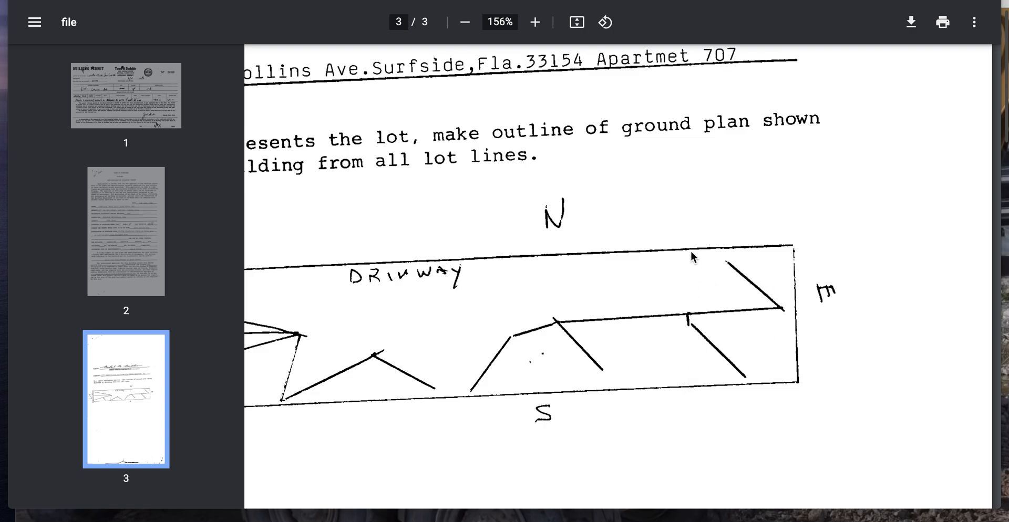
mouse_move(694, 242)
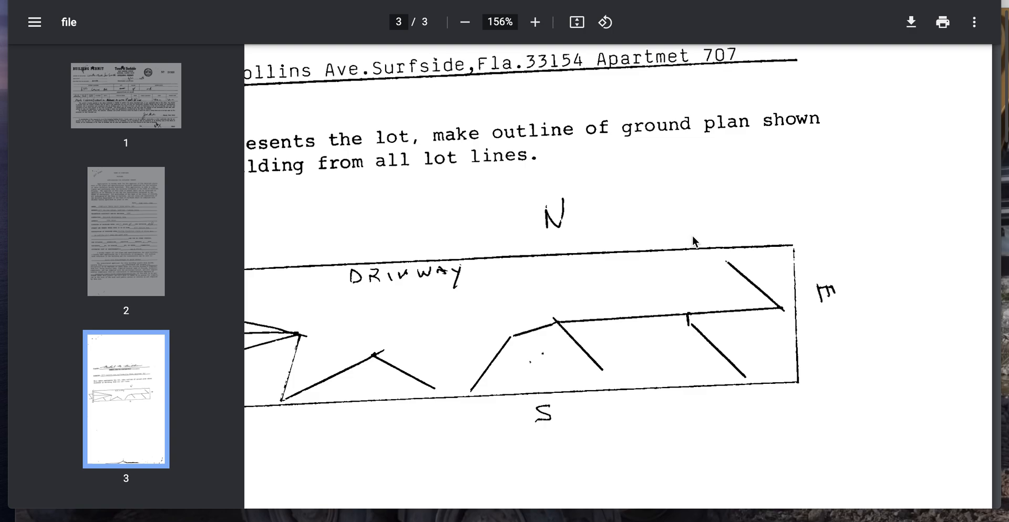
mouse_move(714, 326)
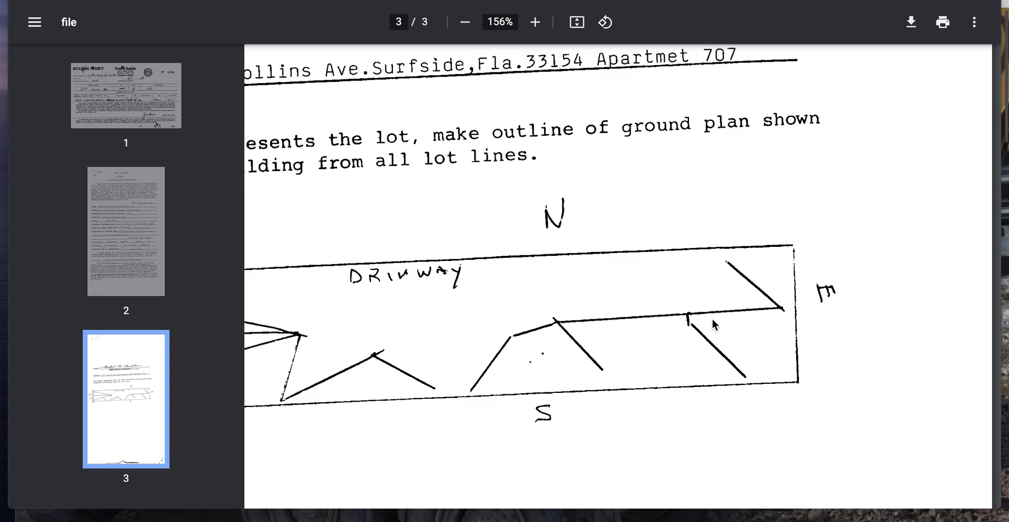
scroll(left, 3)
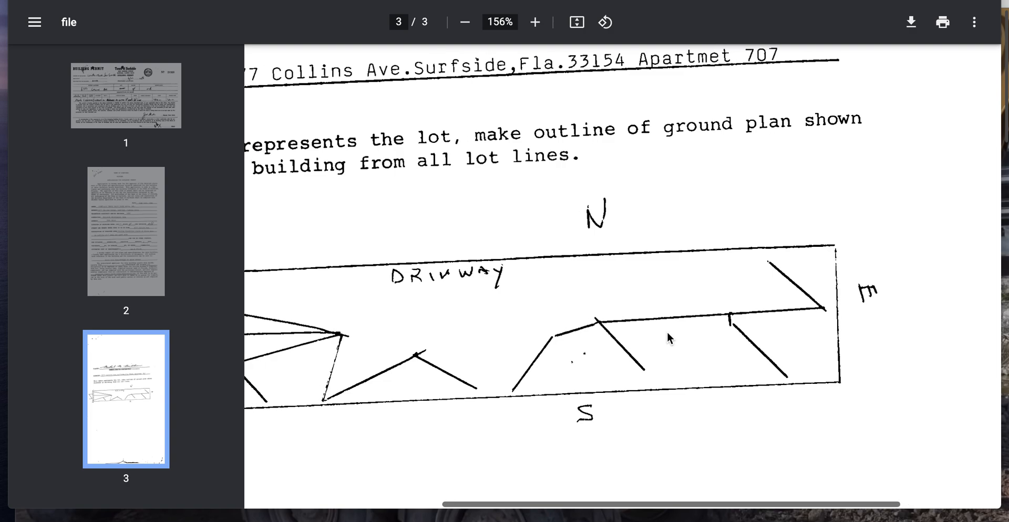
scroll(down, 3)
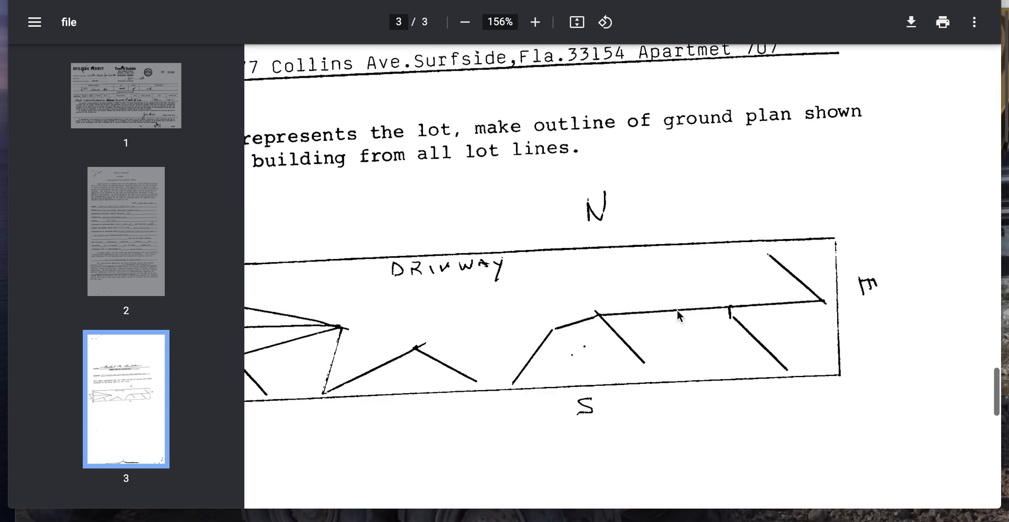
scroll(up, 3)
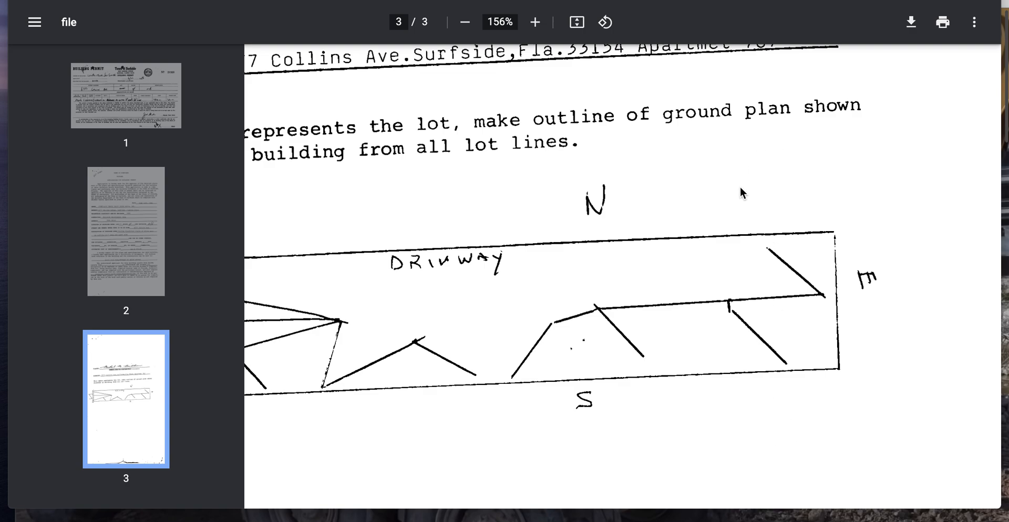
scroll(right, 3)
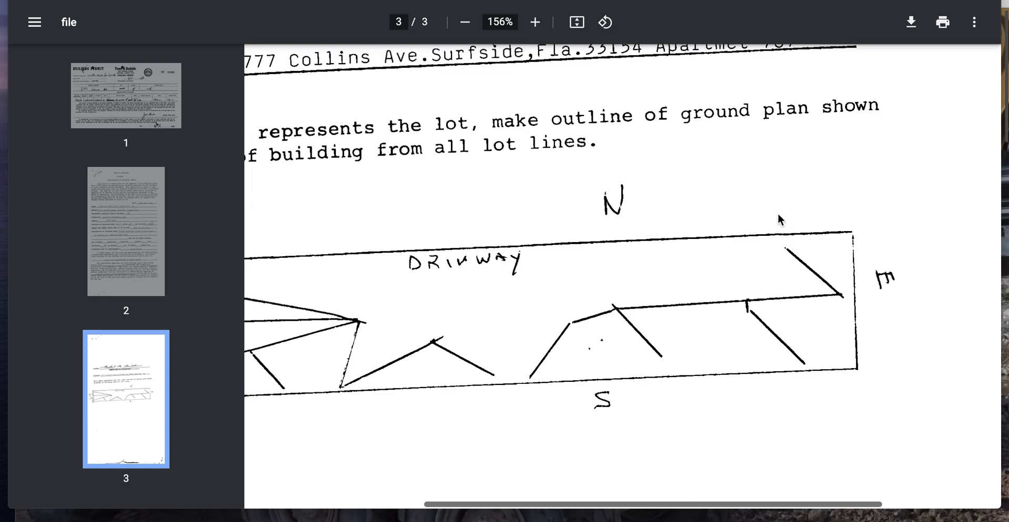
click(463, 22)
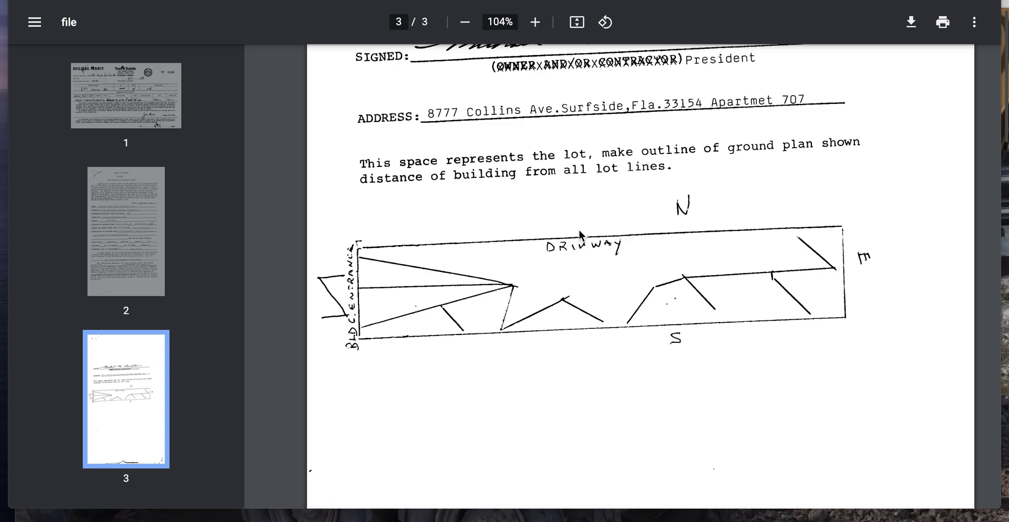
mouse_move(518, 294)
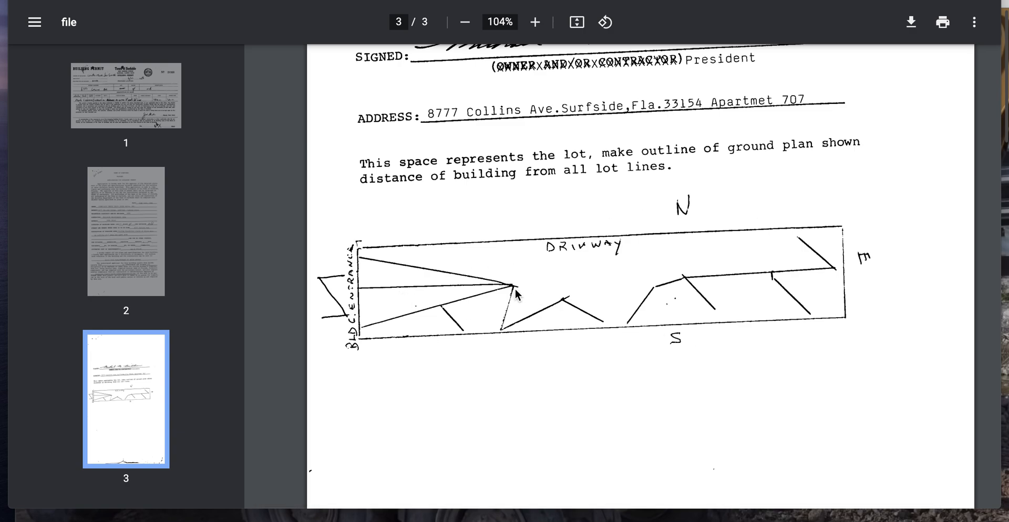
mouse_move(376, 308)
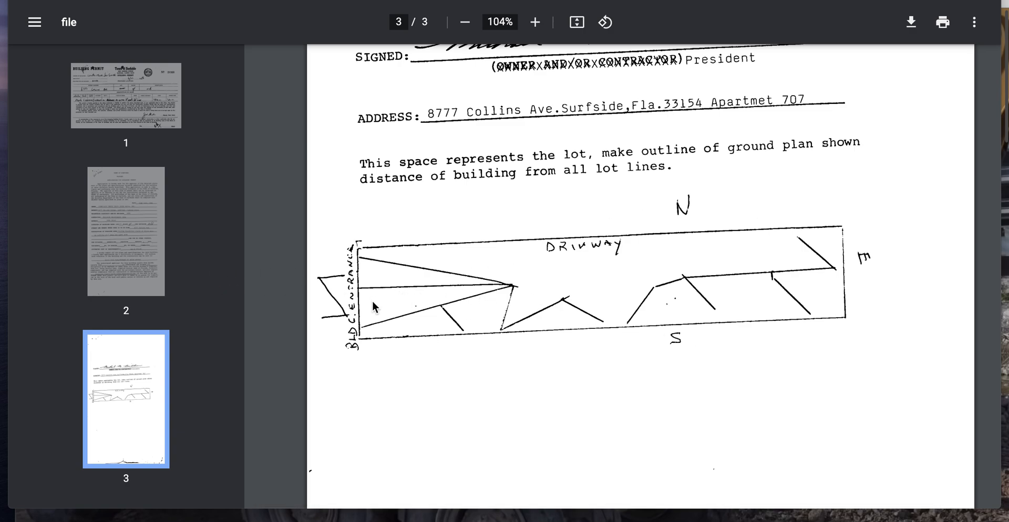
mouse_move(374, 290)
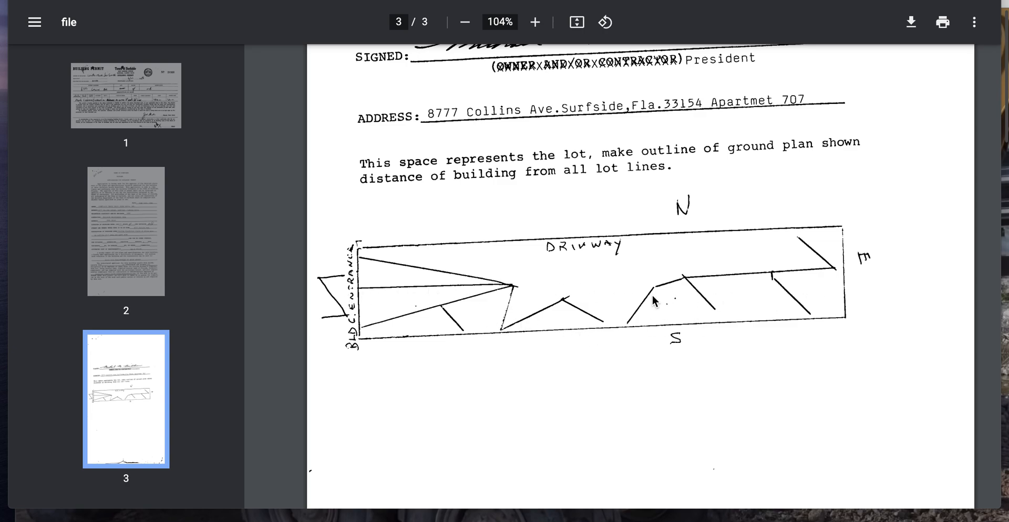
mouse_move(591, 289)
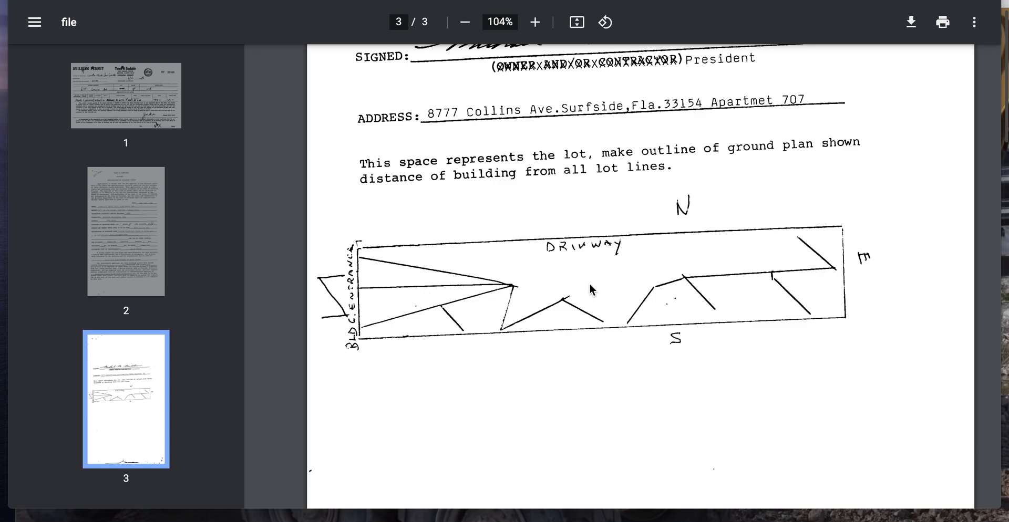
mouse_move(745, 223)
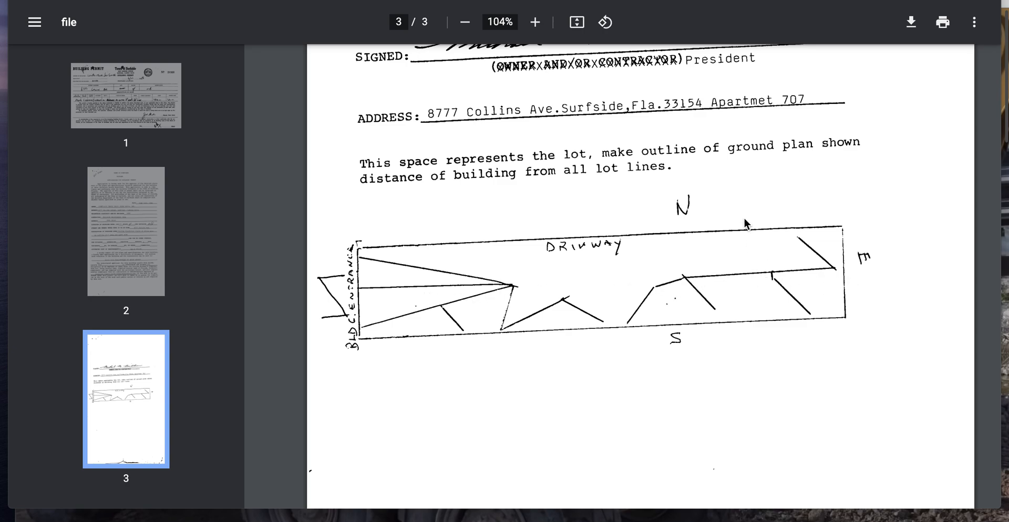
mouse_move(828, 207)
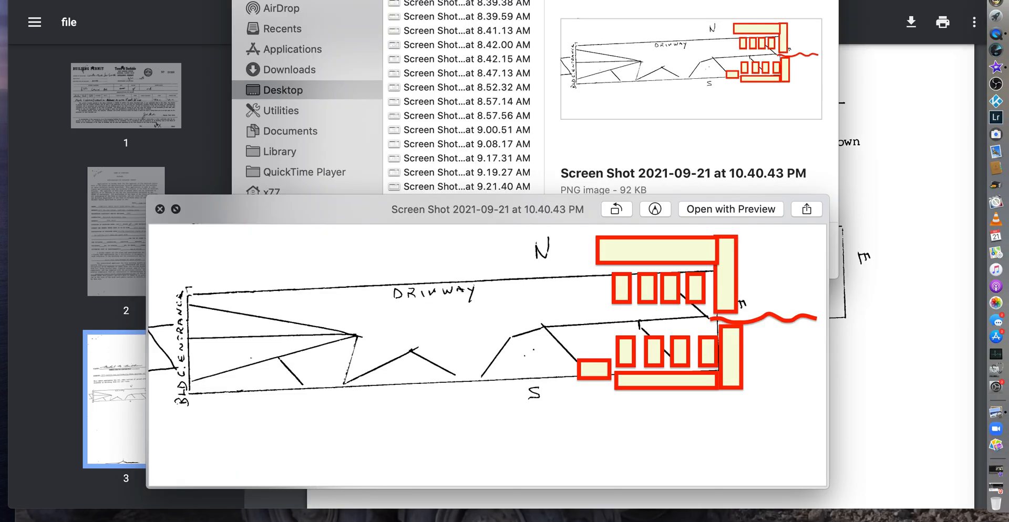
mouse_move(635, 321)
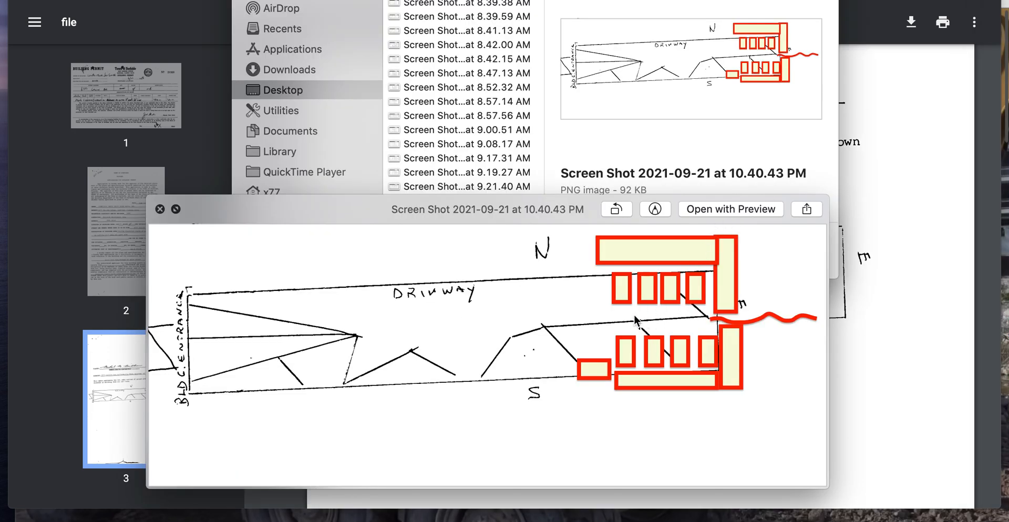
mouse_move(679, 324)
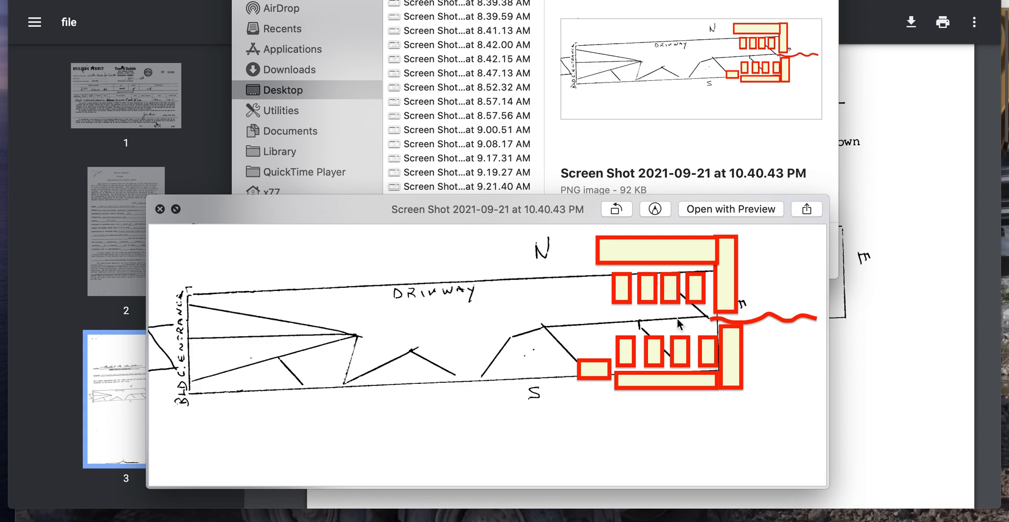
mouse_move(720, 333)
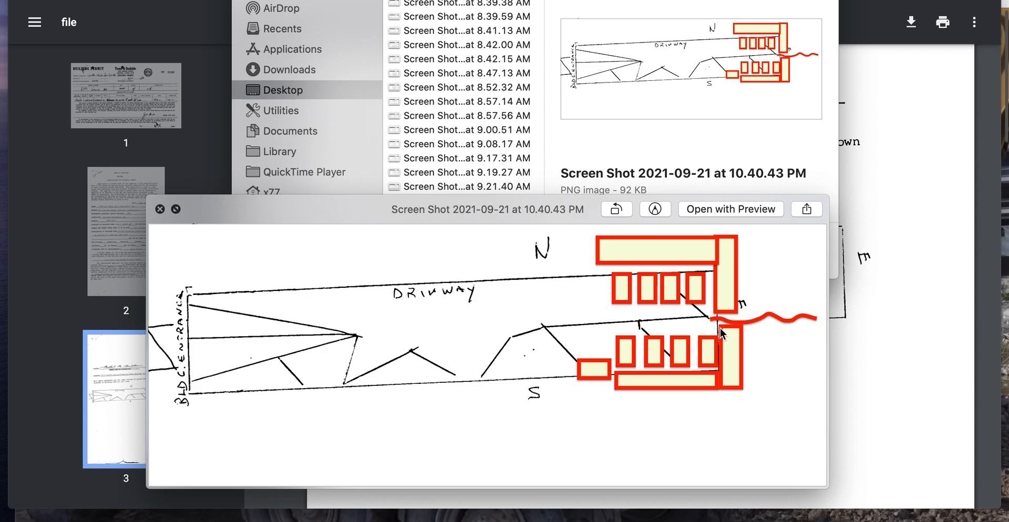
mouse_move(637, 291)
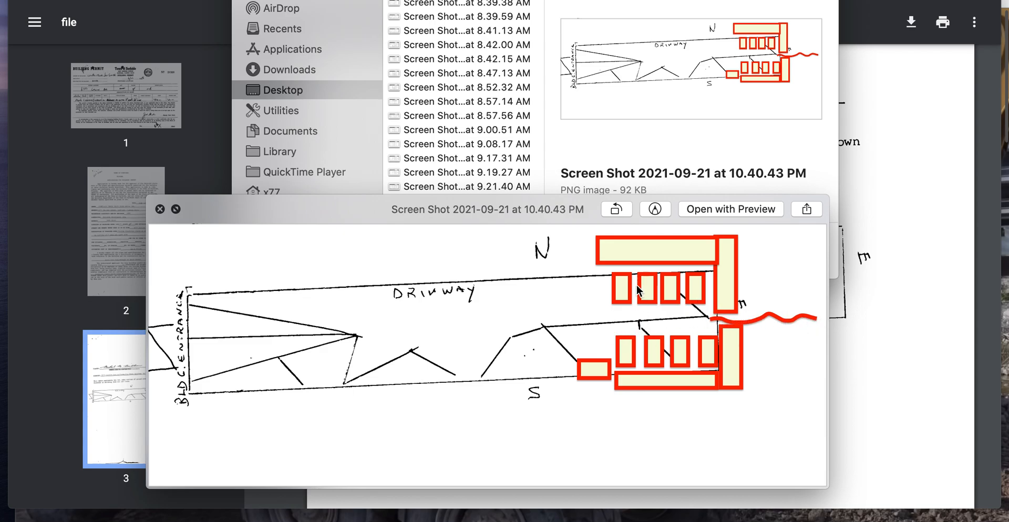
Enter Markup mode on the crack-diagram screenshot's Quick Look preview
click(655, 209)
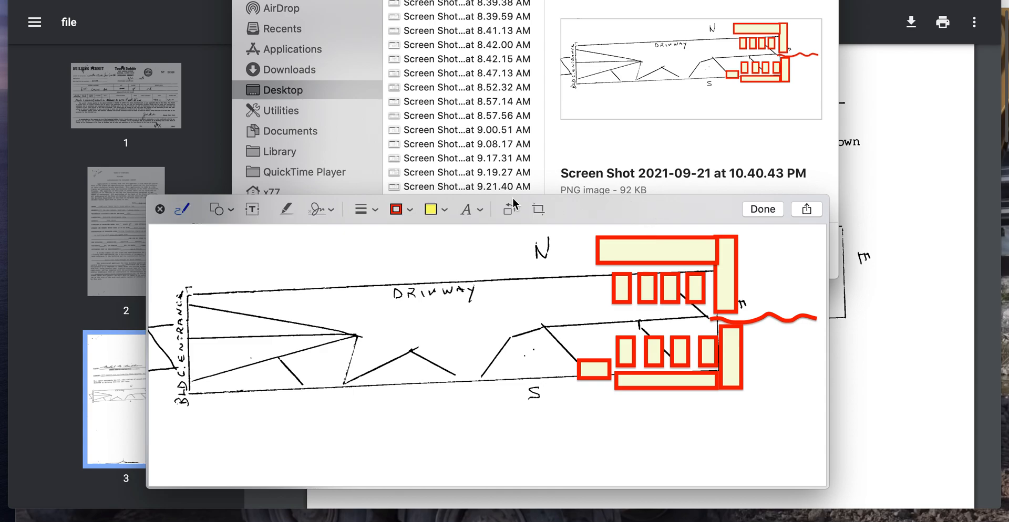
Draw a vertical red line through the first overlay boxes down past the lot's south edge
click(216, 209)
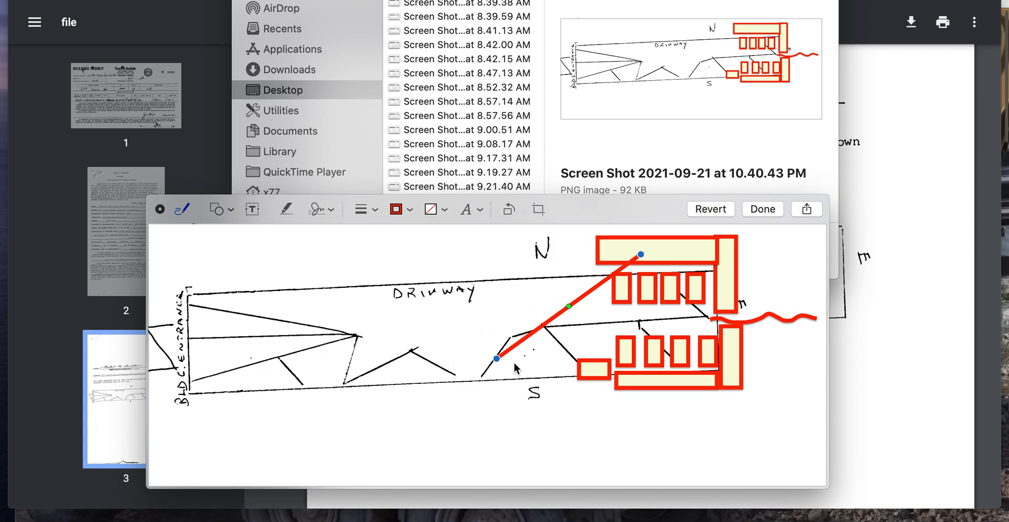
drag(495, 358, 642, 427)
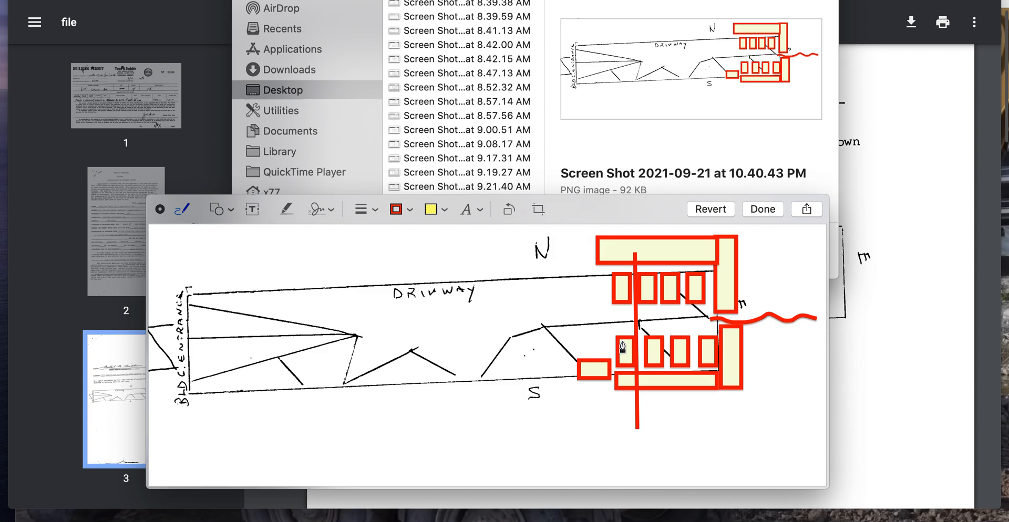
click(762, 209)
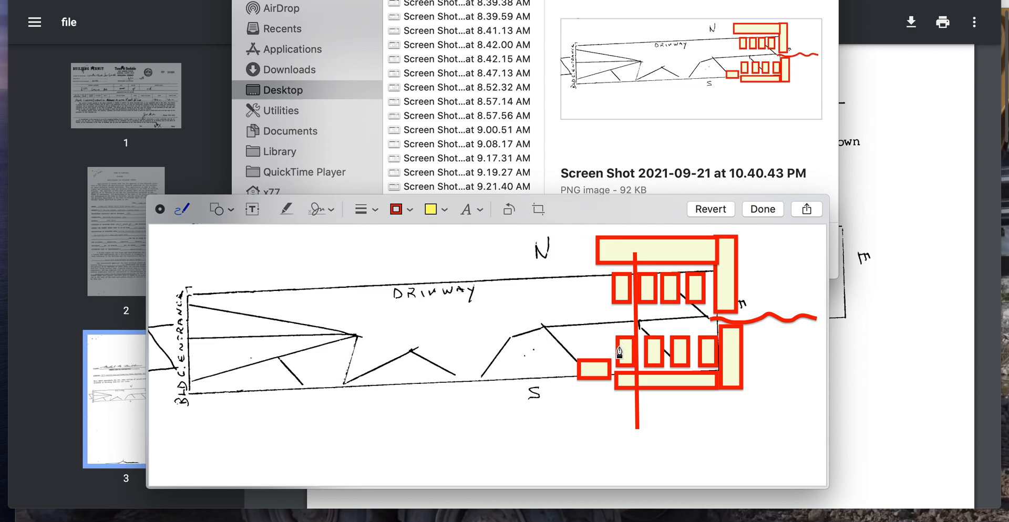
mouse_move(605, 341)
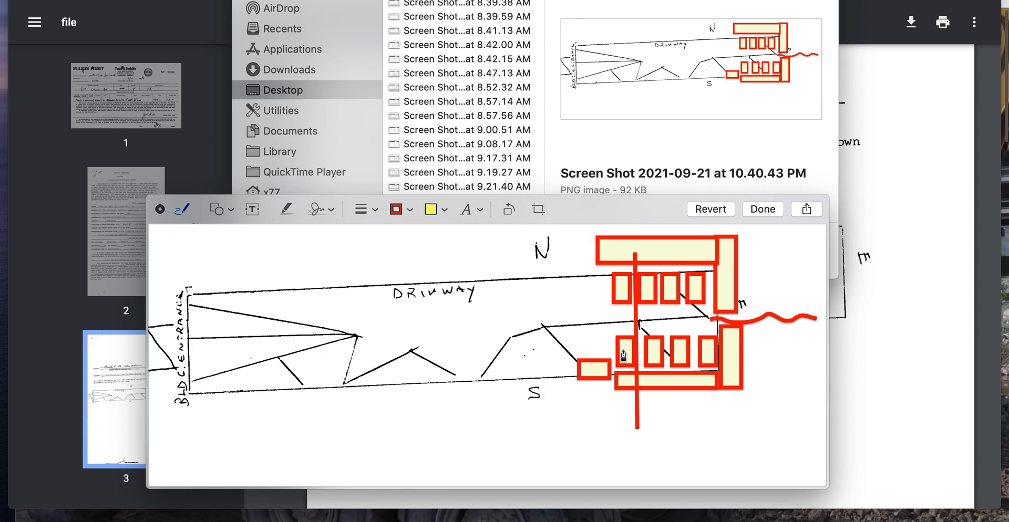
click(650, 340)
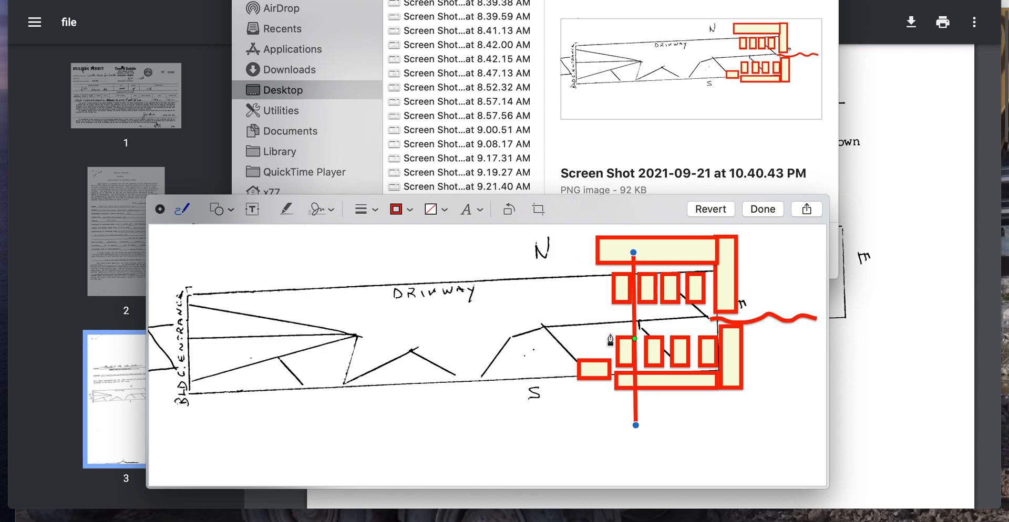
click(430, 209)
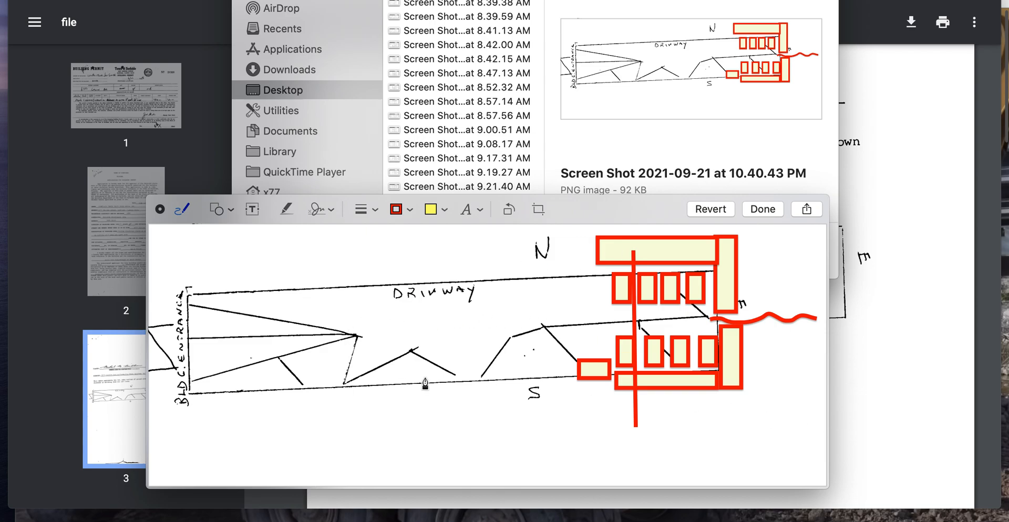
mouse_move(509, 375)
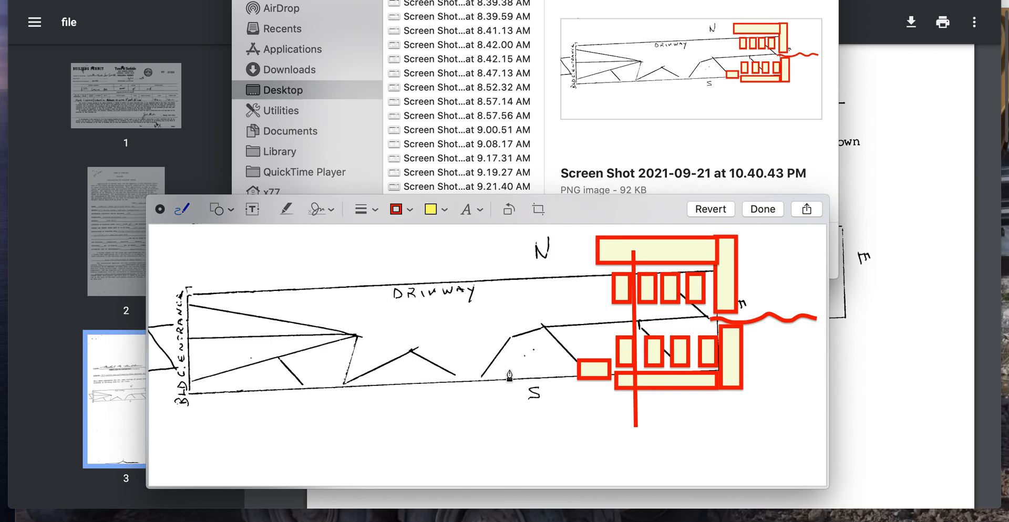
mouse_move(673, 344)
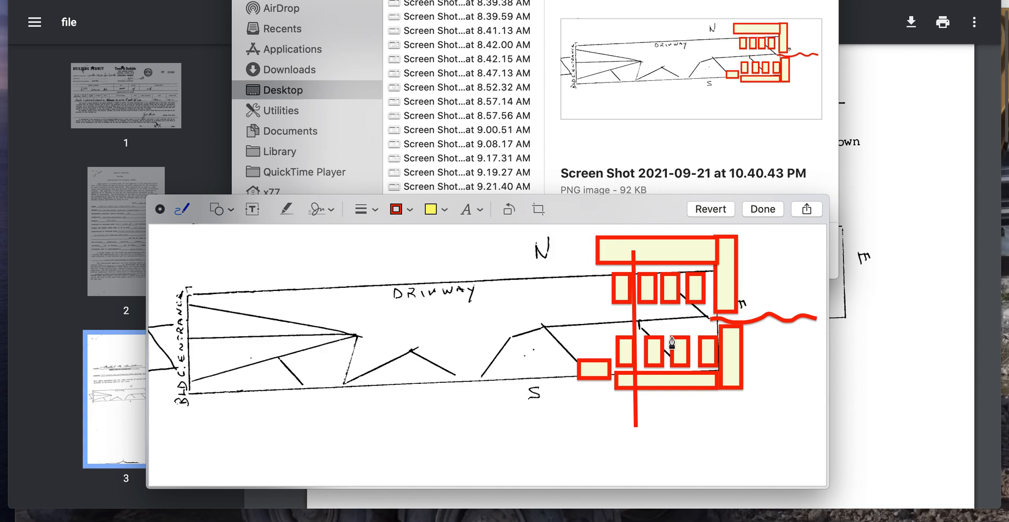
mouse_move(657, 461)
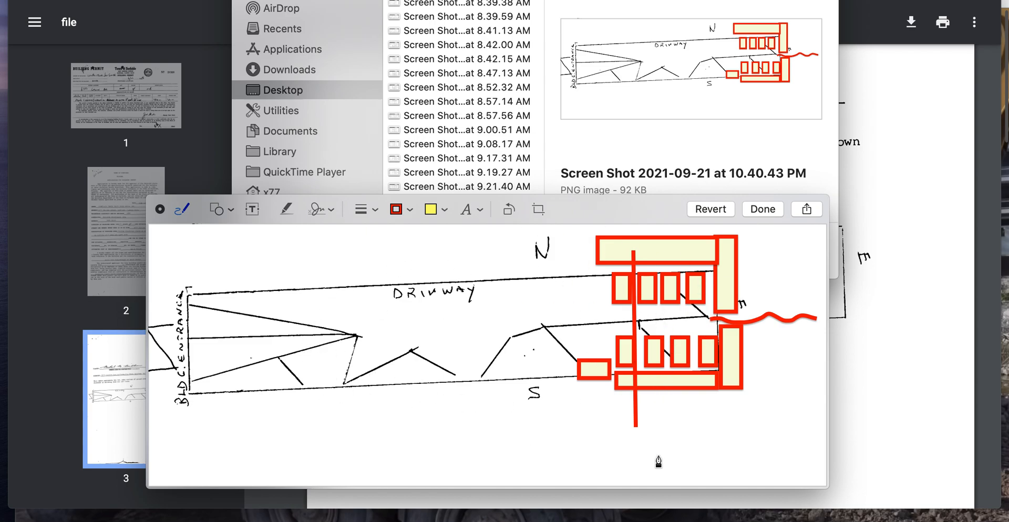
mouse_move(558, 389)
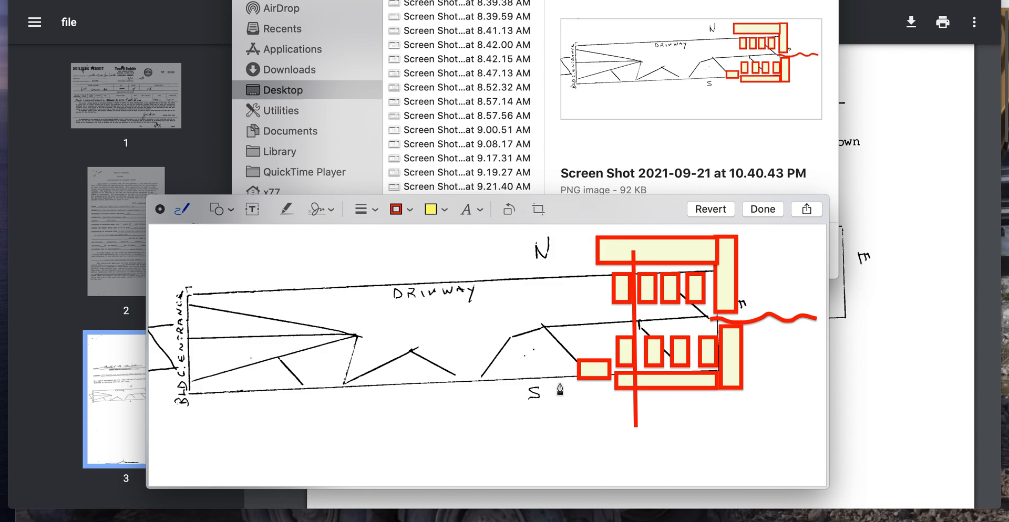
mouse_move(559, 245)
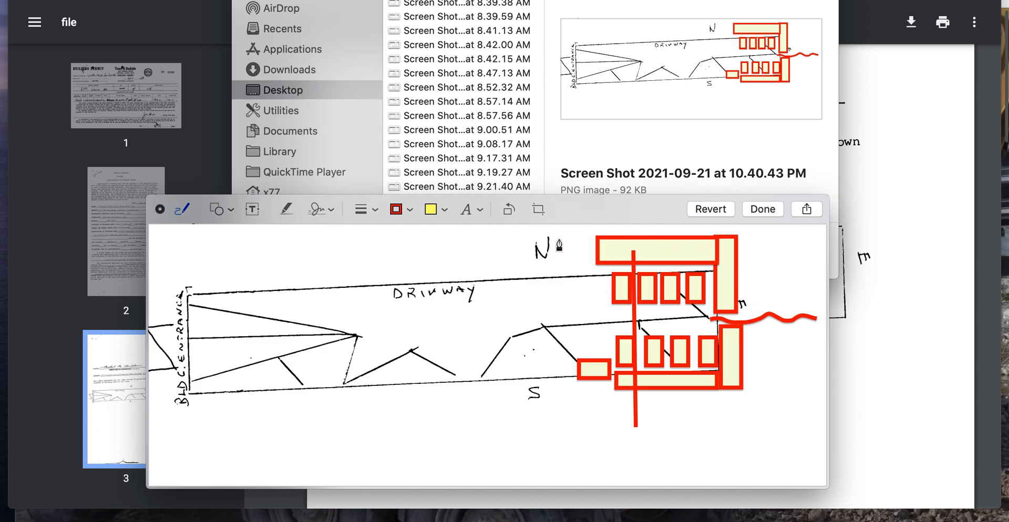
mouse_move(727, 288)
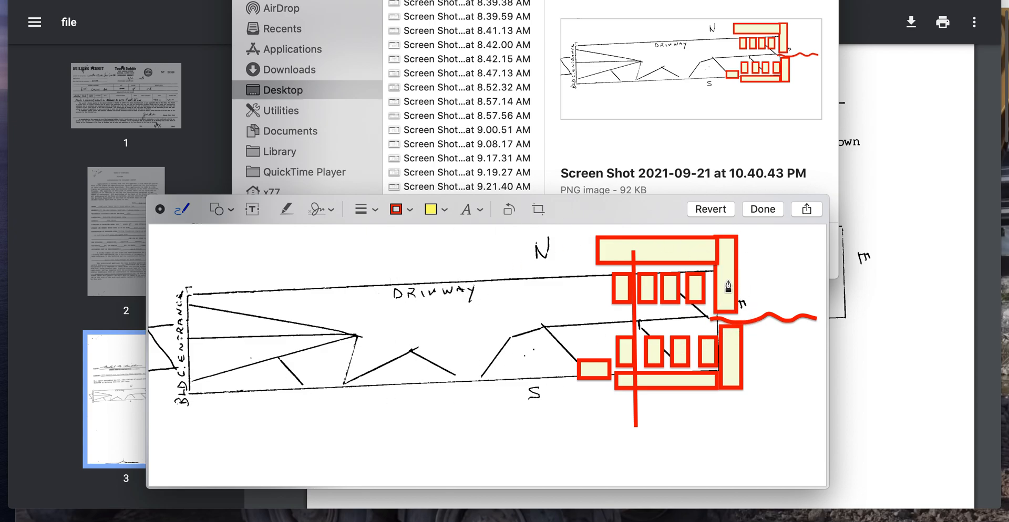
mouse_move(738, 314)
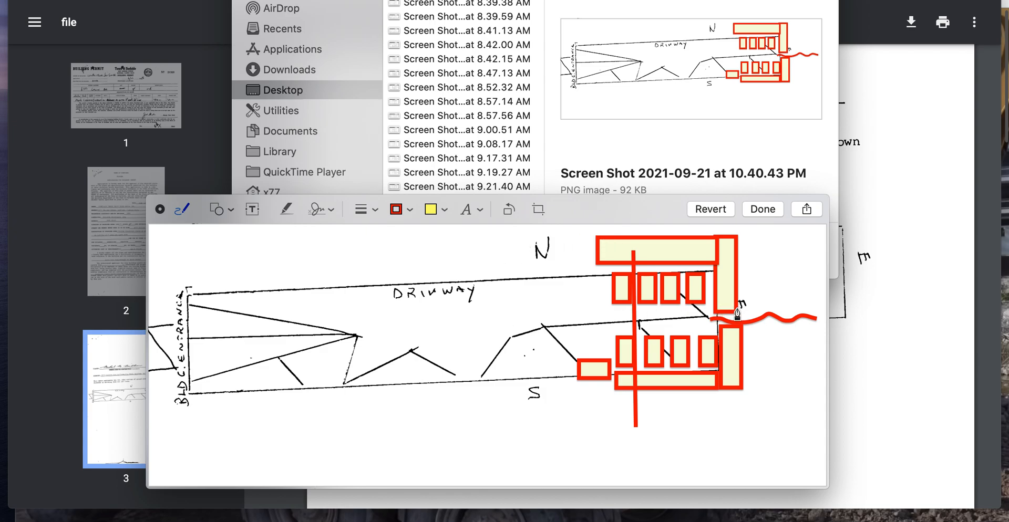